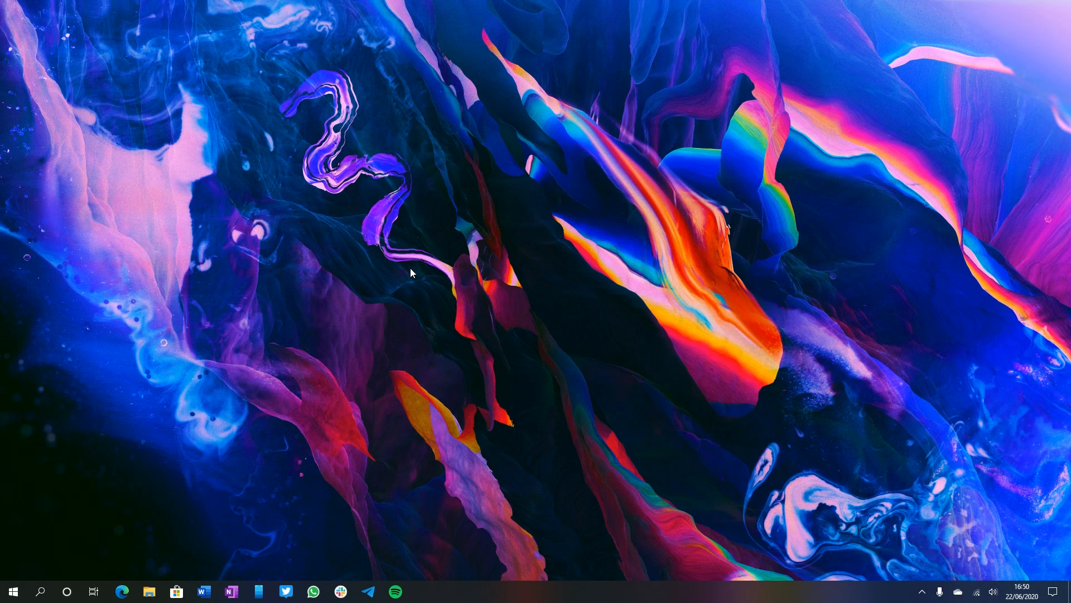
pyautogui.moveTo(129, 87)
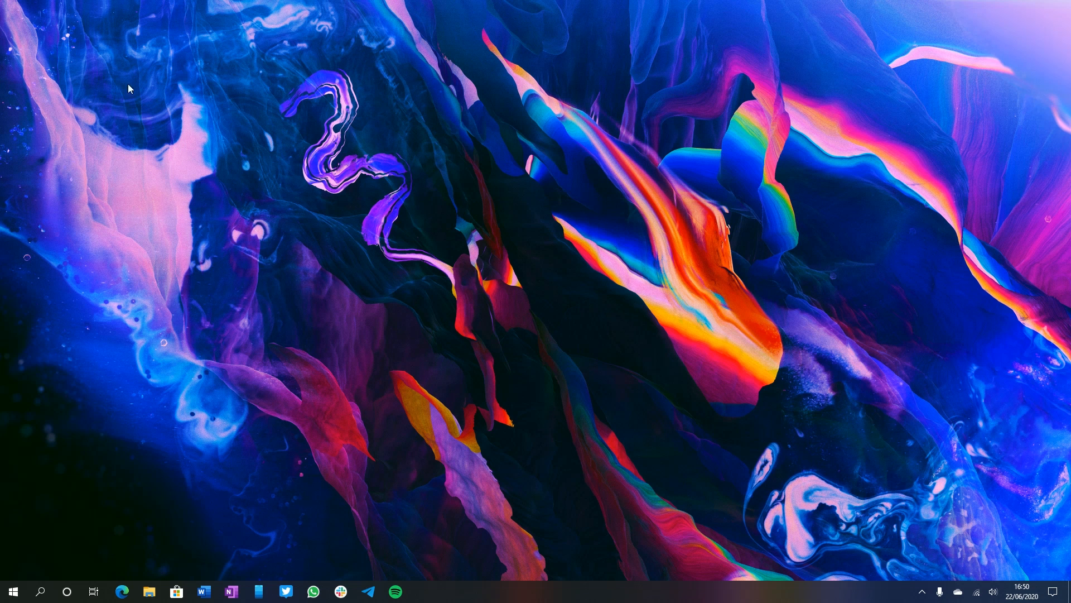
# - Launch PowerToys (Preview) from the Start menu's recently added list
pyautogui.click(12, 592)
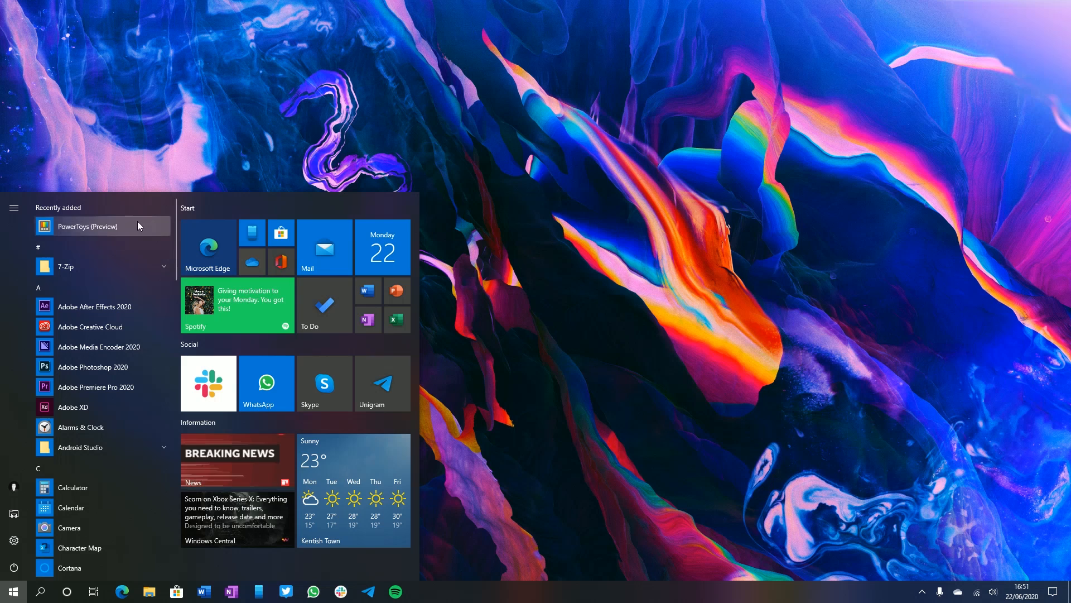
pyautogui.click(13, 591)
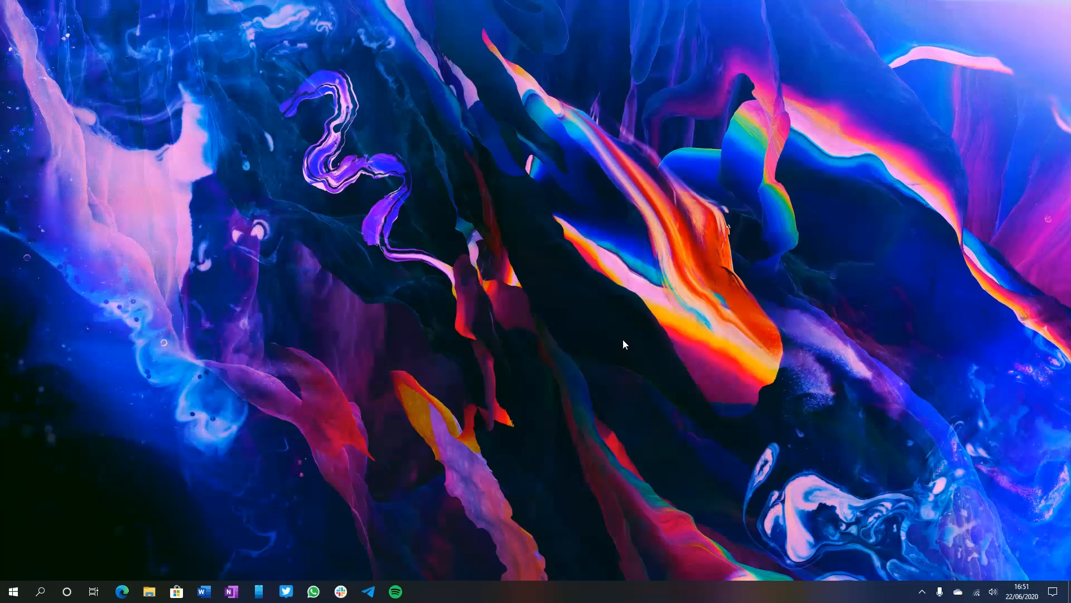
pyautogui.moveTo(979, 449)
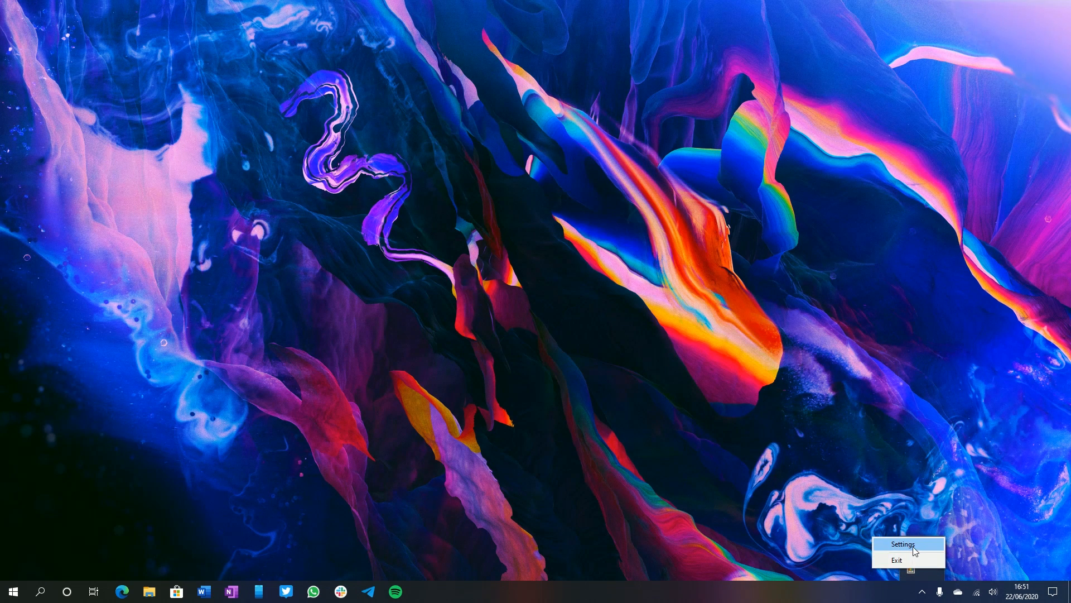
# - On the PowerToys Settings General page, switch Run at startup to On
pyautogui.click(902, 544)
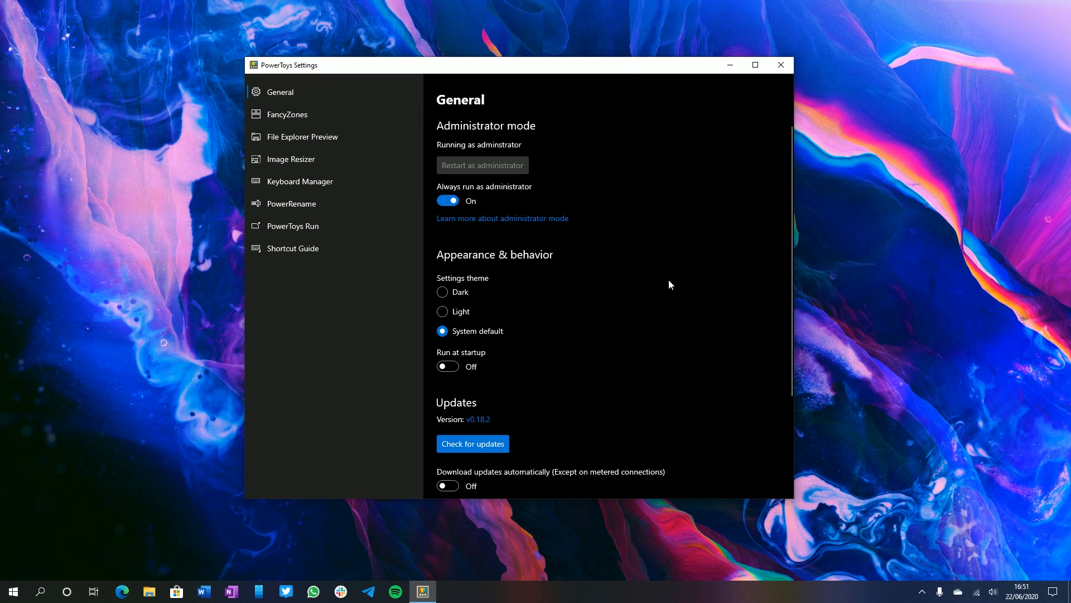
pyautogui.moveTo(586, 185)
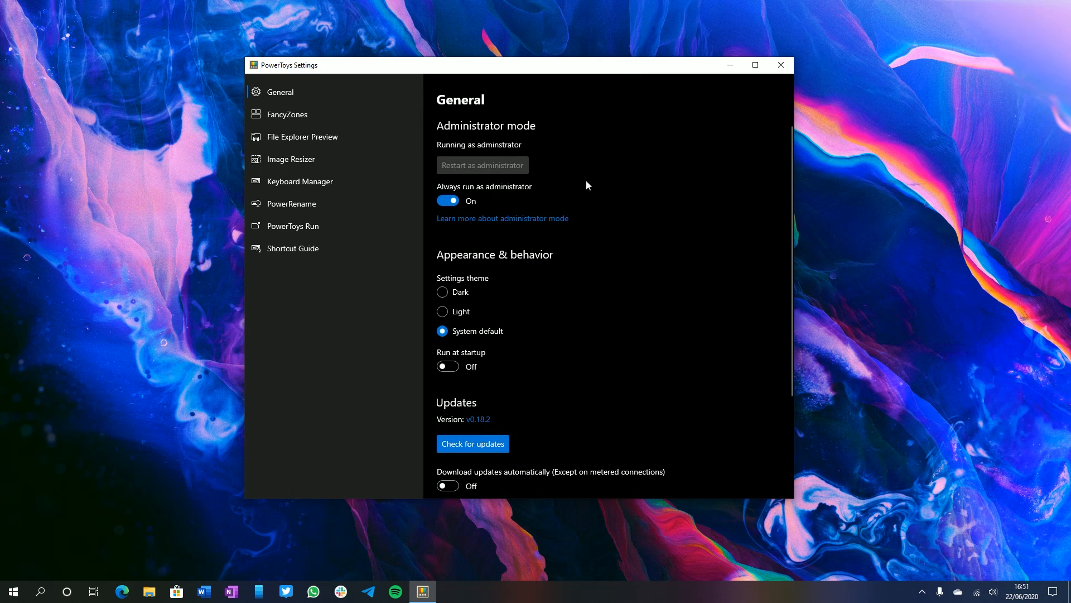
pyautogui.moveTo(674, 269)
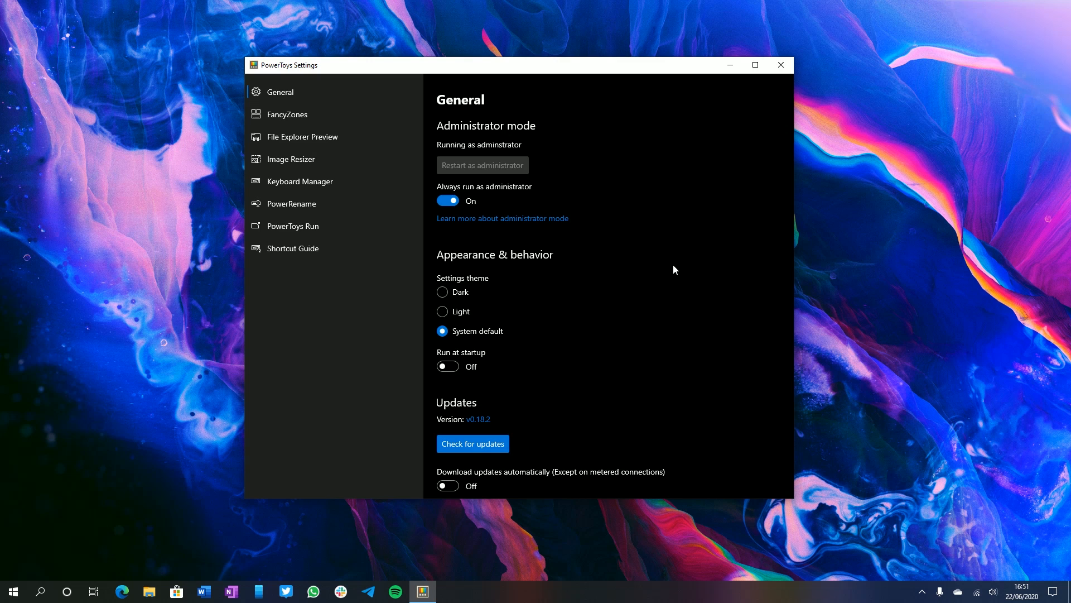
pyautogui.scroll(-3)
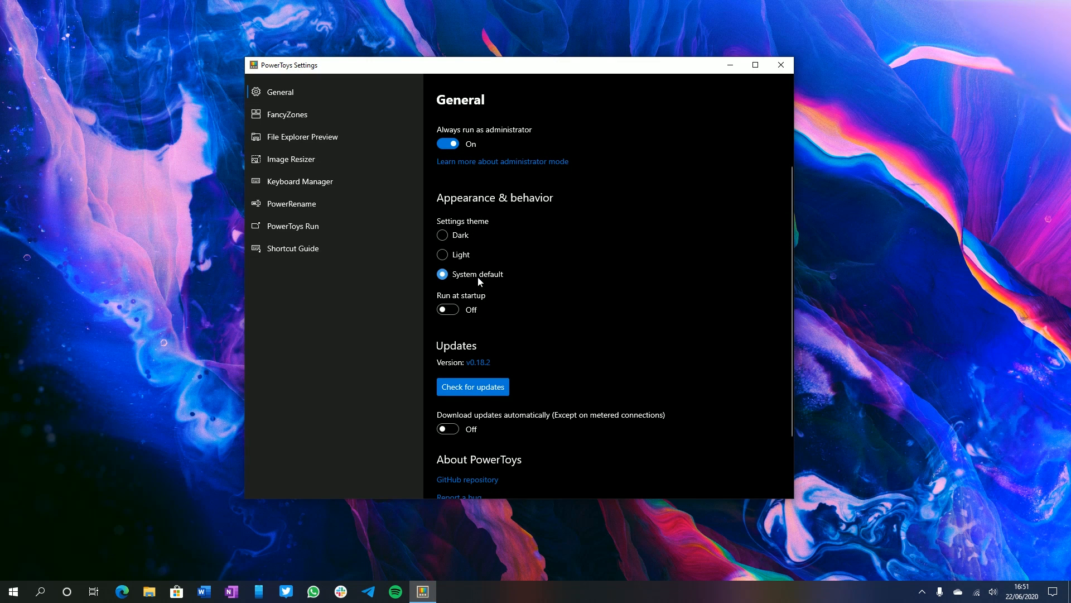
pyautogui.click(13, 591)
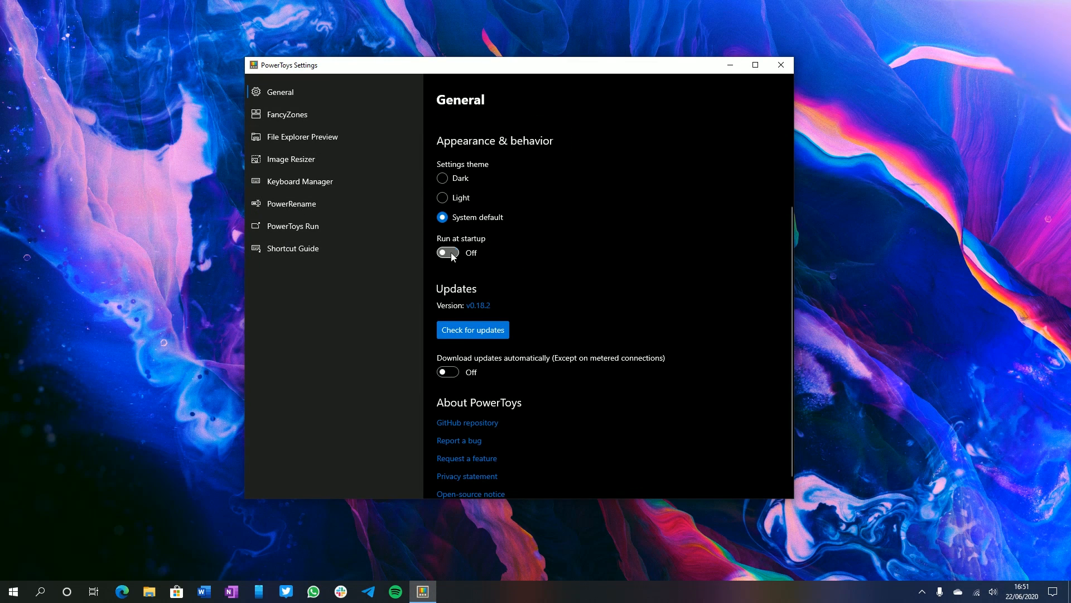
pyautogui.click(447, 252)
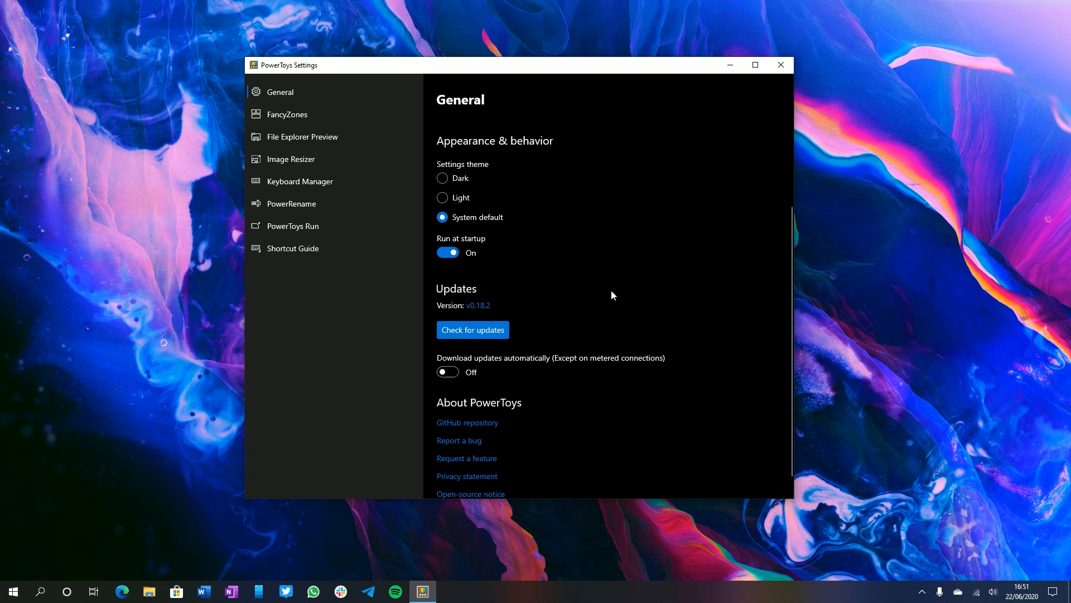
pyautogui.scroll(-3)
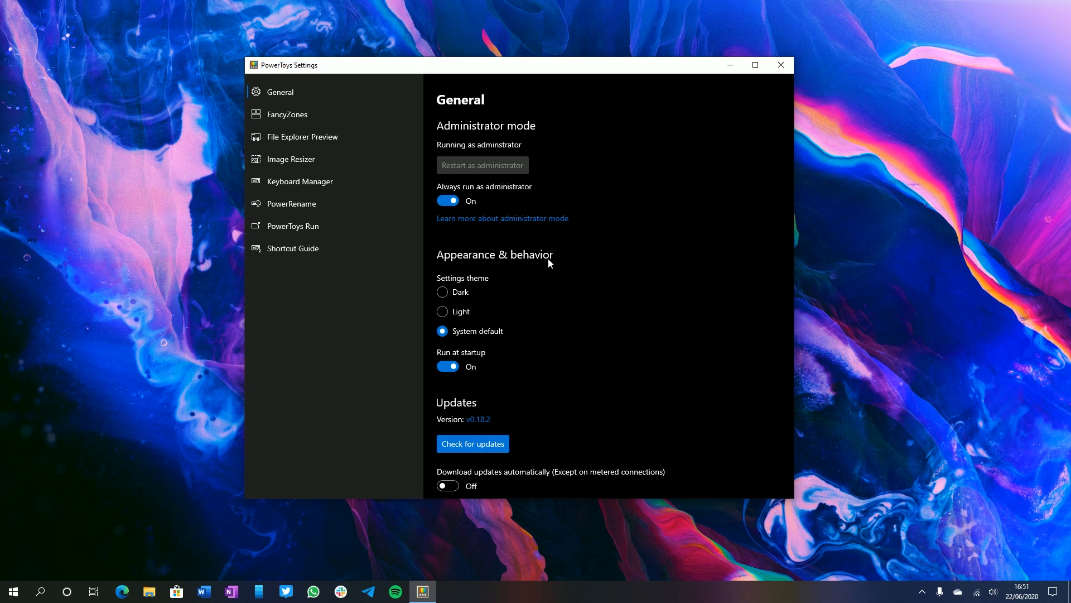
# - Show the FancyZones settings page from the left navigation pane
pyautogui.click(286, 114)
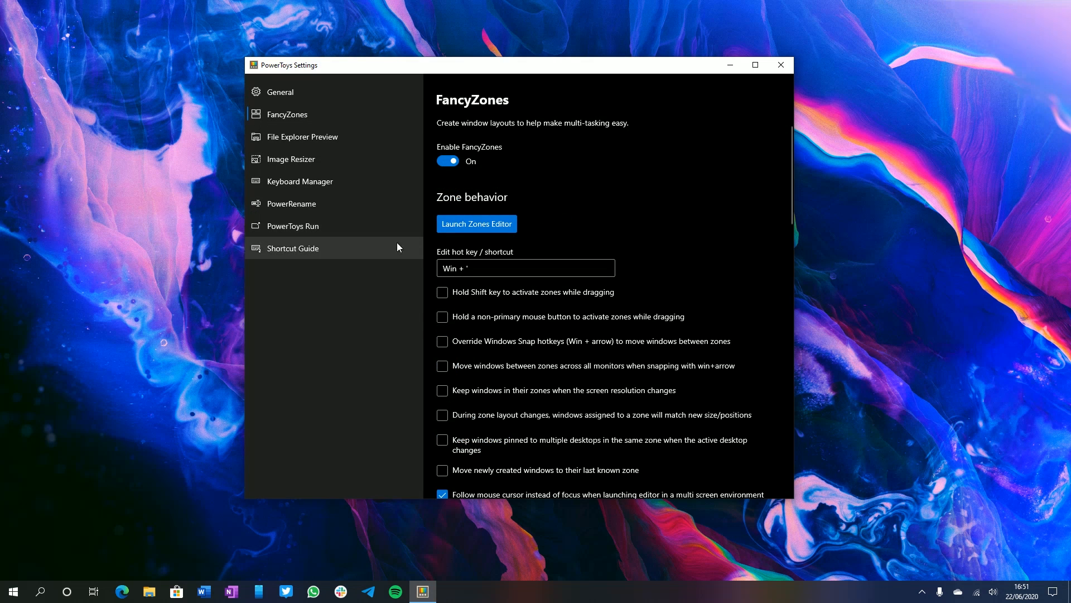
pyautogui.moveTo(608, 169)
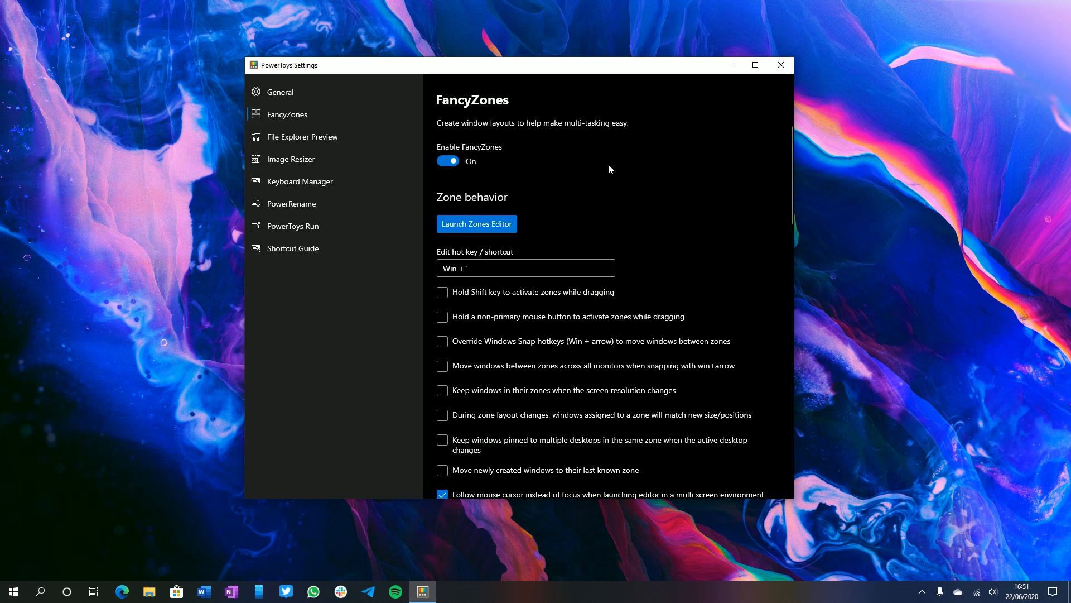
pyautogui.moveTo(651, 212)
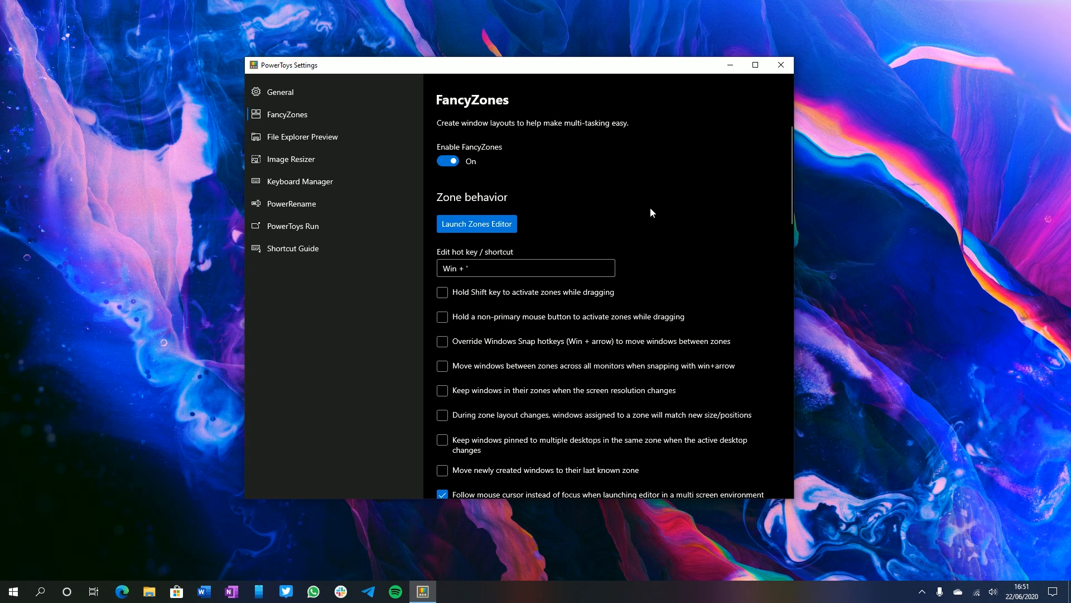
pyautogui.moveTo(522, 127)
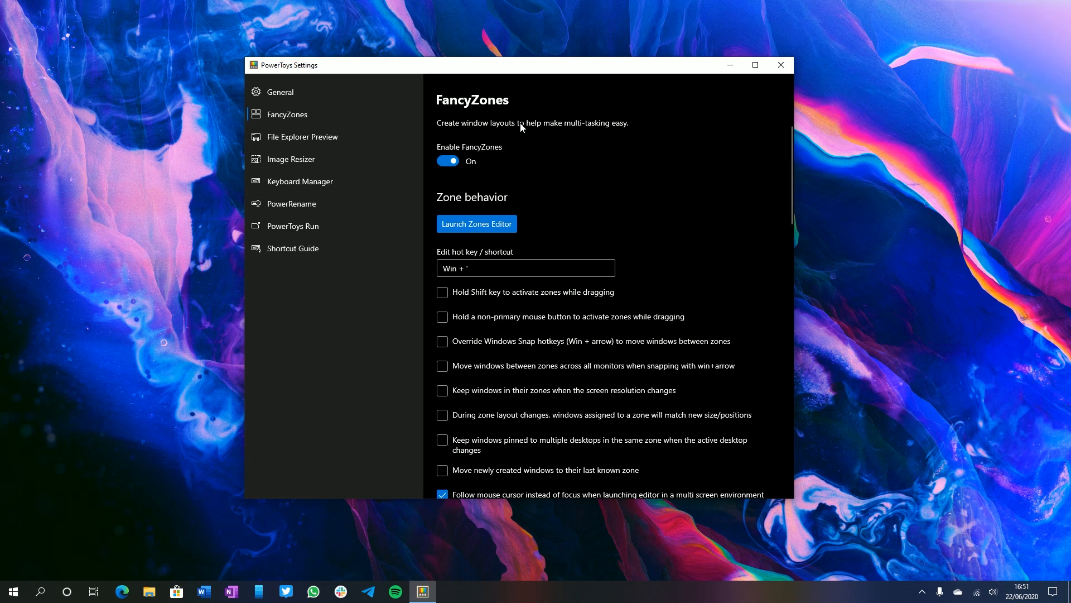
pyautogui.moveTo(656, 131)
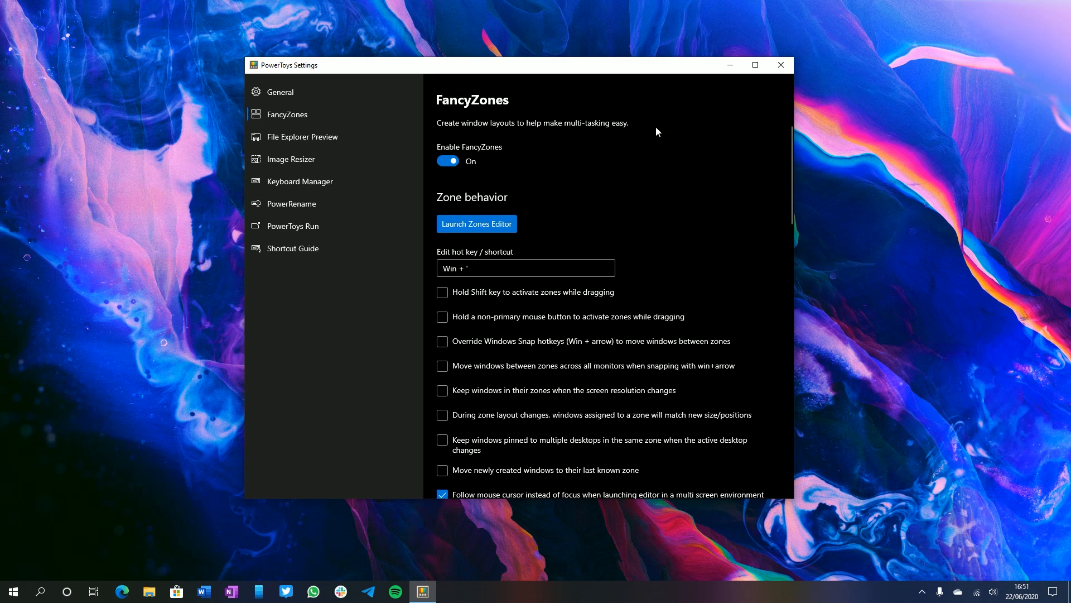
pyautogui.moveTo(609, 226)
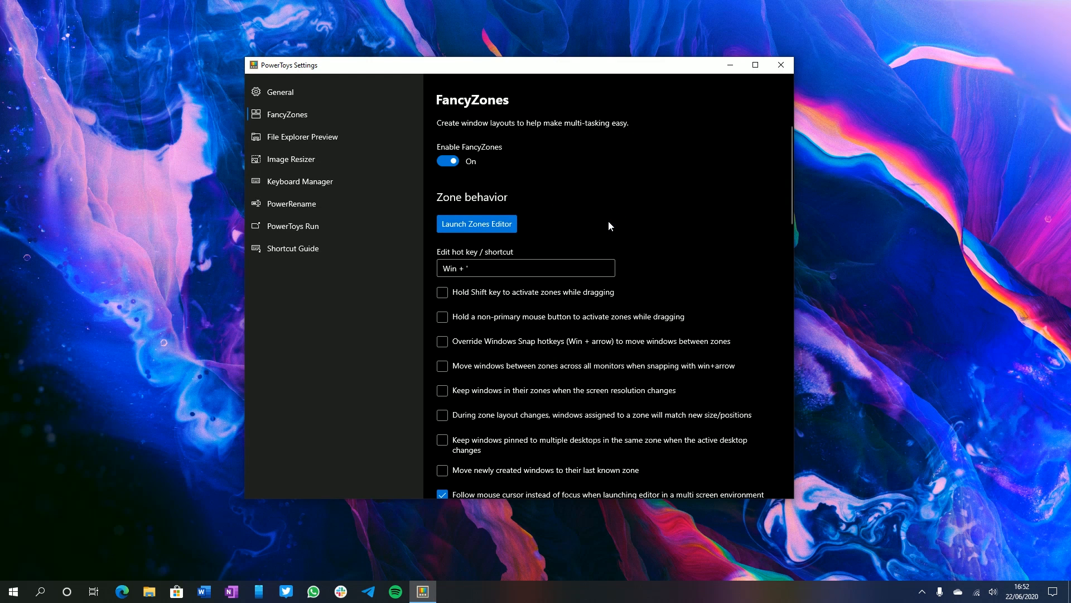
# - In the Zones Editor templates, choose the Columns layout and apply it to the desktop
pyautogui.click(477, 223)
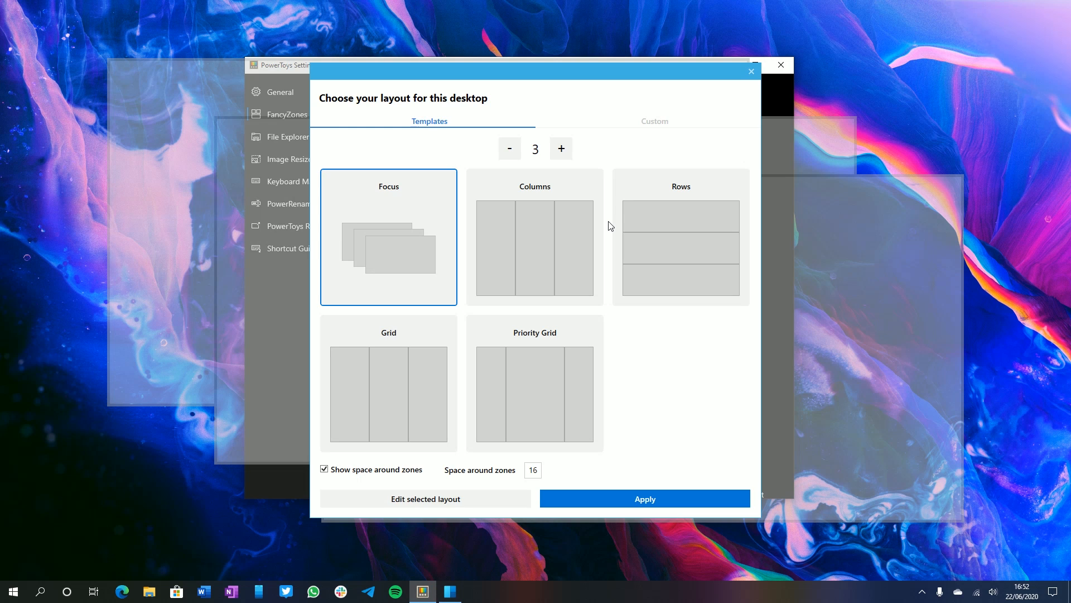
pyautogui.moveTo(542, 209)
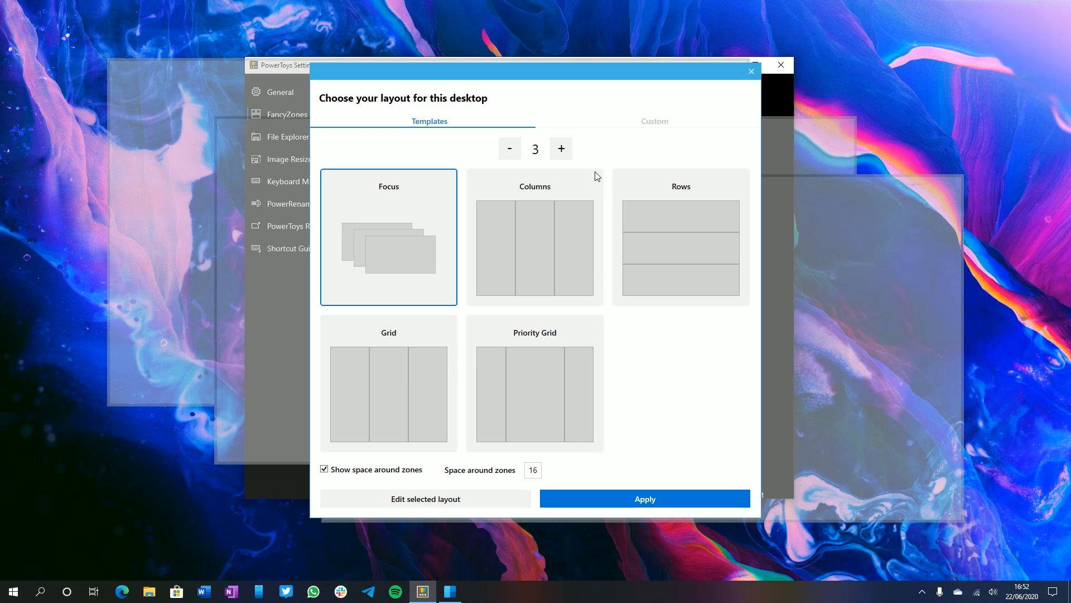
pyautogui.click(653, 121)
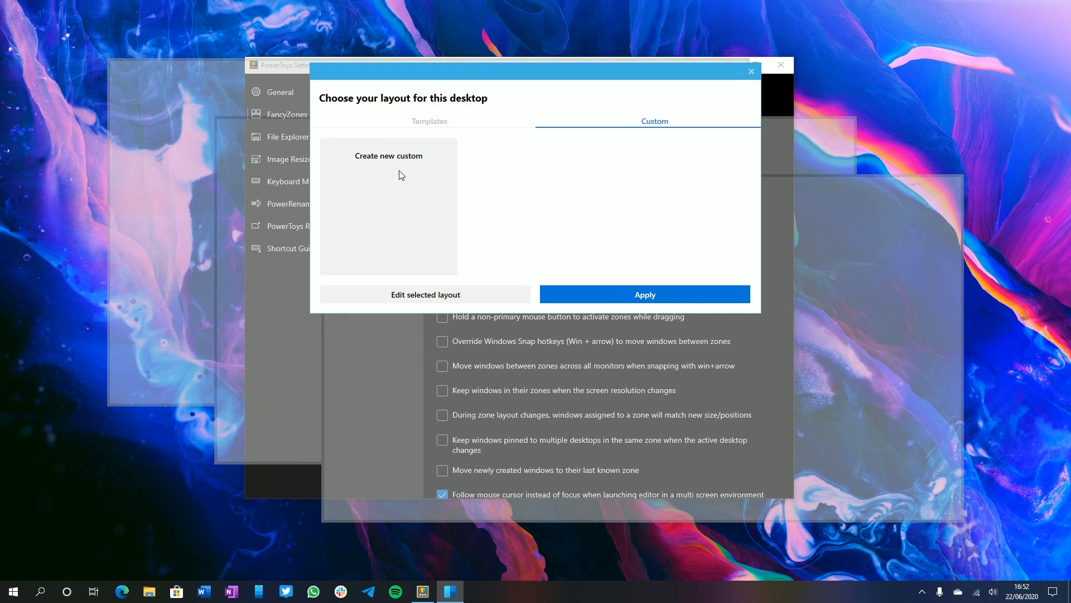
pyautogui.click(428, 120)
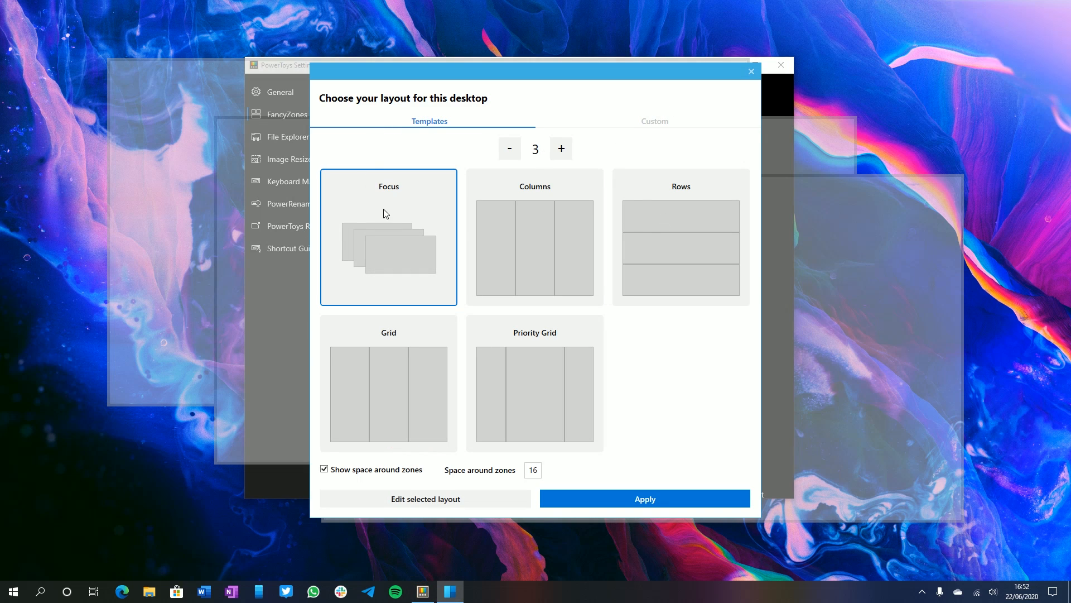
pyautogui.click(534, 247)
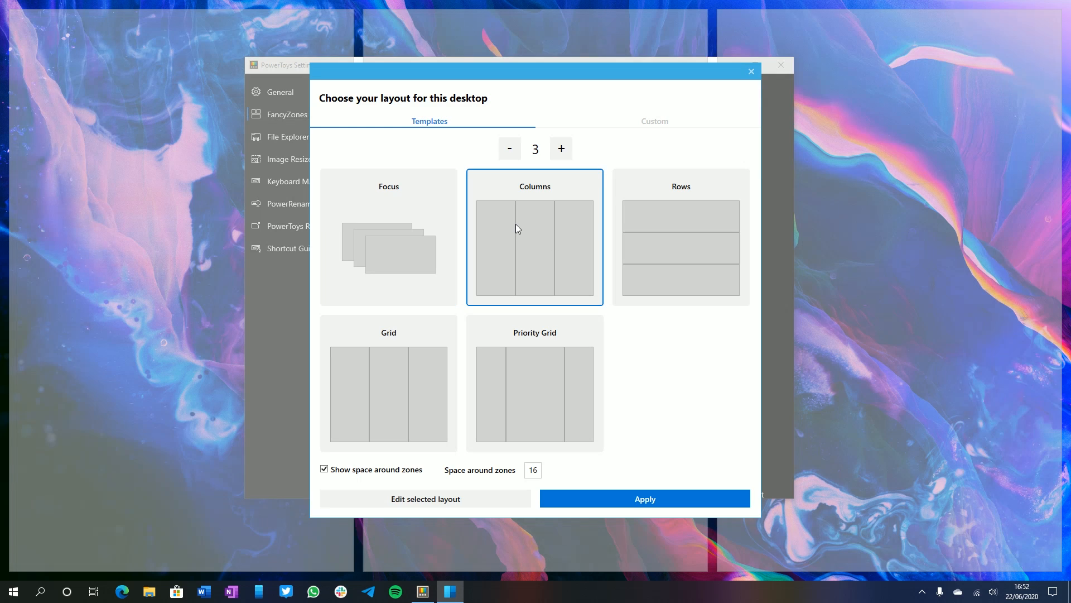
pyautogui.moveTo(591, 502)
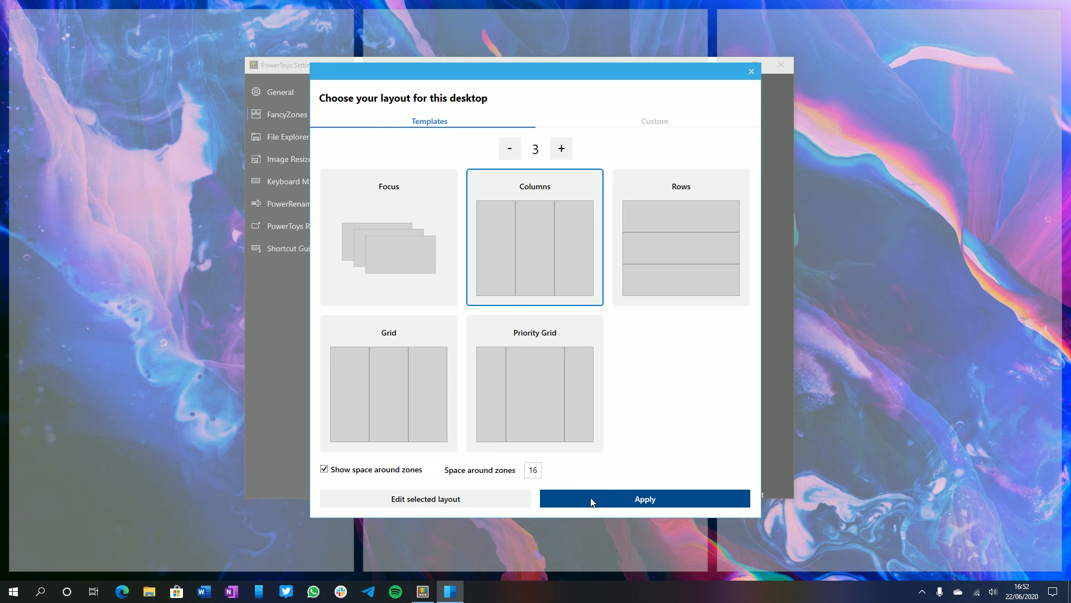
pyautogui.click(643, 498)
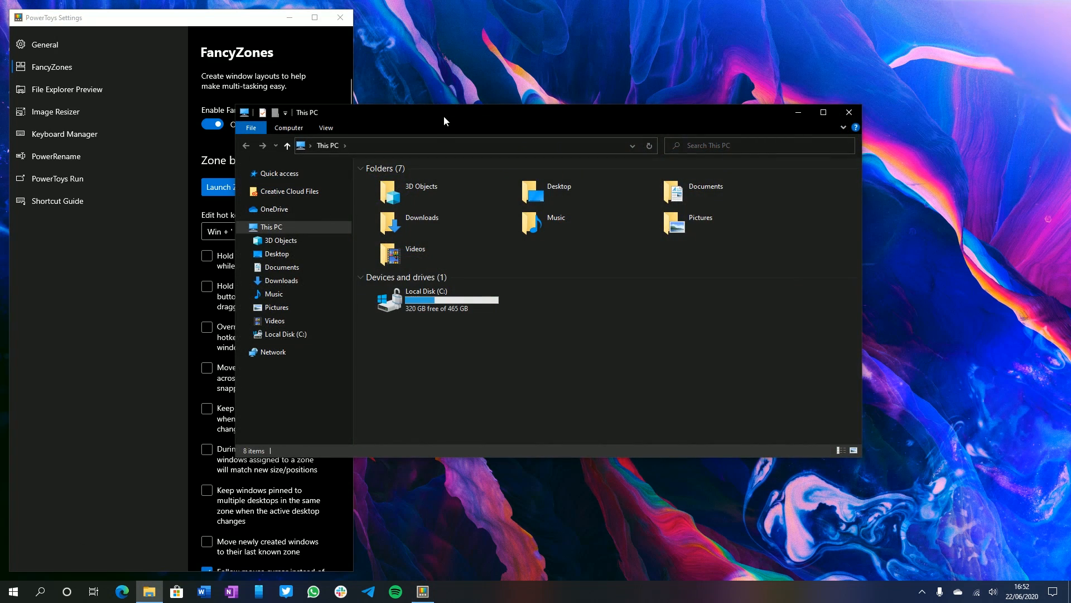
# - Snap File Explorer and Notepad into zones, then require holding Shift to activate zones while dragging
pyautogui.moveTo(444, 112); pyautogui.dragTo(889, 17)
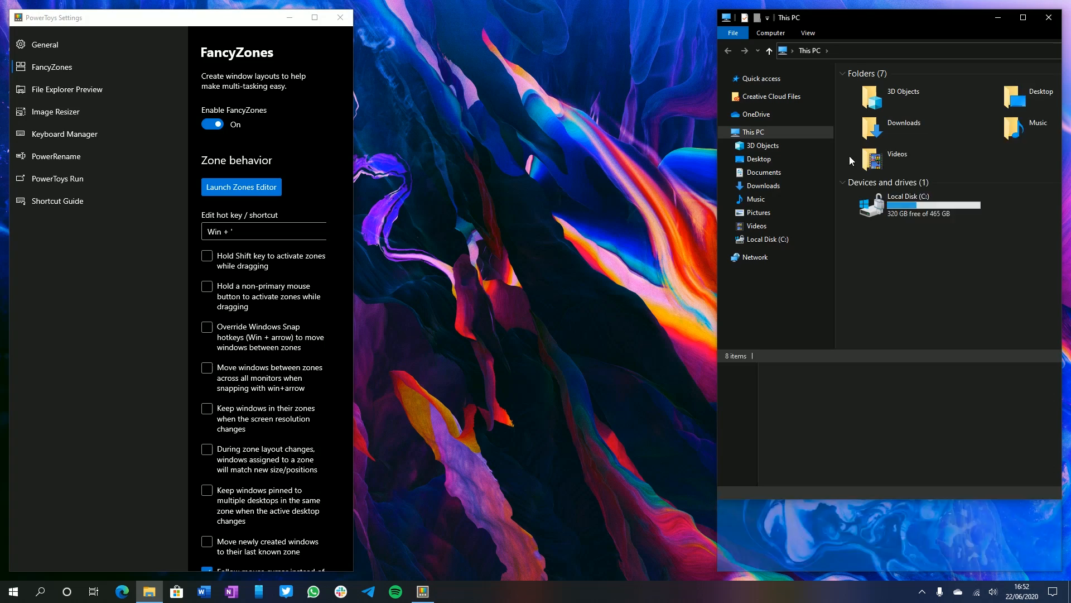
pyautogui.write('no')
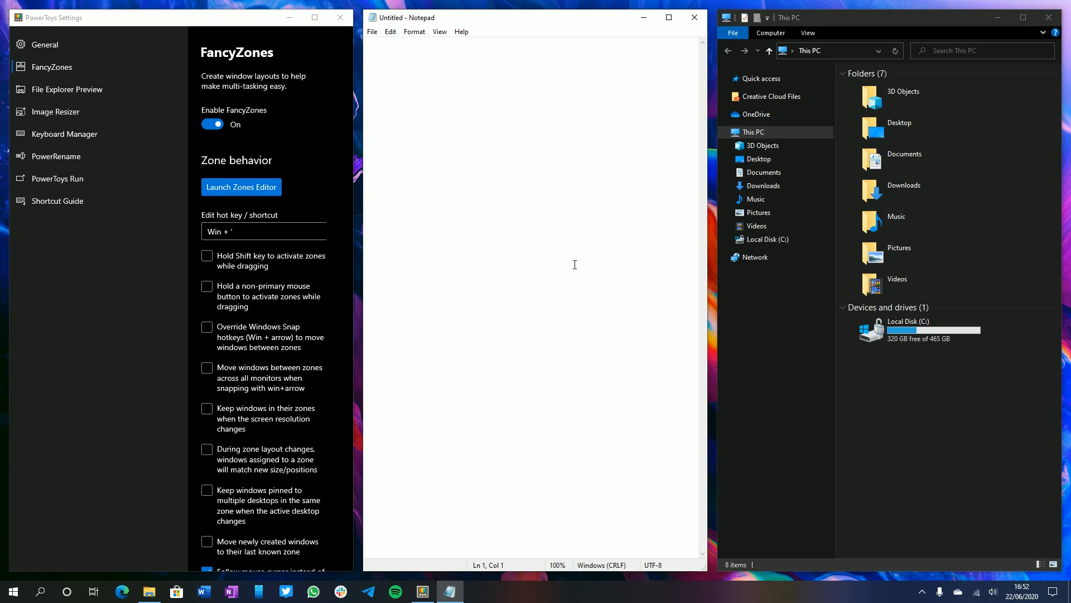
pyautogui.click(368, 42)
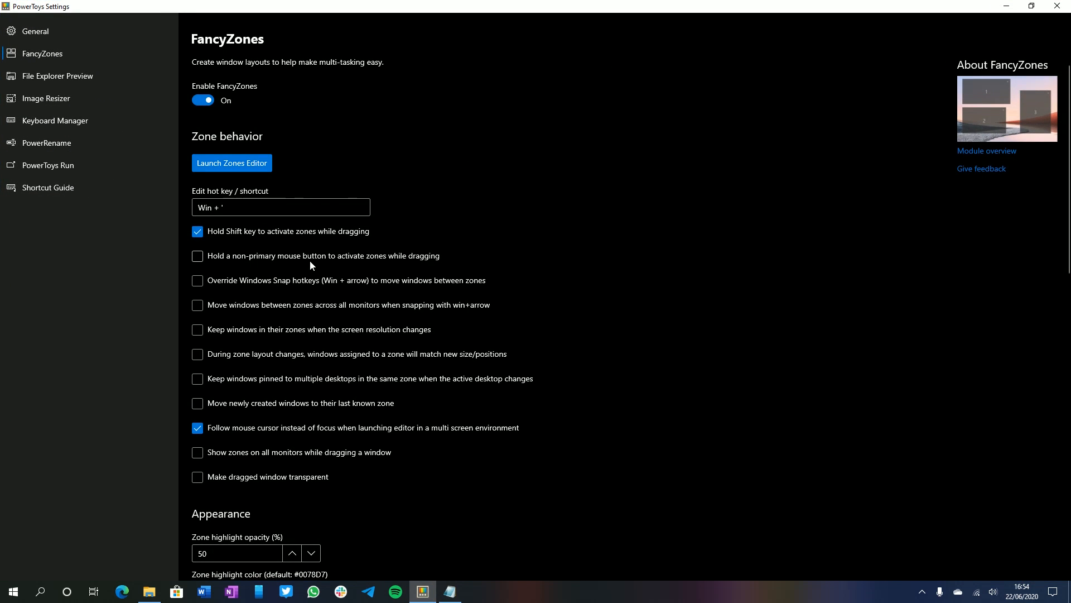
pyautogui.moveTo(317, 271)
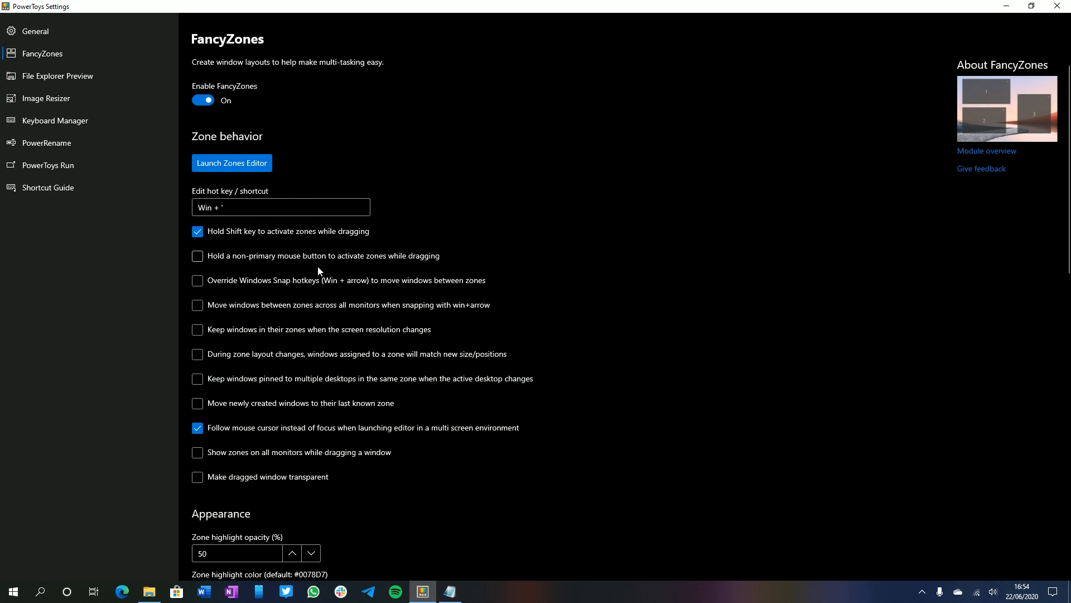
pyautogui.moveTo(382, 267)
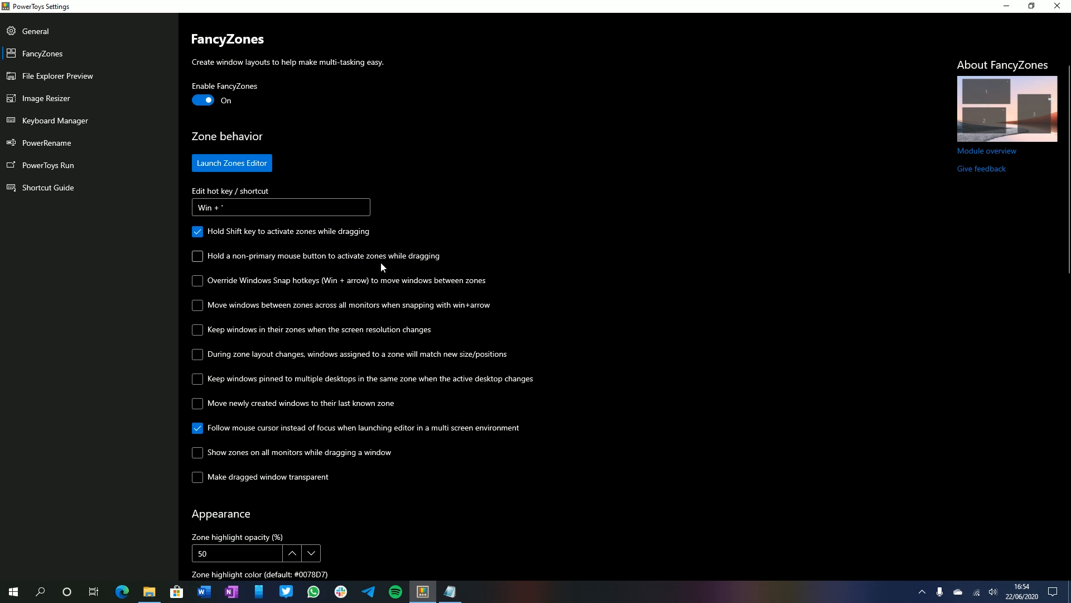
pyautogui.scroll(-3)
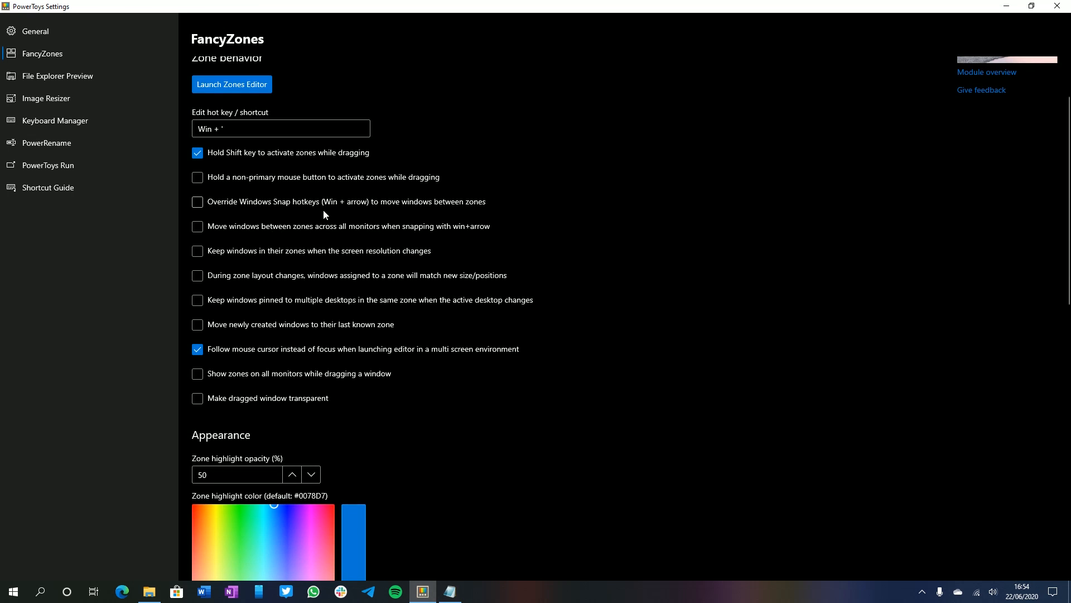
pyautogui.moveTo(514, 213)
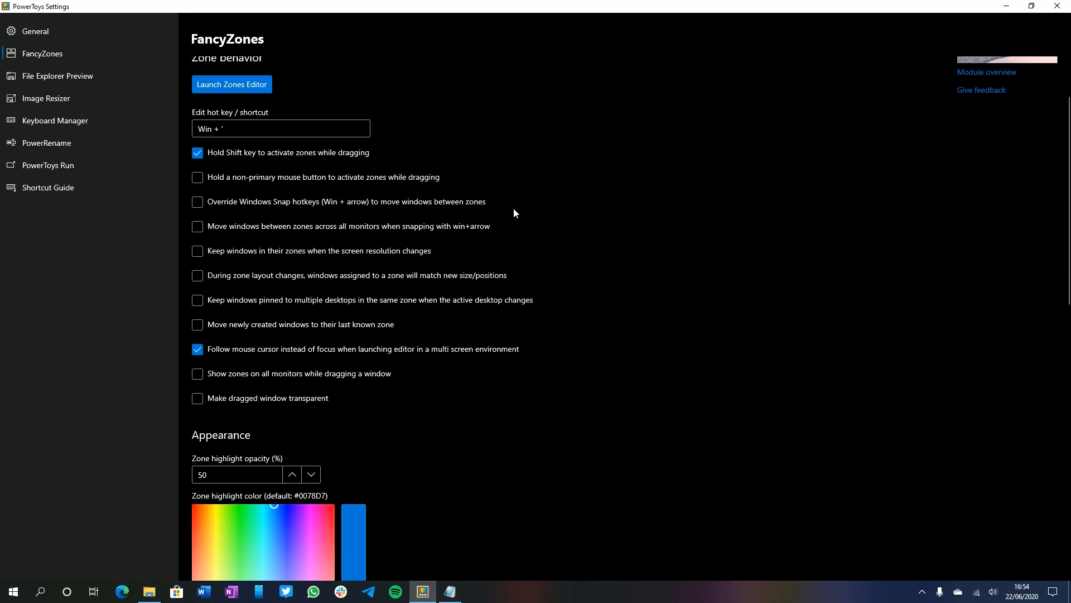
pyautogui.moveTo(295, 284)
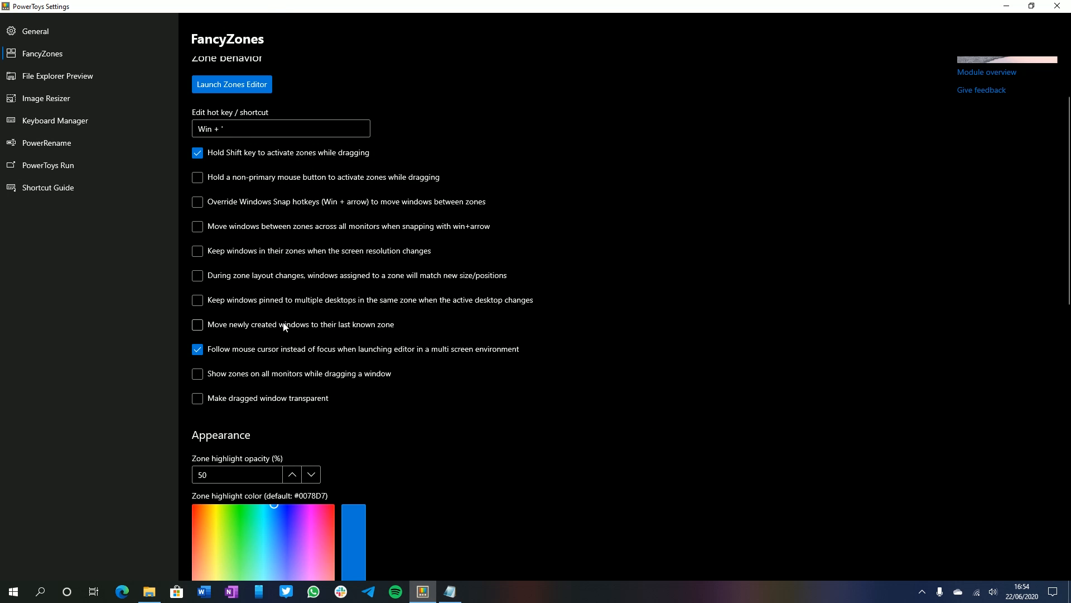
# - Start a new custom layout, Custom Layout 1, from the Zones Editor's Custom section
pyautogui.click(233, 84)
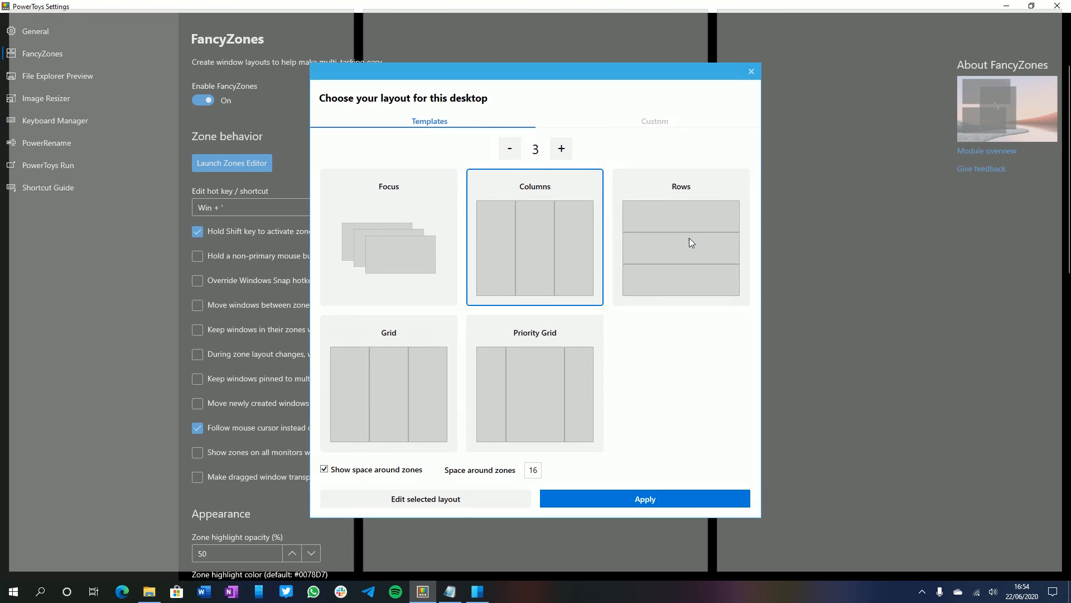
pyautogui.click(654, 120)
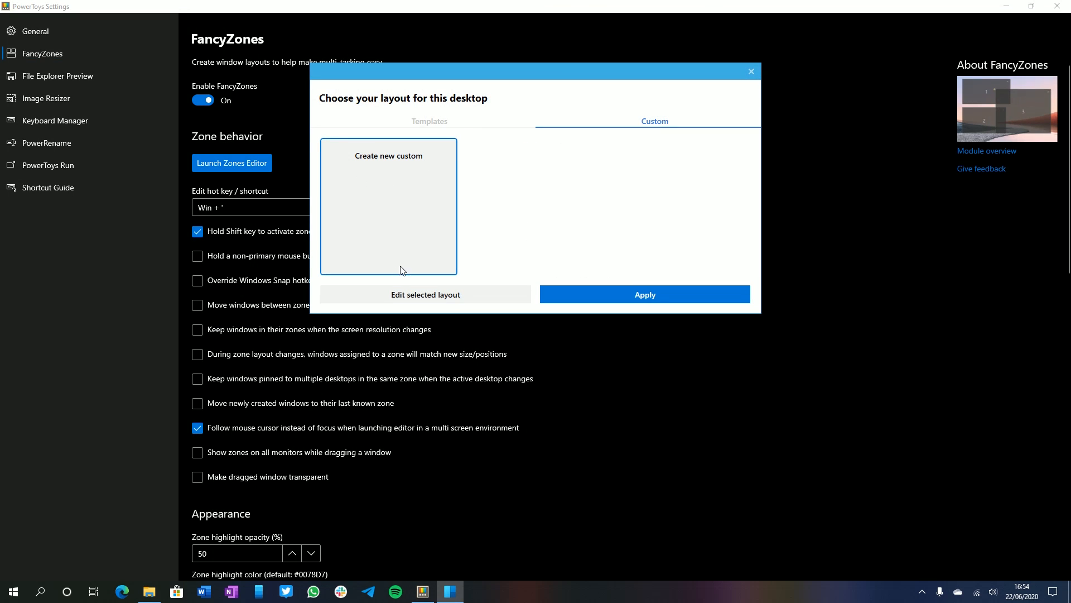
pyautogui.click(388, 206)
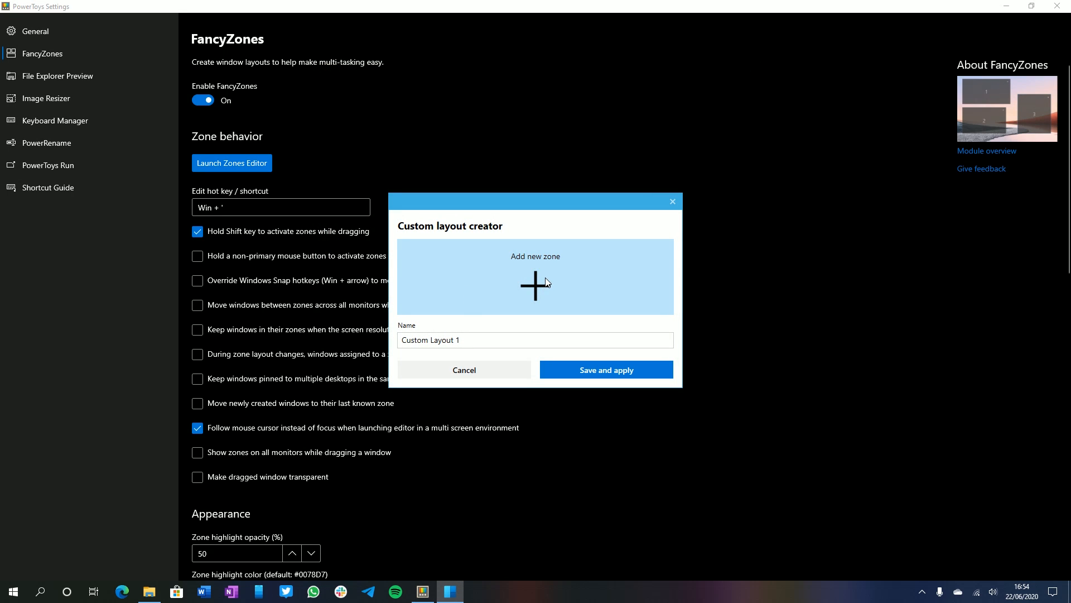
# - Add and arrange five zones covering the screen in Custom Layout 1, then save and apply it
pyautogui.click(535, 282)
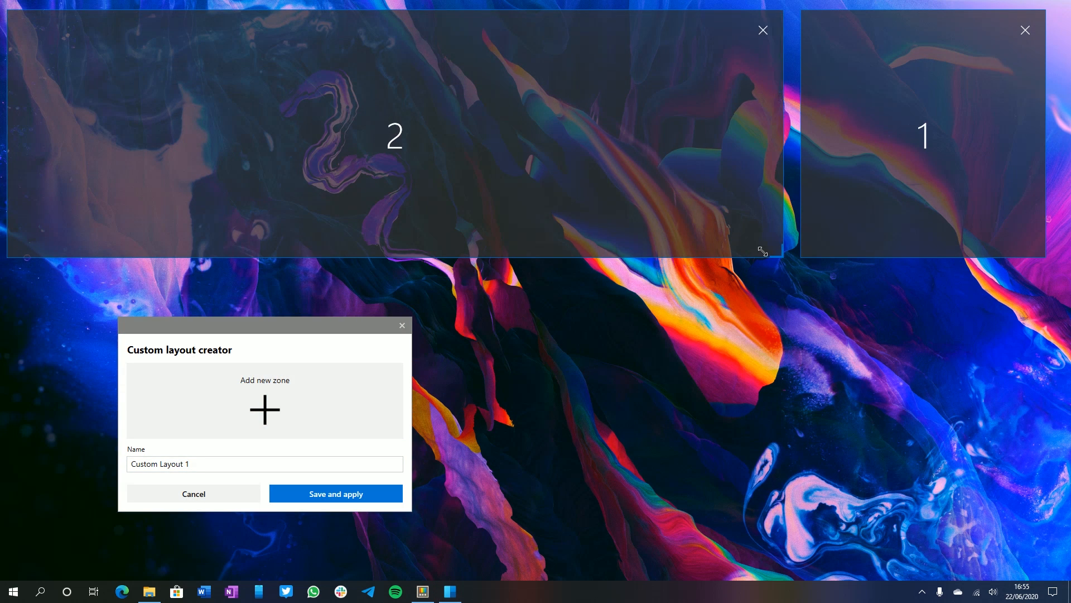
pyautogui.click(264, 409)
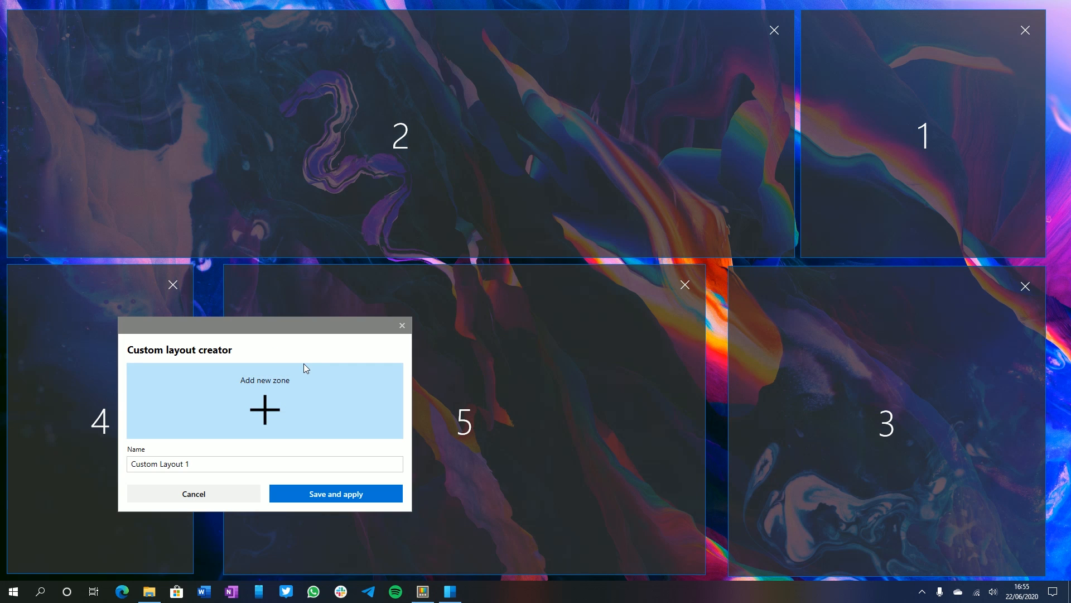
pyautogui.click(193, 493)
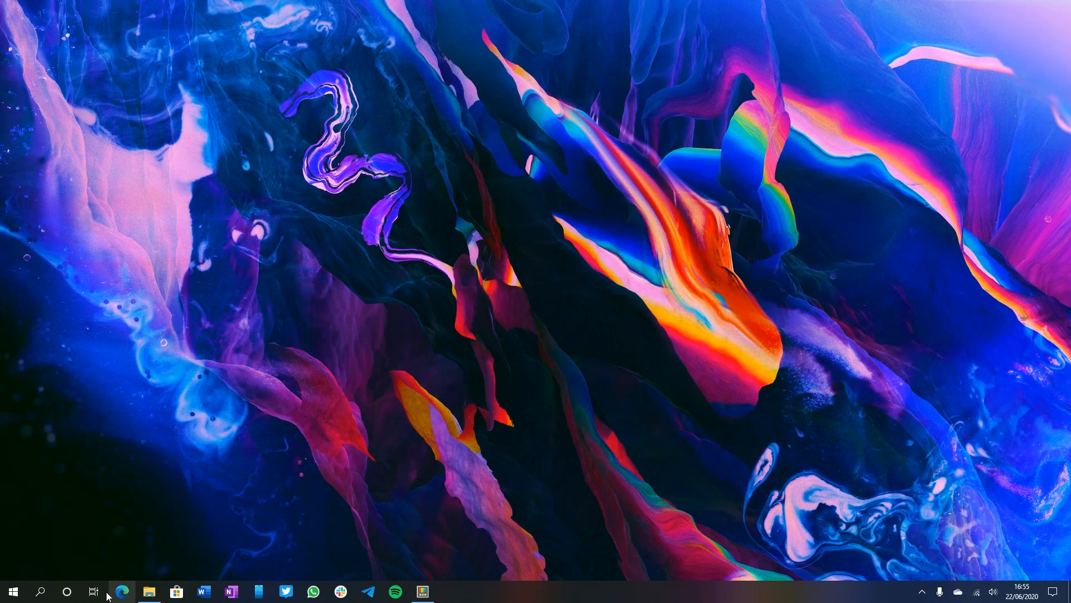
# - Launch File Explorer, Microsoft Store and other apps and Shift-drag each into a custom zone
pyautogui.click(148, 591)
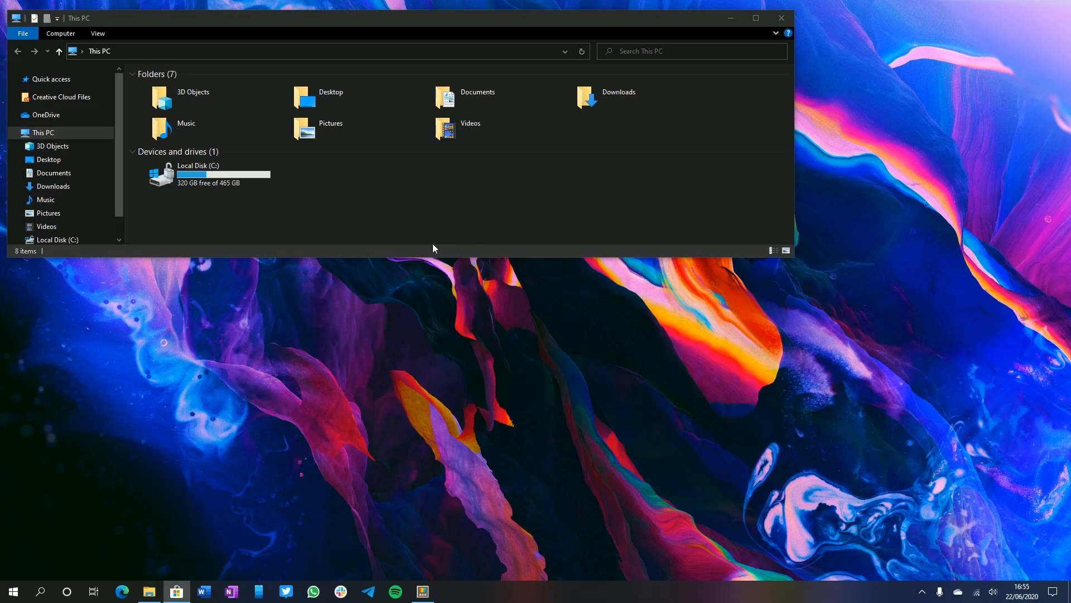
pyautogui.click(286, 591)
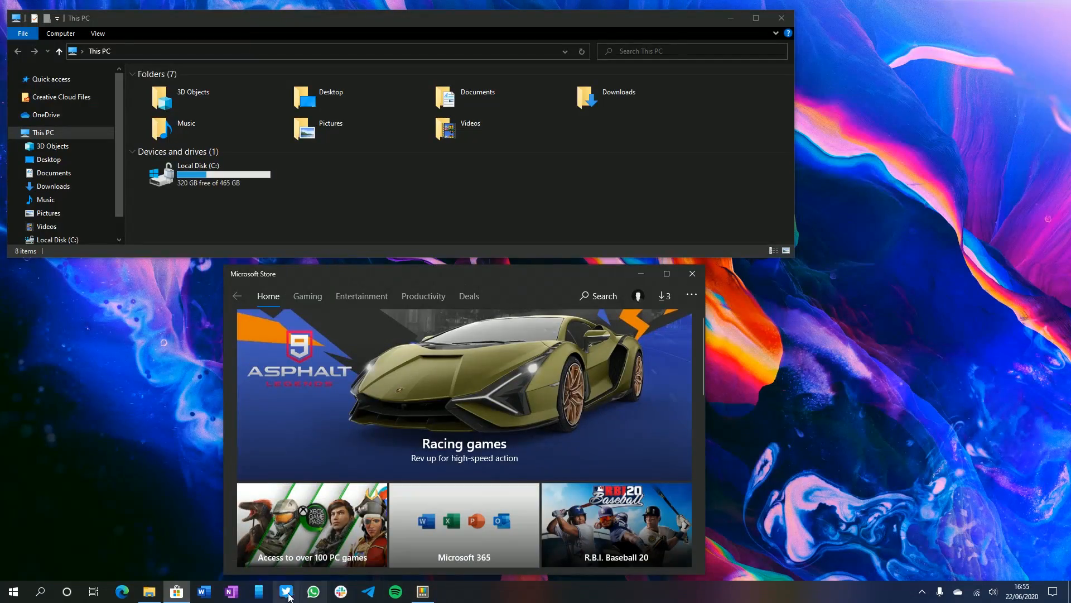
pyautogui.click(12, 591)
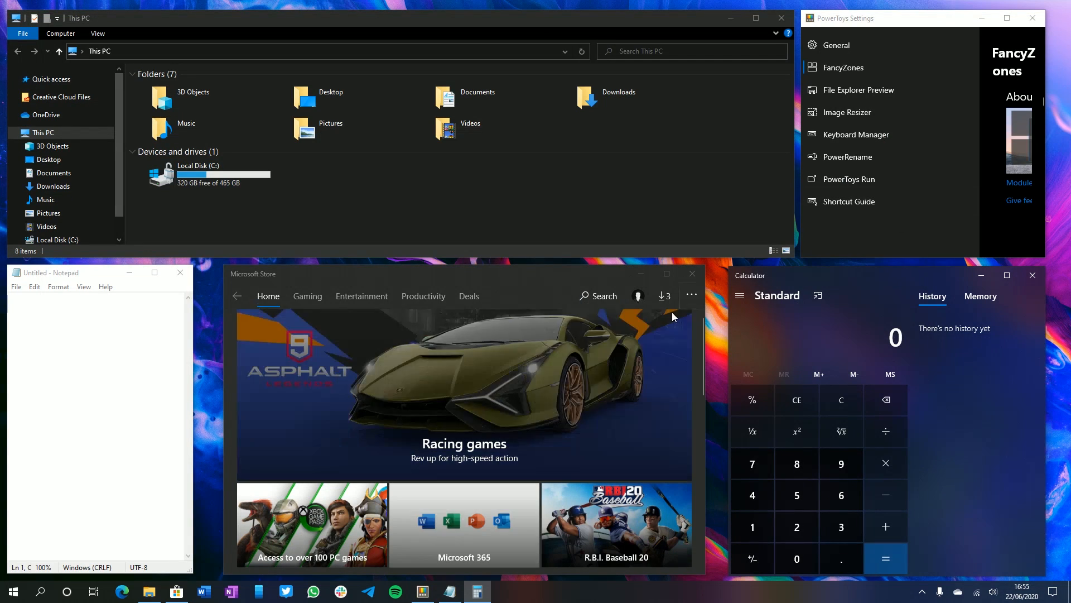
pyautogui.moveTo(483, 422)
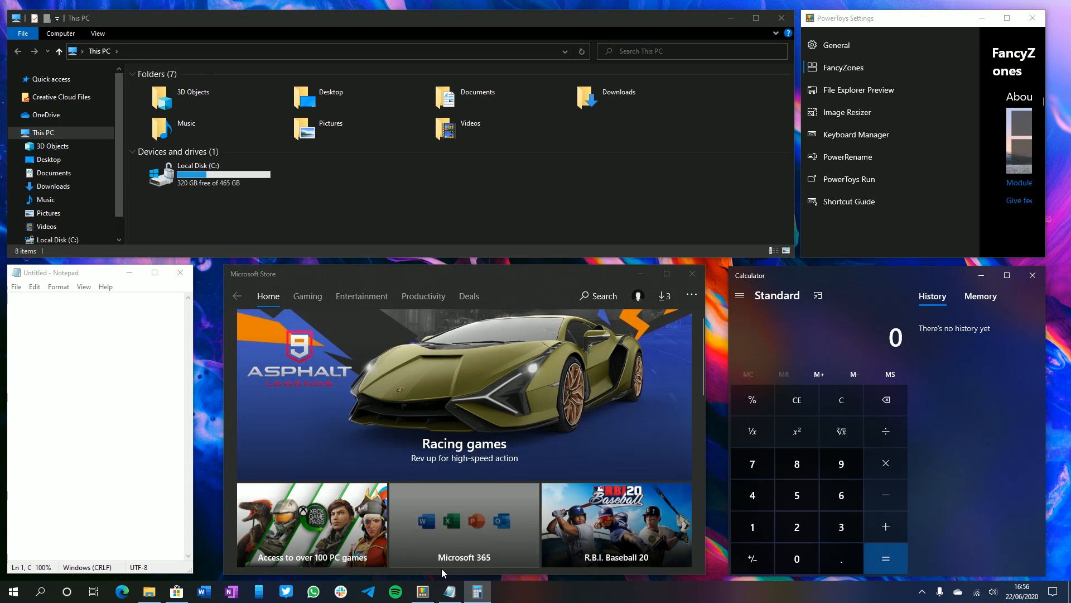
pyautogui.moveTo(1033, 274)
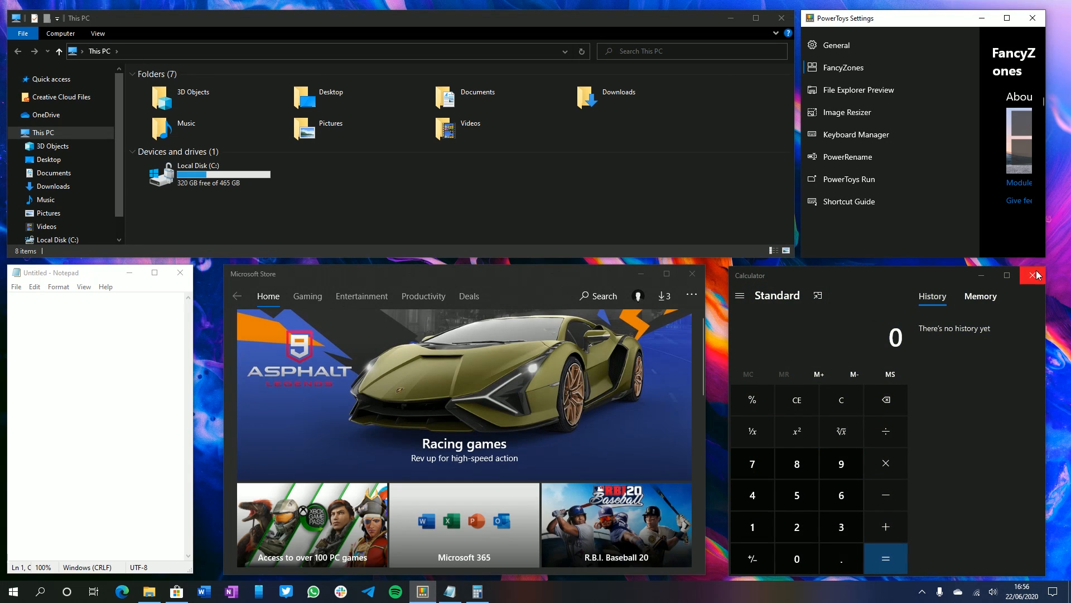
# - Close the Calculator and zoned windows, then switch Enable FancyZones off
pyautogui.click(1036, 275)
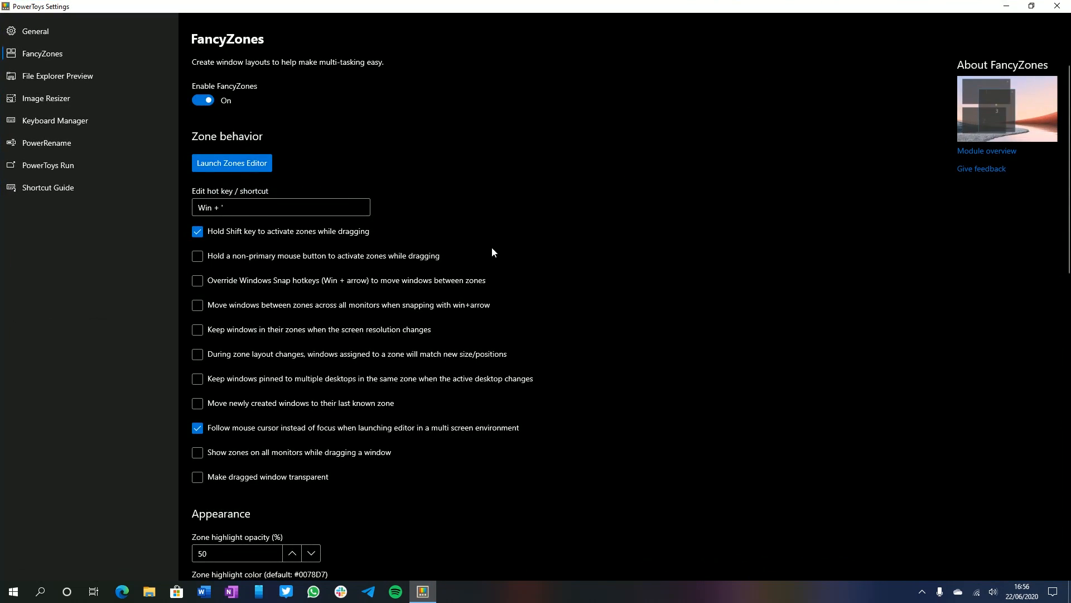
pyautogui.click(202, 99)
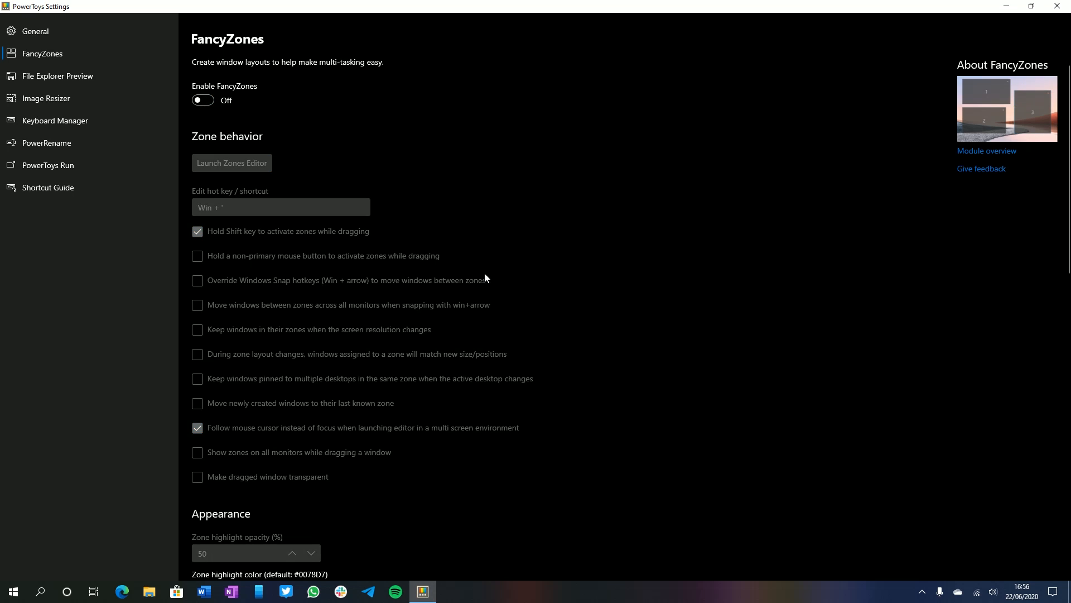
pyautogui.moveTo(64, 90)
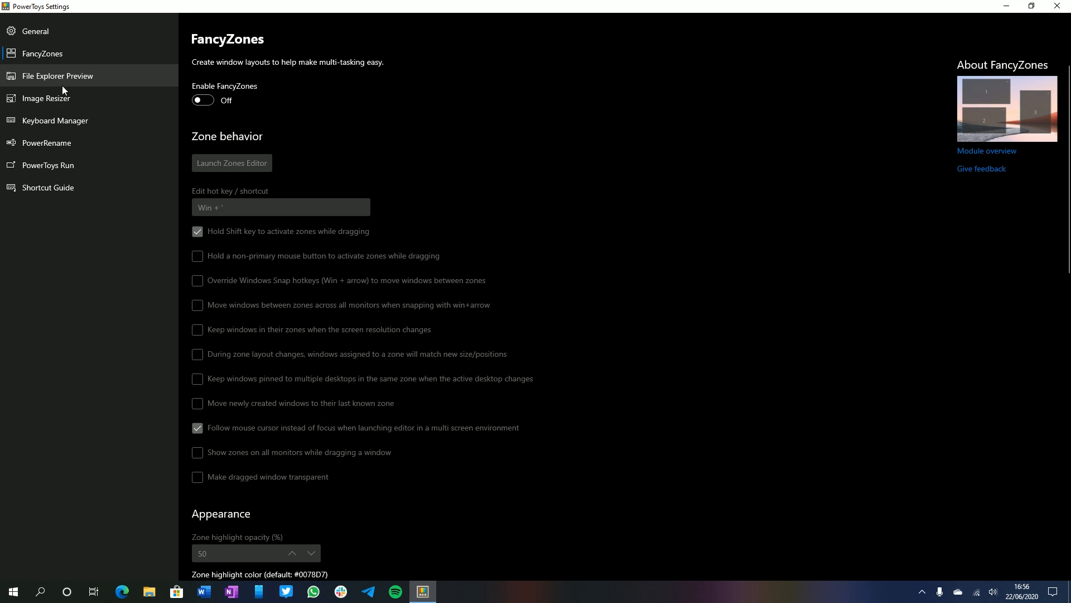
# - Show the File Explorer Preview page with SVG and Markdown preview handlers on
pyautogui.click(58, 75)
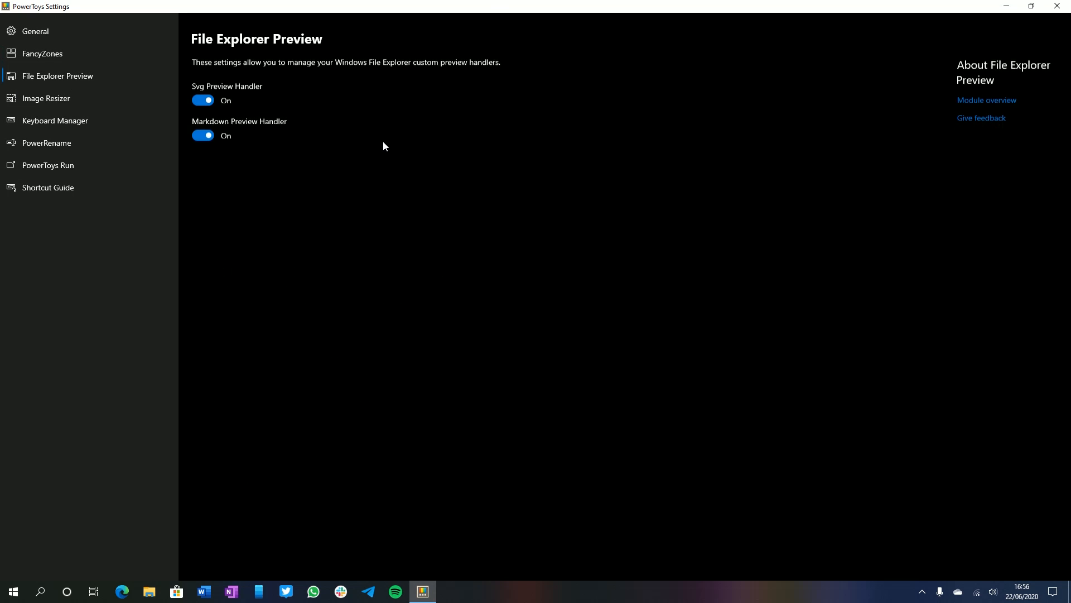
pyautogui.moveTo(450, 375)
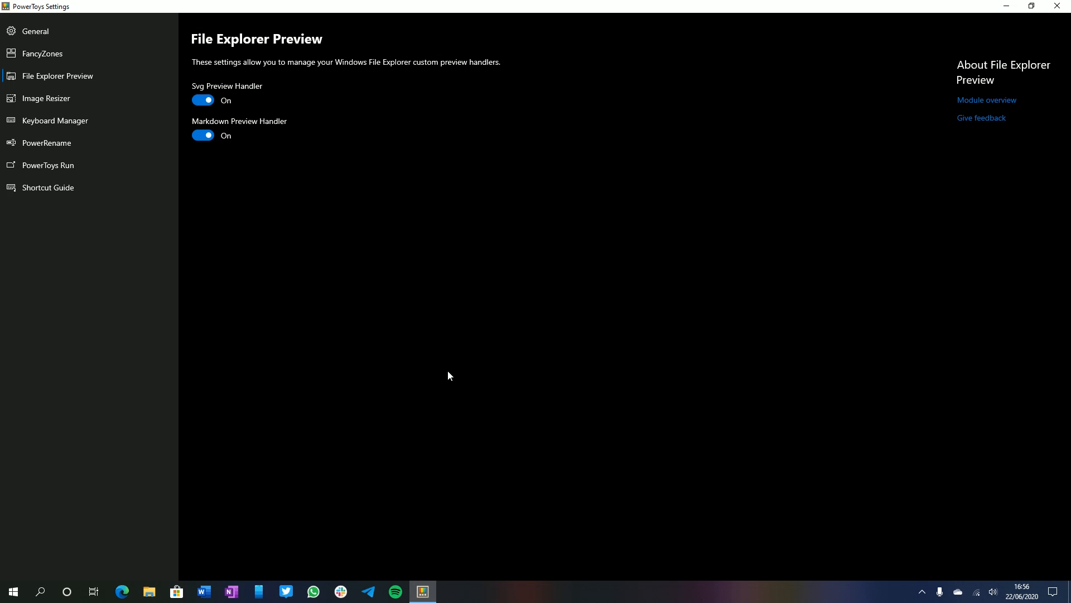
pyautogui.moveTo(219, 90)
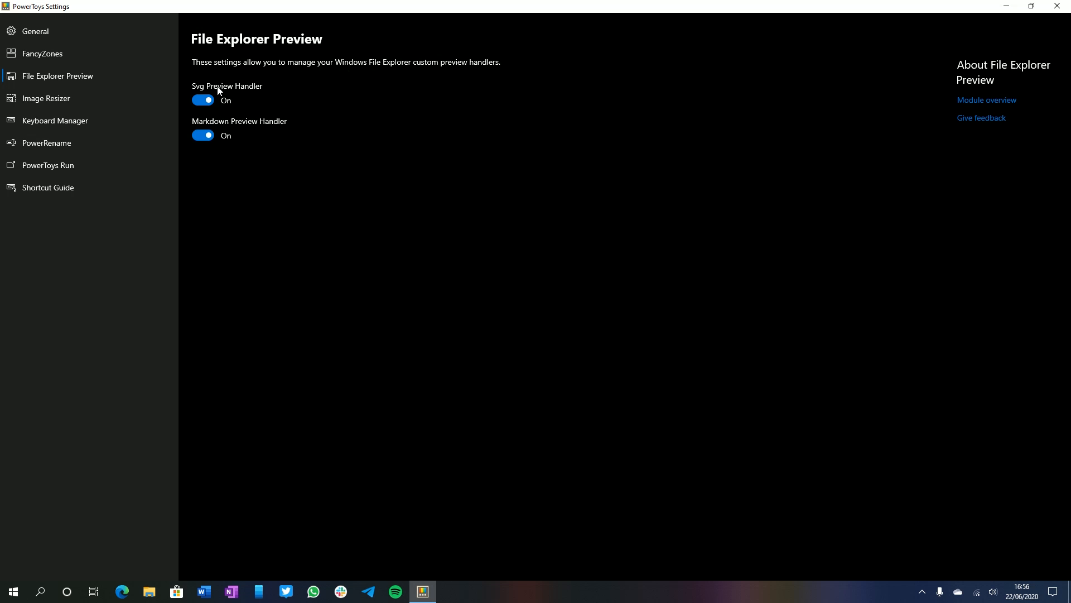
pyautogui.moveTo(256, 471)
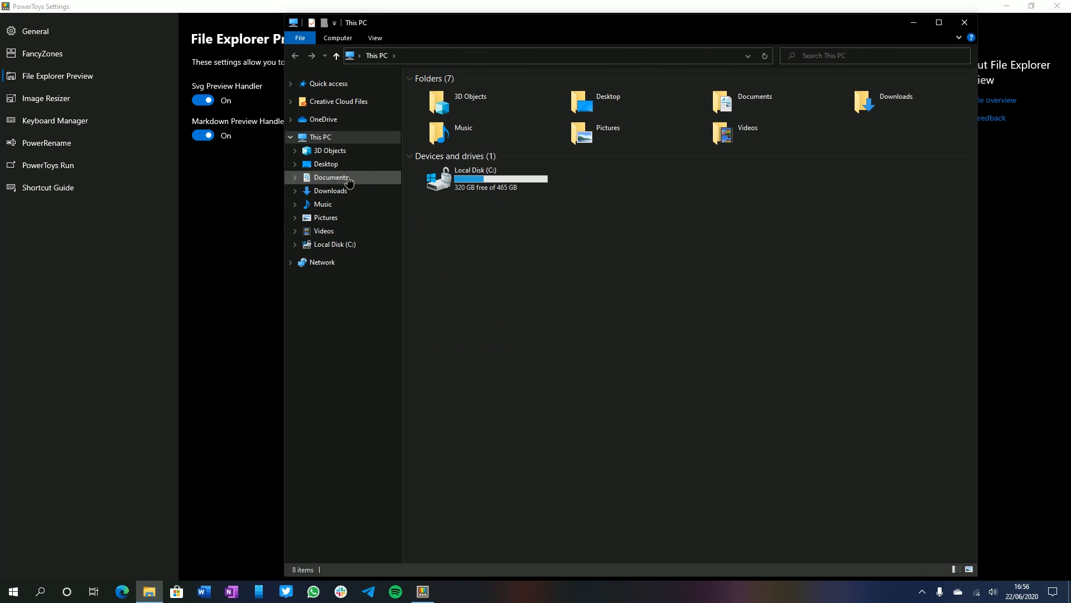
# - Turn on File Explorer's Preview pane and go into the Pictures folder inside Documents
pyautogui.doubleClick(331, 177)
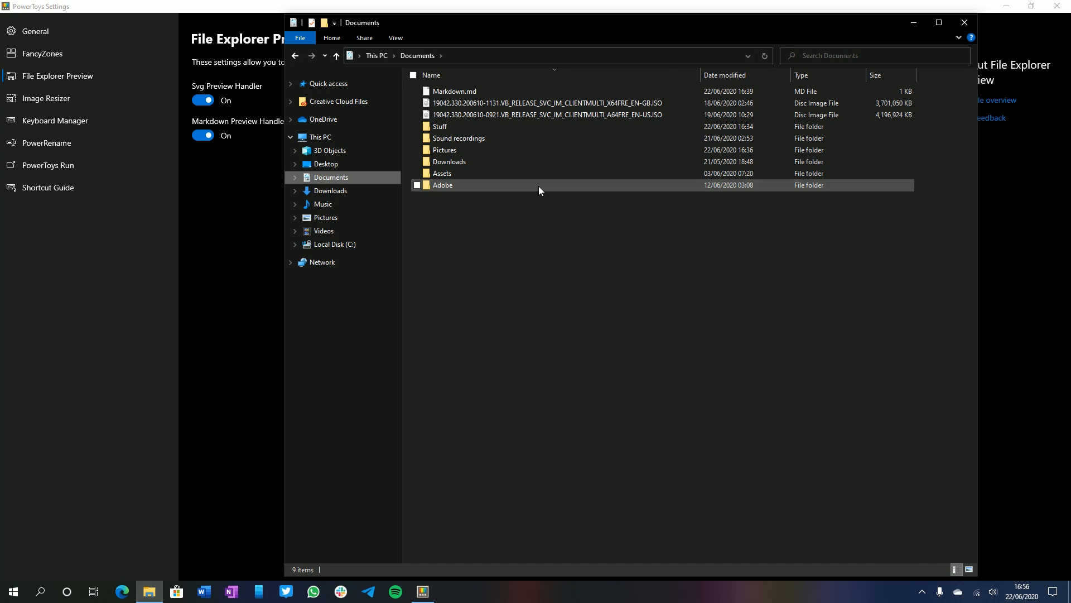
pyautogui.click(443, 185)
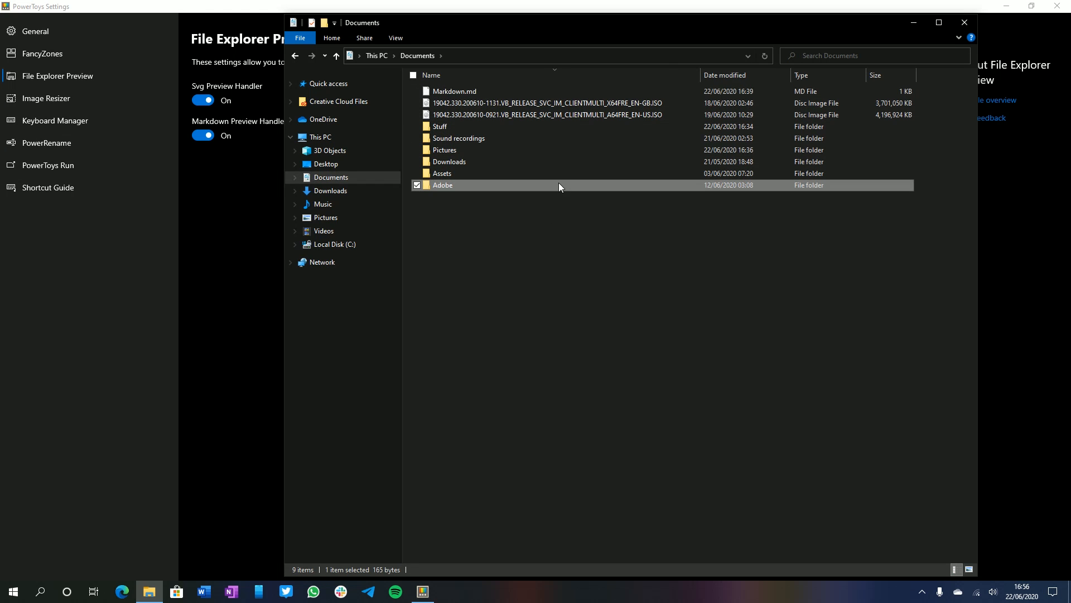
pyautogui.click(395, 38)
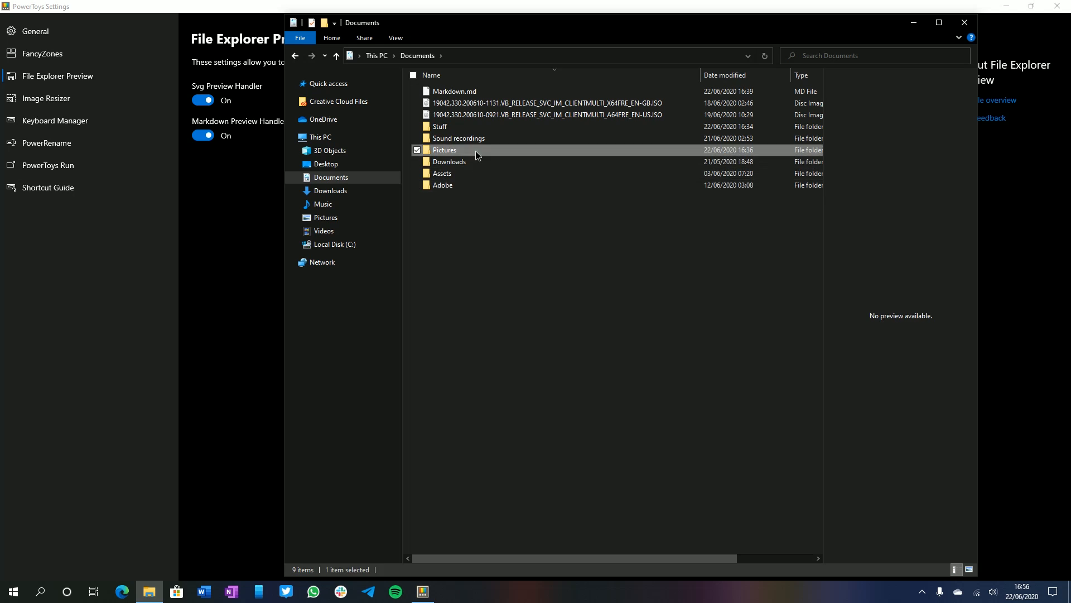
pyautogui.doubleClick(445, 150)
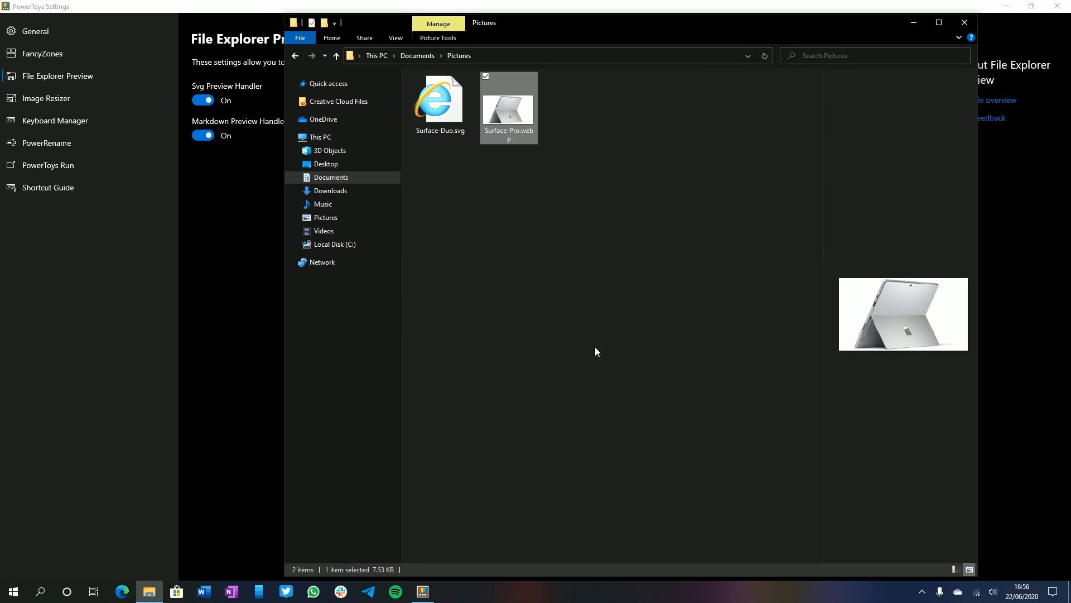
pyautogui.moveTo(935, 306)
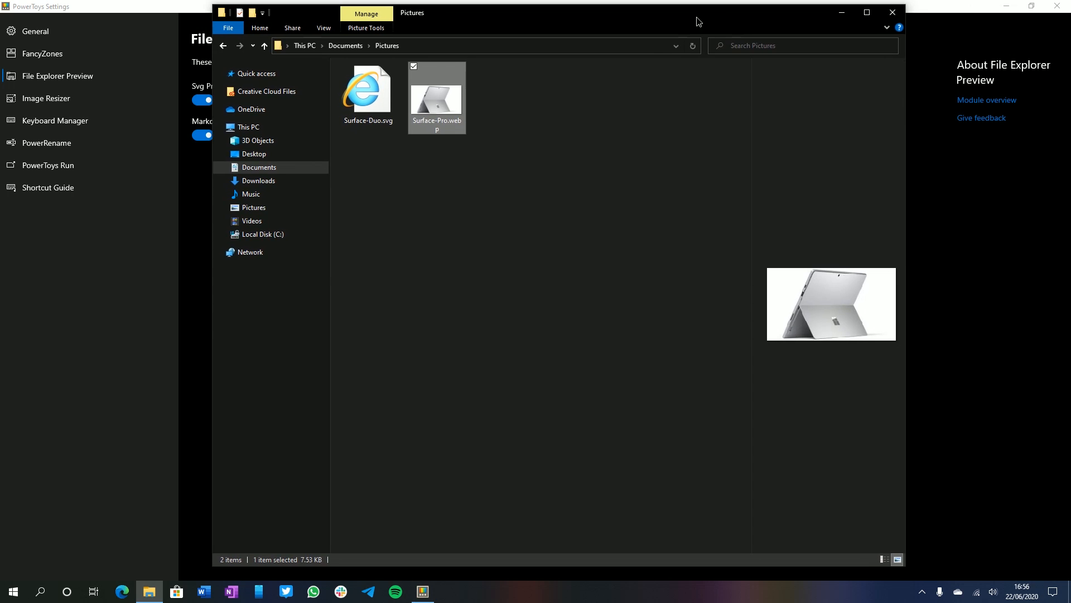
pyautogui.moveTo(718, 14)
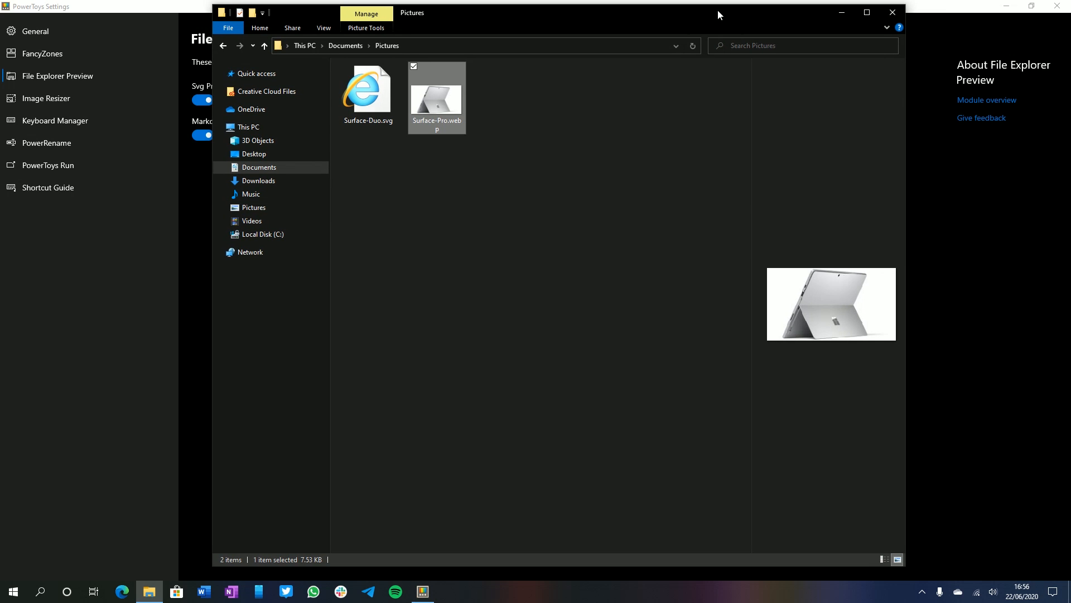
pyautogui.moveTo(655, 54)
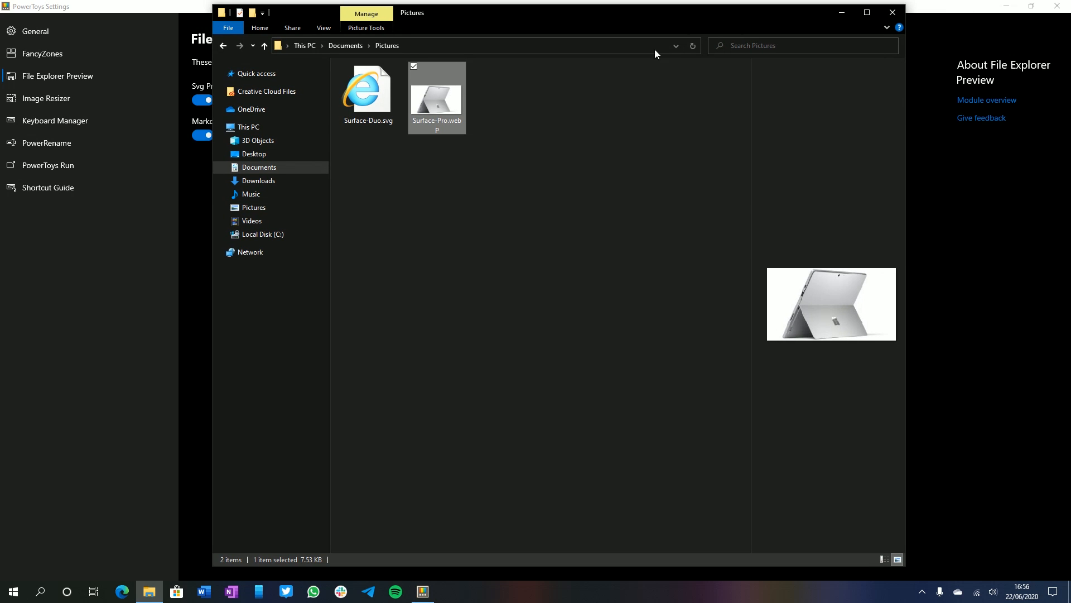
# - Preview the Surface-Duo.svg drawing, then the rendered Markdown.md document in Documents
pyautogui.click(444, 357)
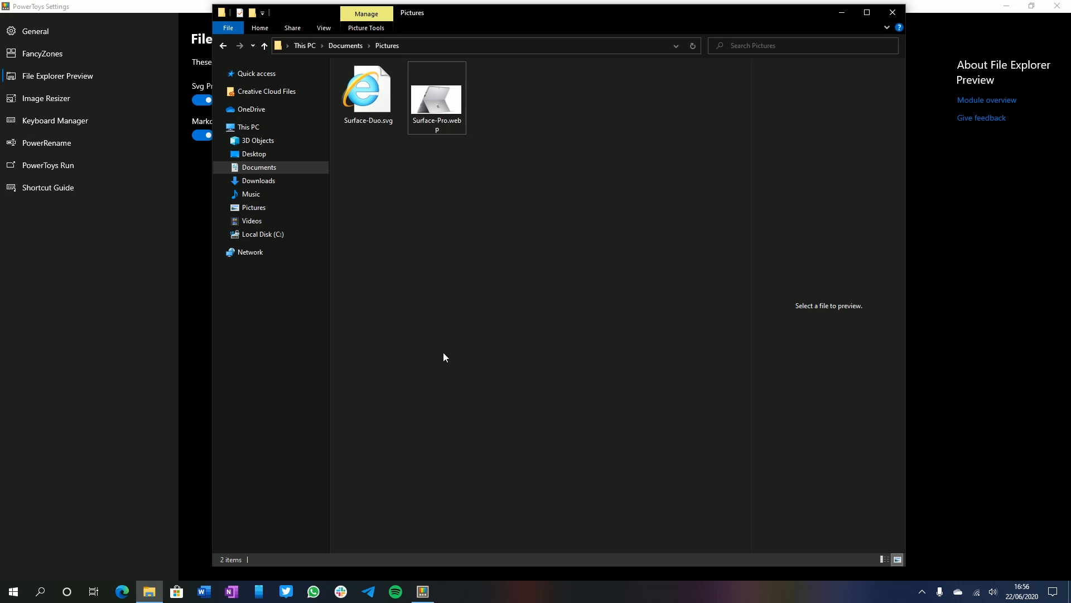
pyautogui.moveTo(427, 366)
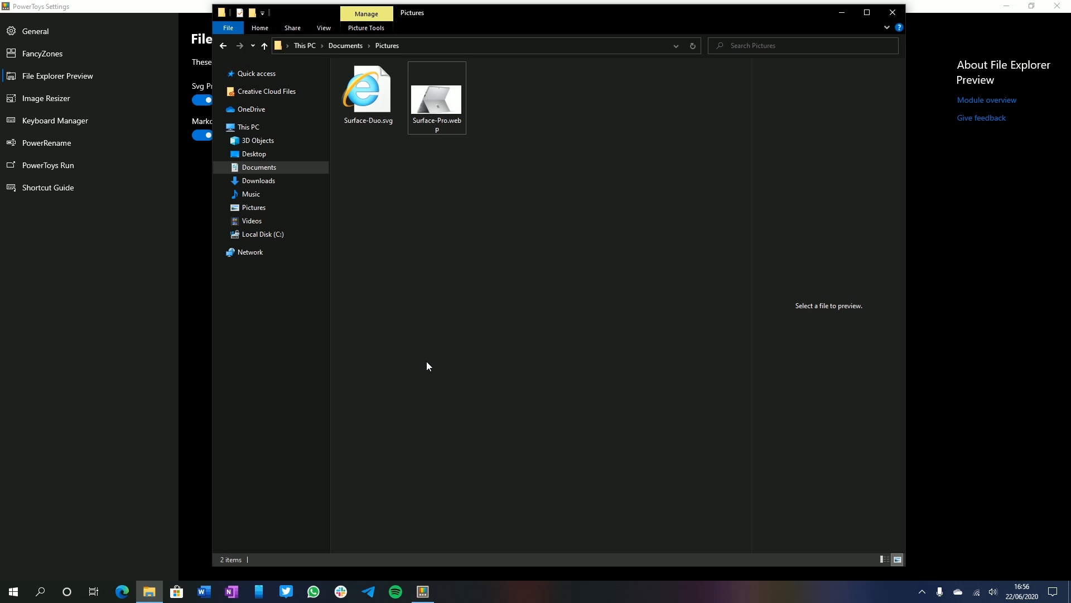
pyautogui.click(367, 93)
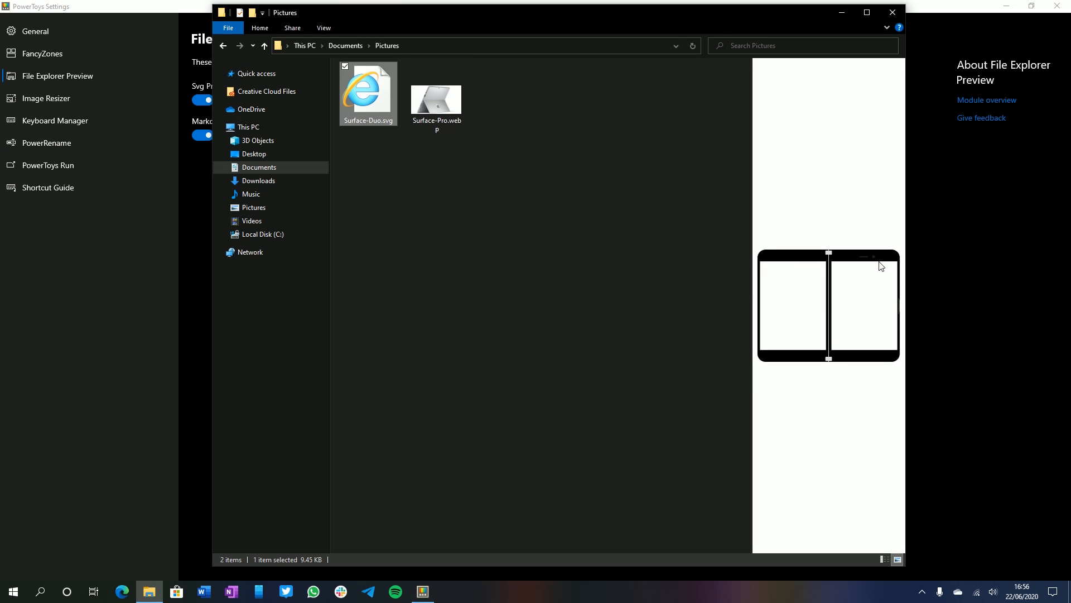
pyautogui.moveTo(776, 382)
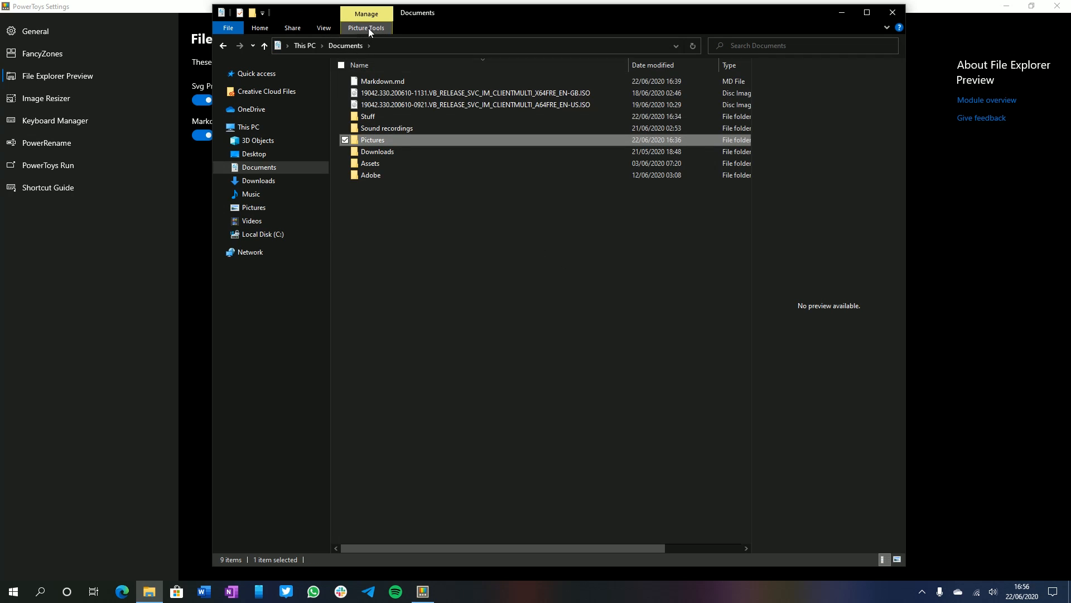
pyautogui.click(383, 81)
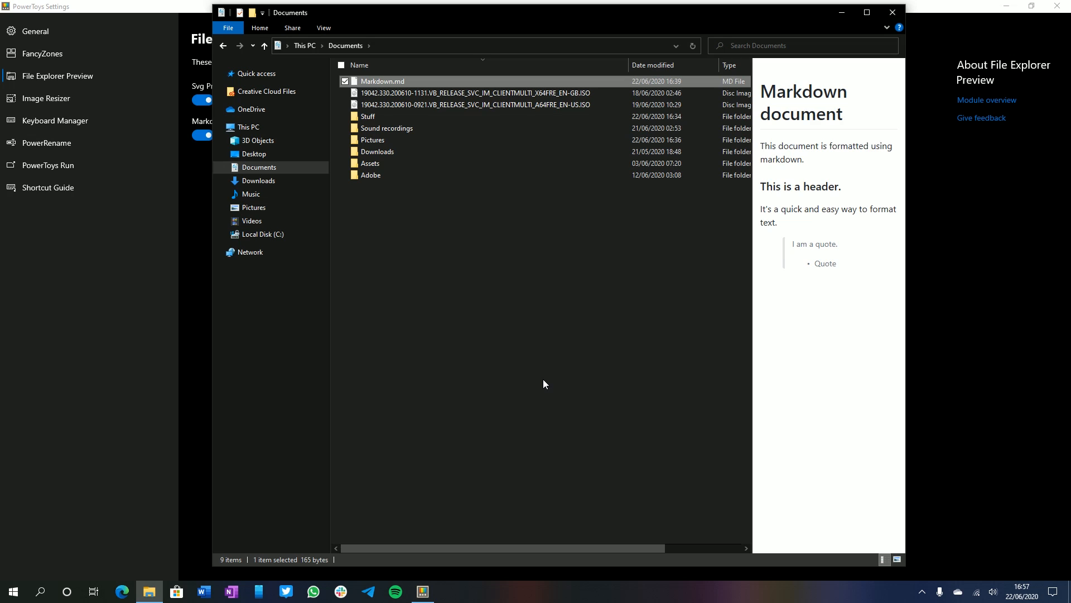
# - Show the Image Resizer page with its Small, Medium, Large and Phone presets
pyautogui.click(47, 98)
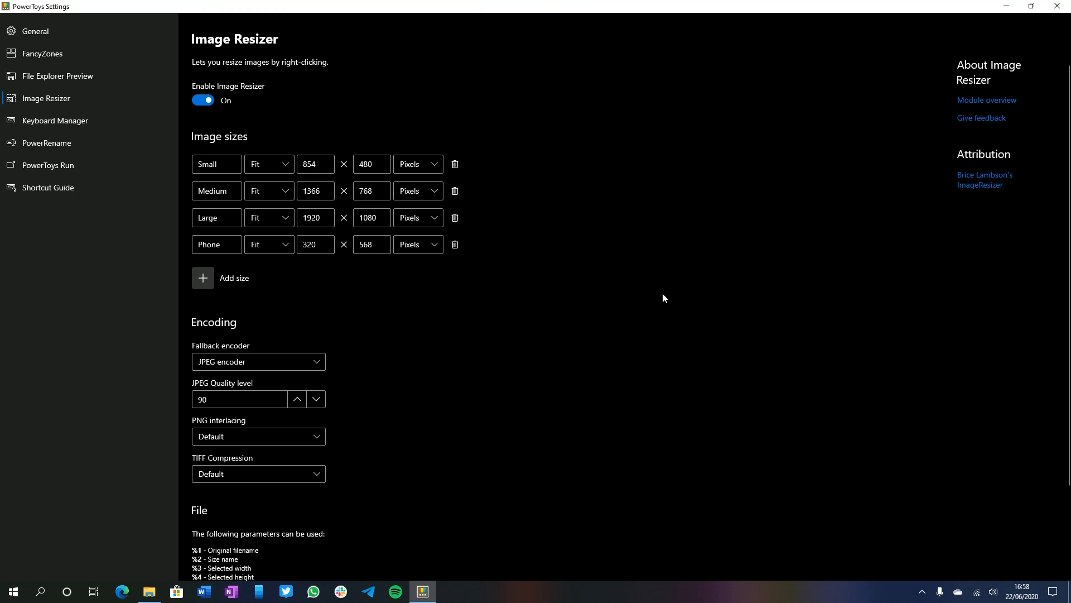
pyautogui.moveTo(696, 268)
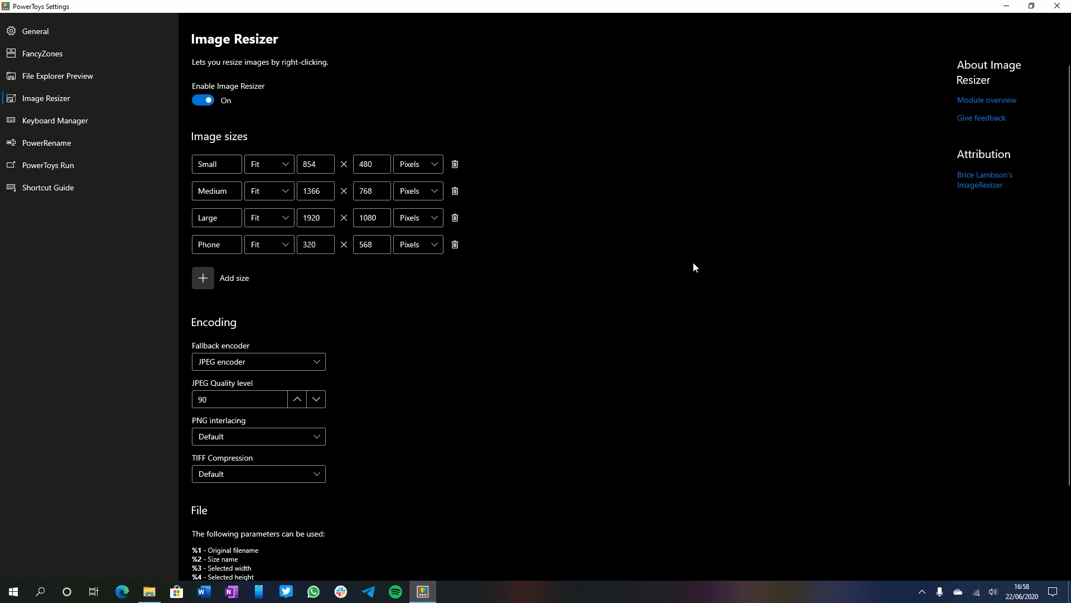
# - Resize the three selected Pictures photos to Medium copies via Image Resizer, then return to PowerToys
pyautogui.click(148, 591)
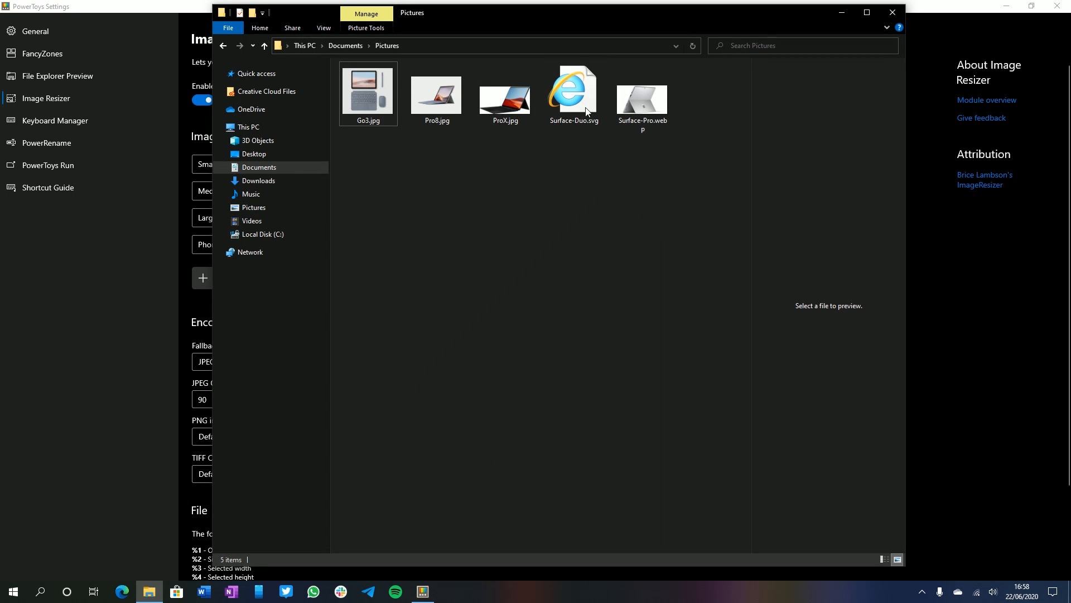
pyautogui.moveTo(429, 308)
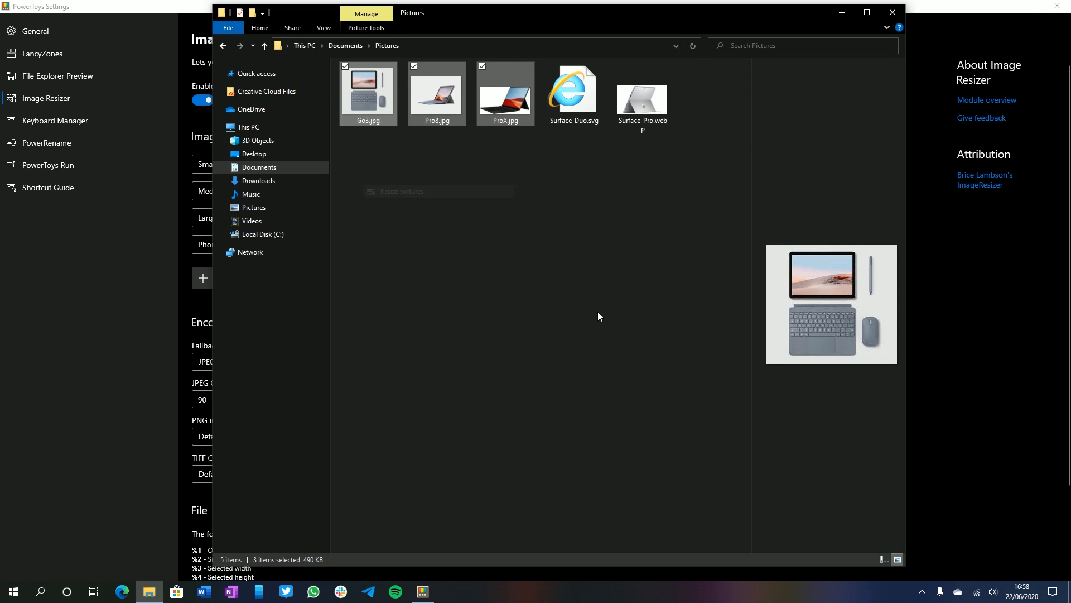
pyautogui.click(402, 191)
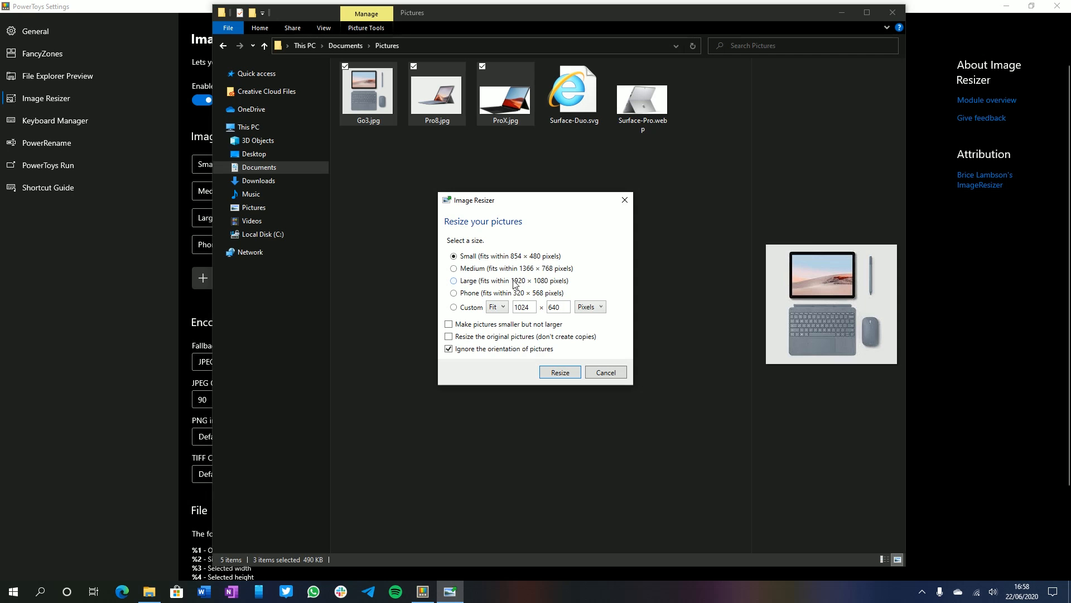
pyautogui.moveTo(495, 264)
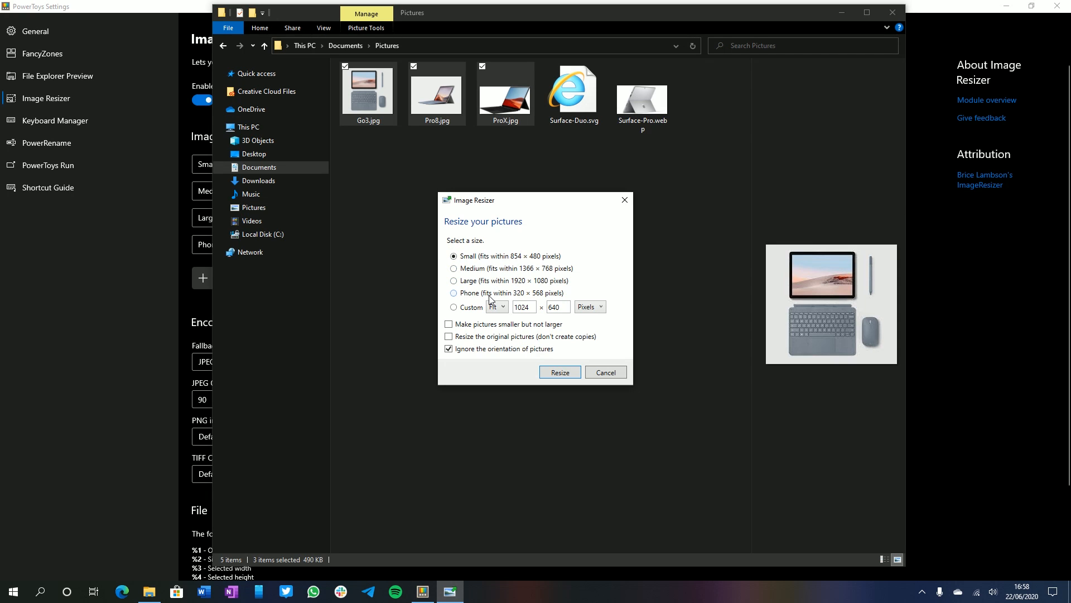
pyautogui.click(454, 306)
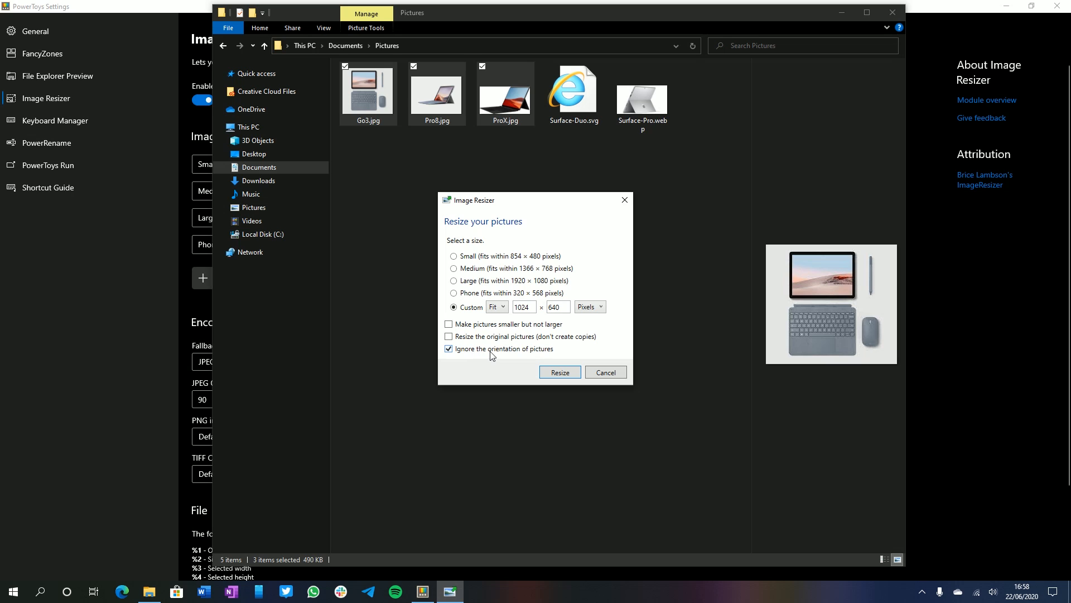
pyautogui.click(454, 268)
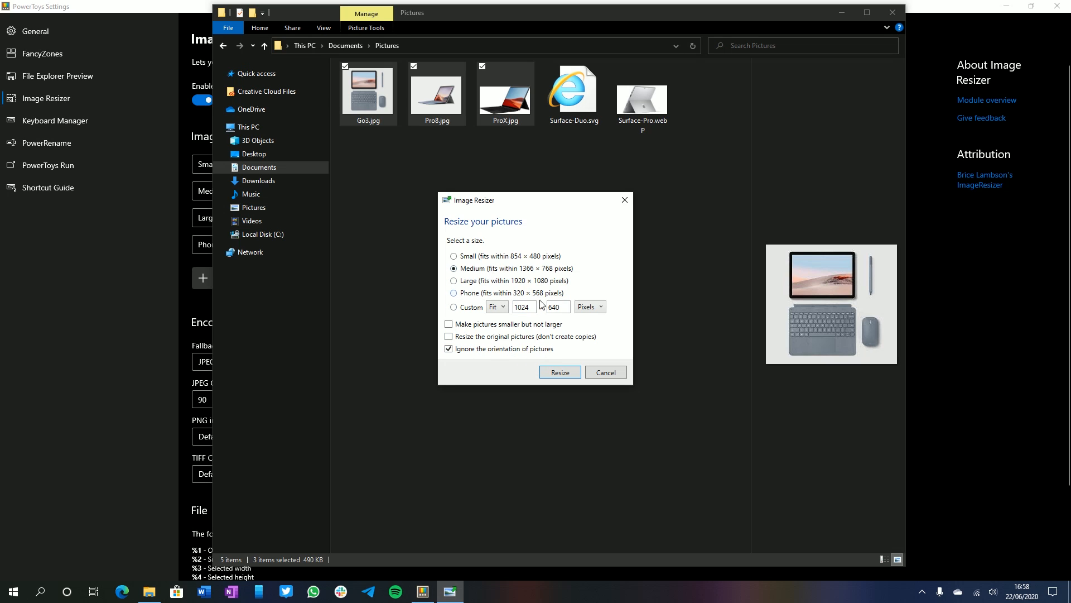
pyautogui.click(559, 373)
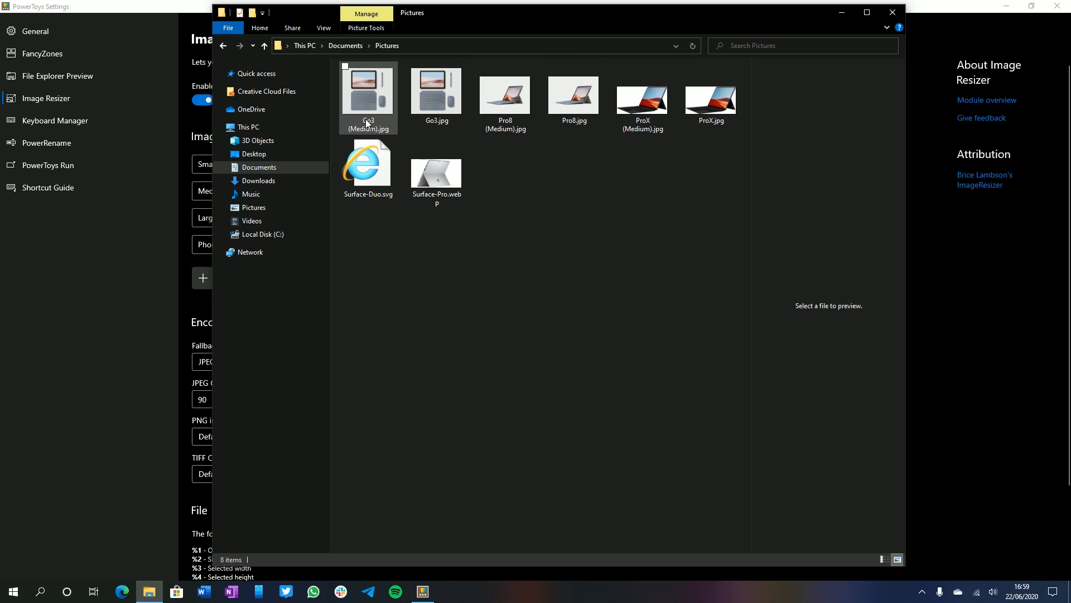
pyautogui.click(367, 93)
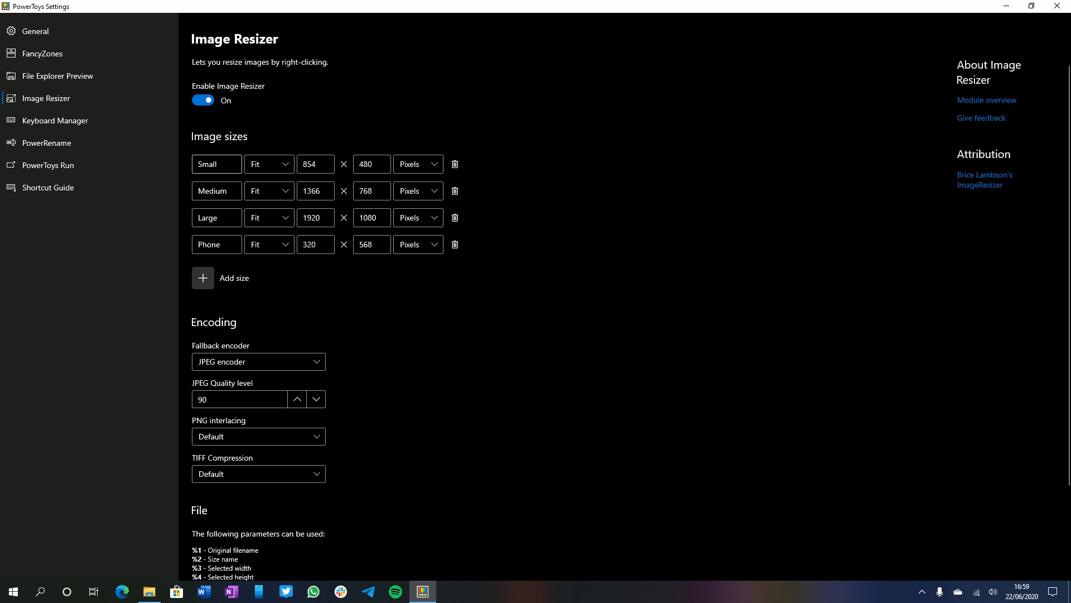
pyautogui.click(268, 162)
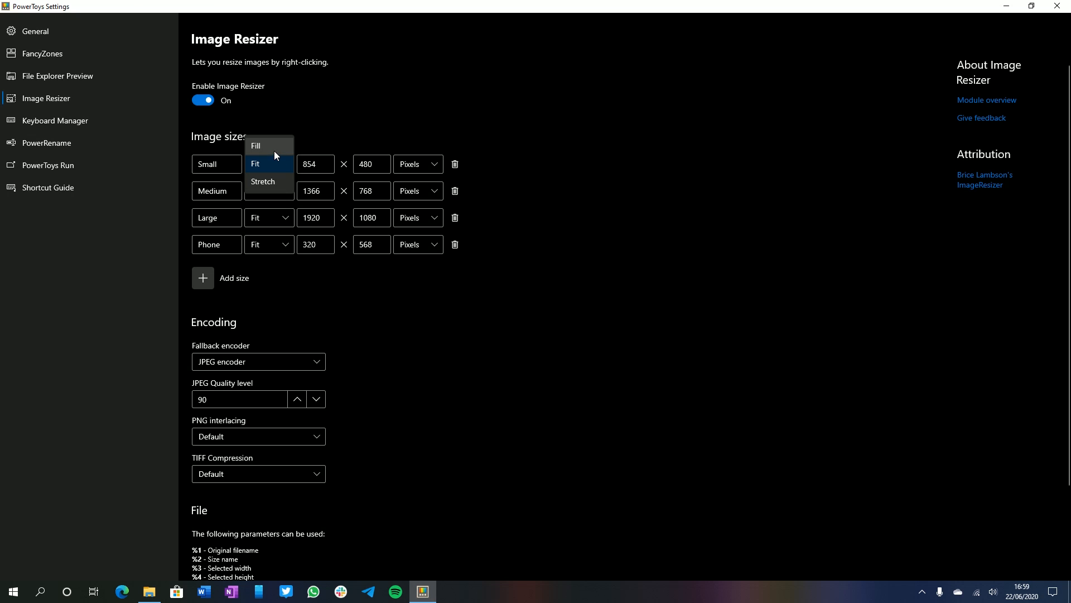
pyautogui.click(256, 164)
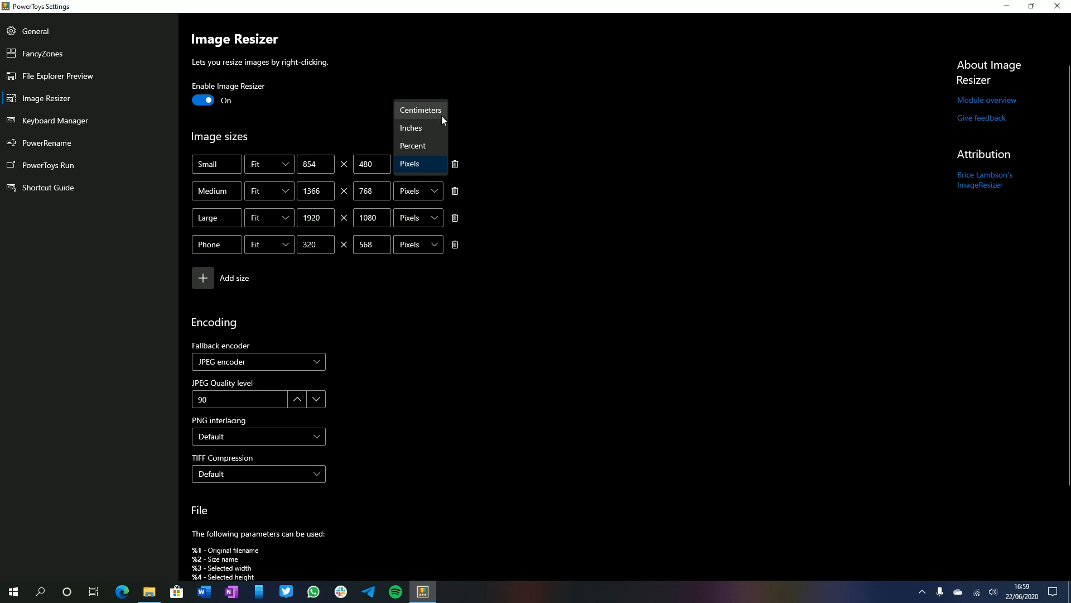
pyautogui.click(202, 278)
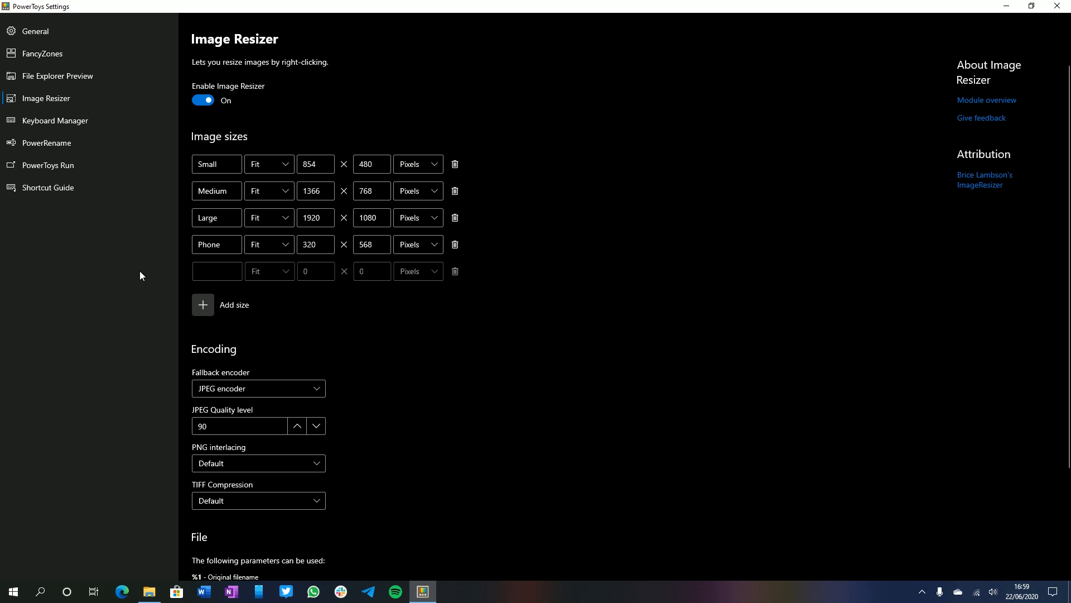
pyautogui.scroll(-3)
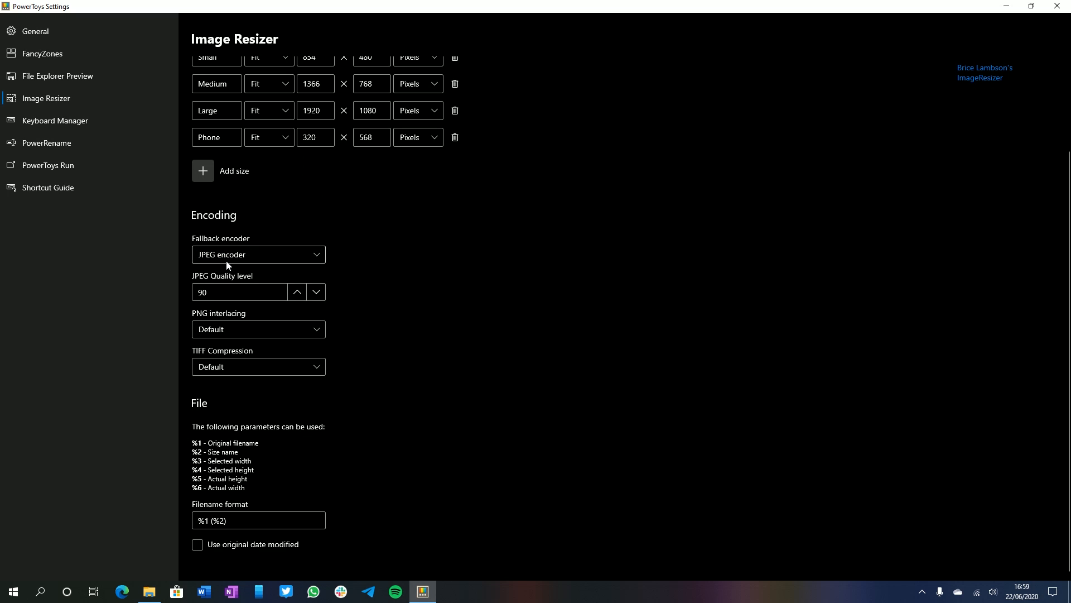
pyautogui.moveTo(635, 248)
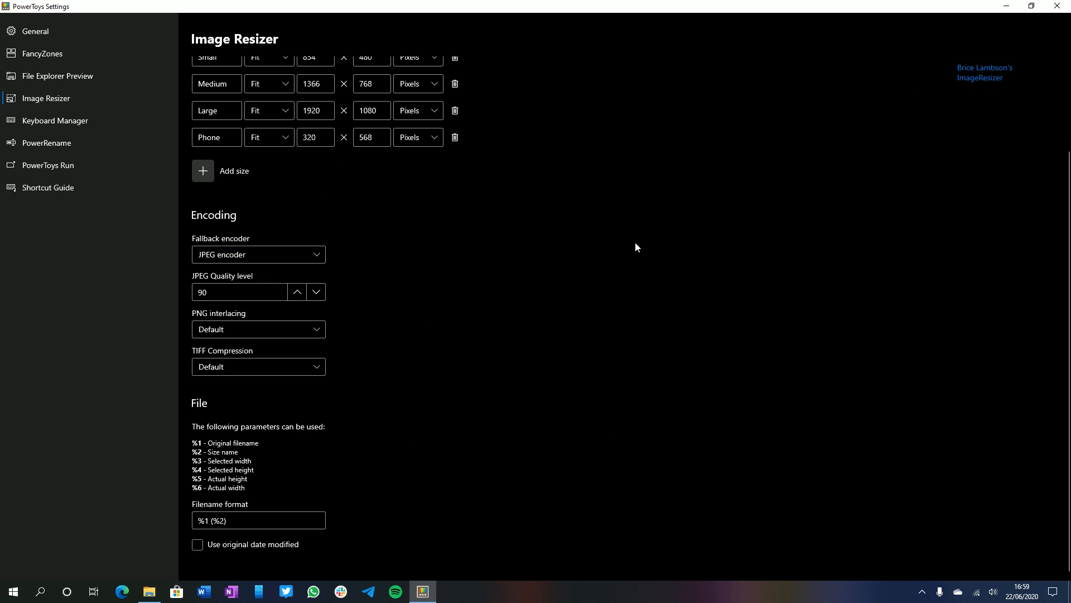
pyautogui.moveTo(287, 338)
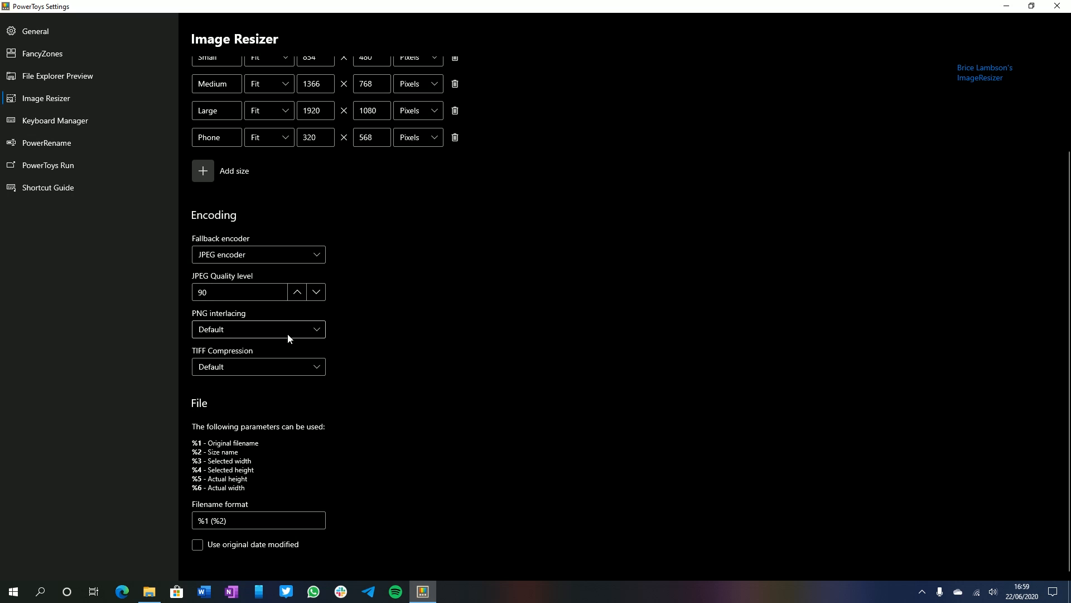
pyautogui.click(258, 328)
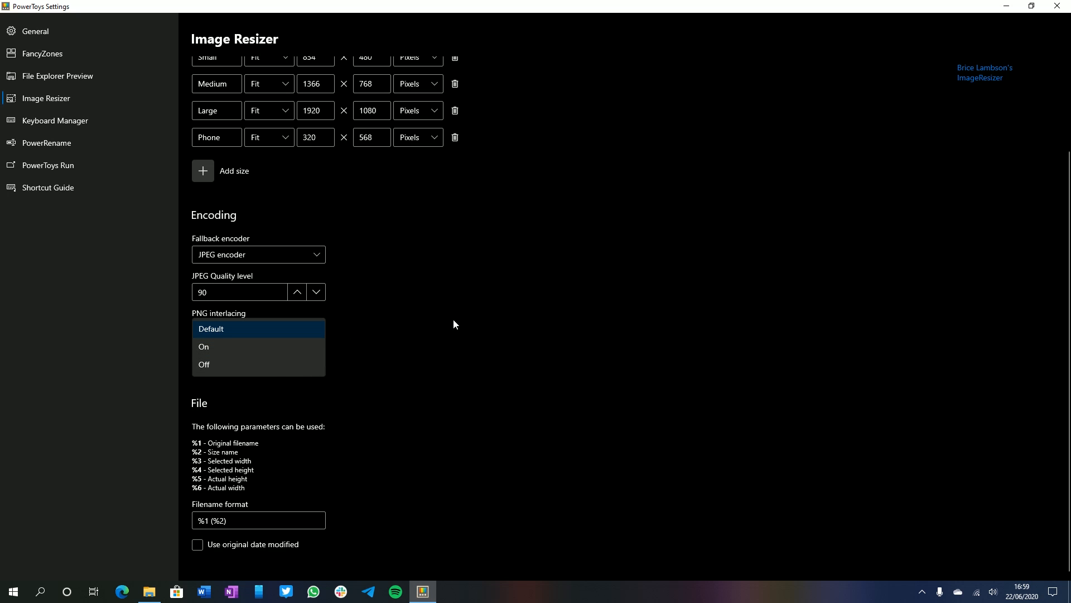
pyautogui.click(211, 328)
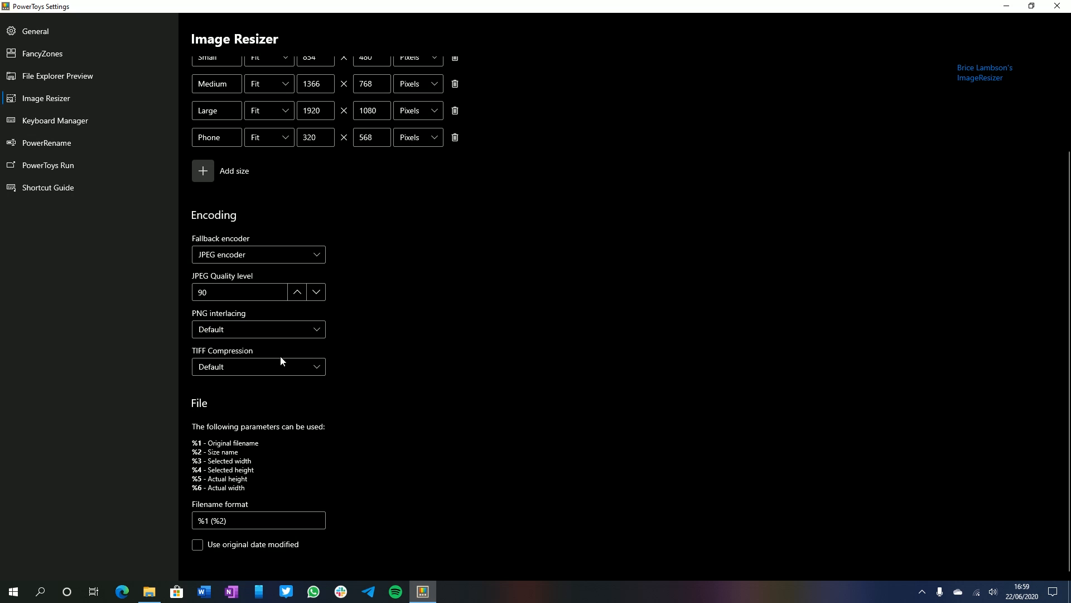
pyautogui.moveTo(621, 363)
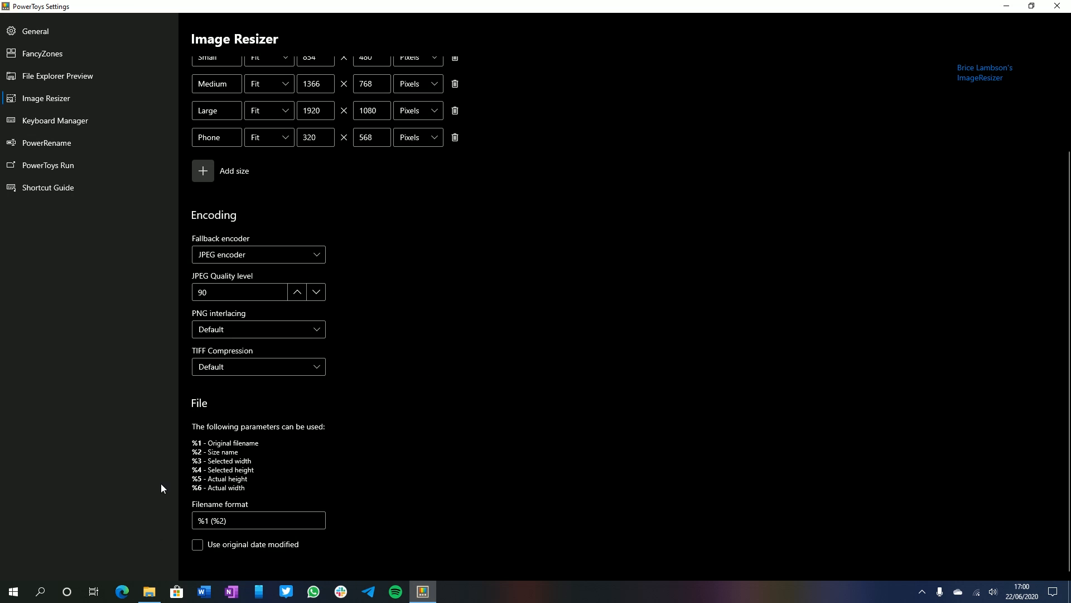
pyautogui.moveTo(841, 240)
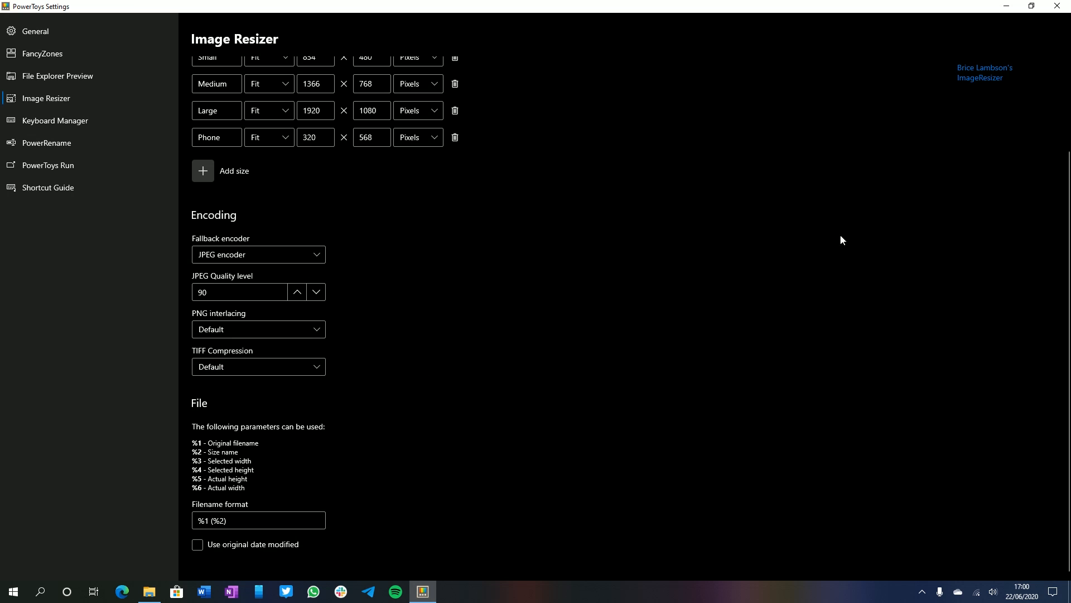
# - In Keyboard Manager's Remap a key dialog, add a mapping with A as the key to change
pyautogui.click(56, 121)
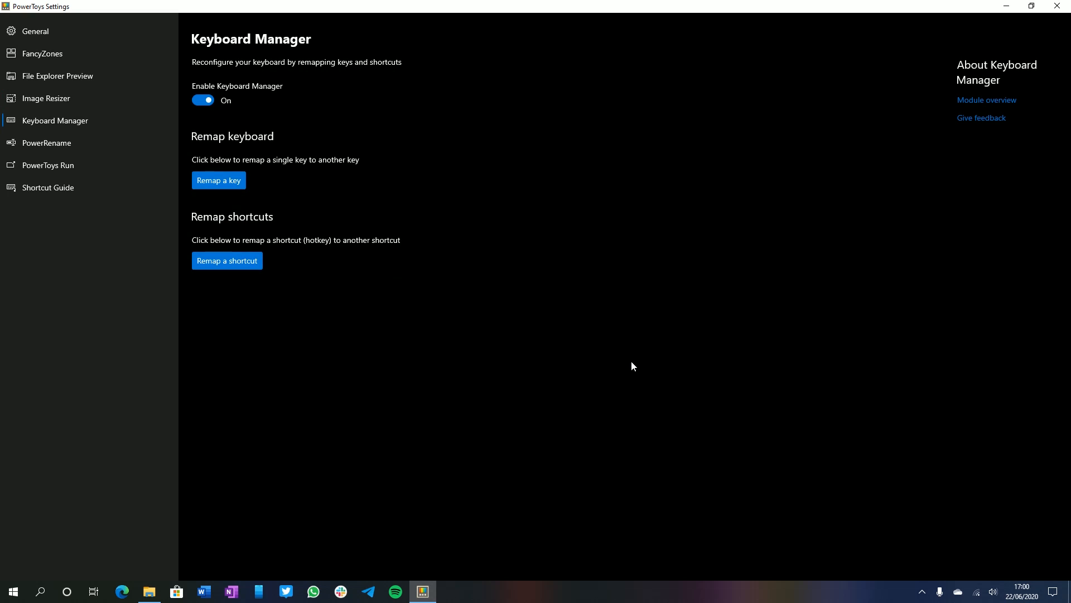
pyautogui.moveTo(663, 318)
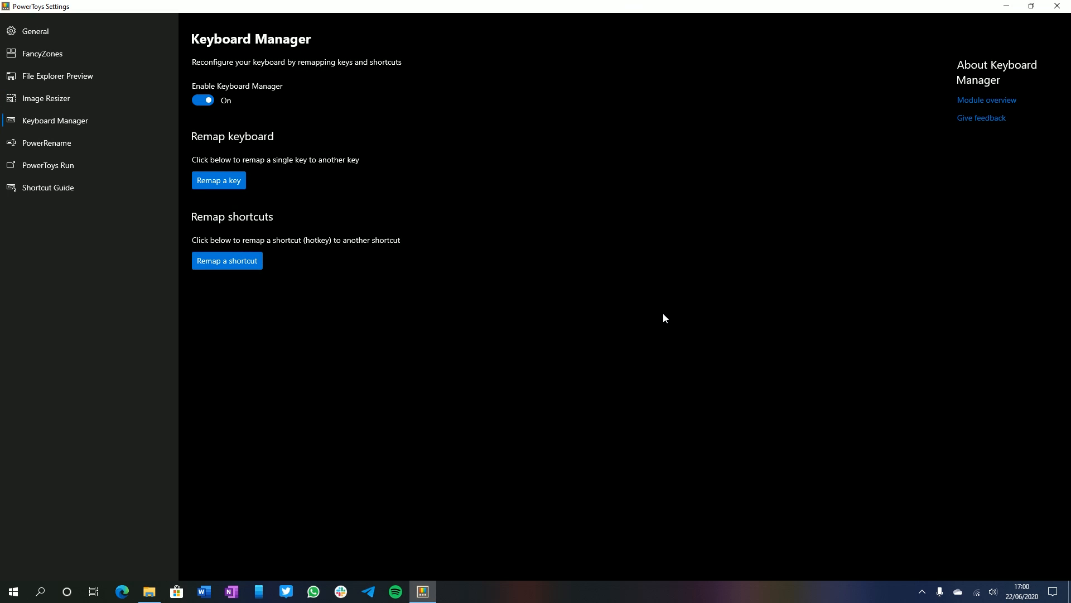
pyautogui.moveTo(209, 149)
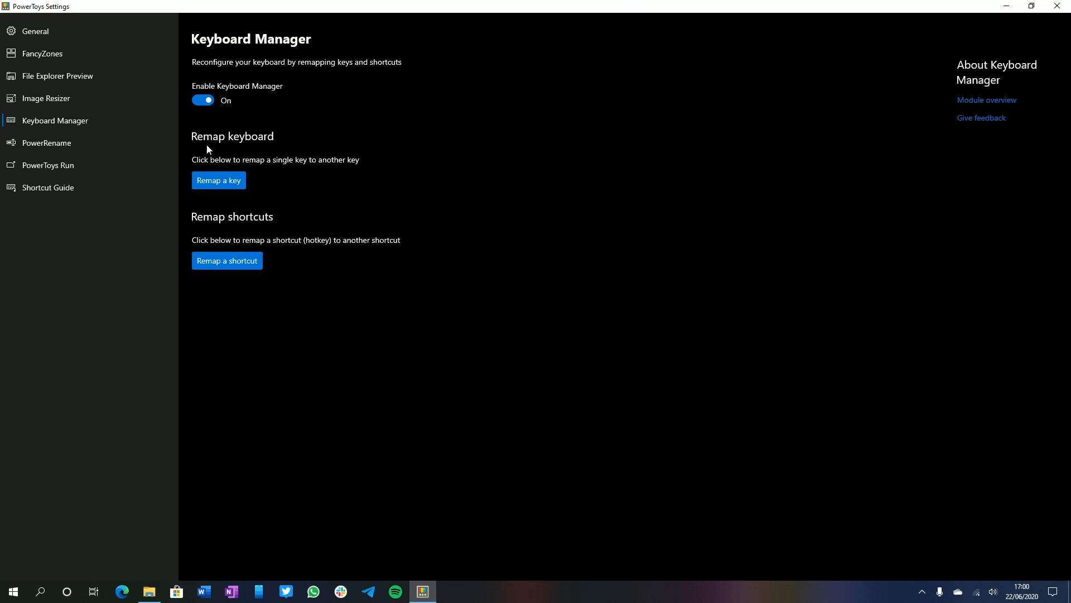
pyautogui.click(218, 181)
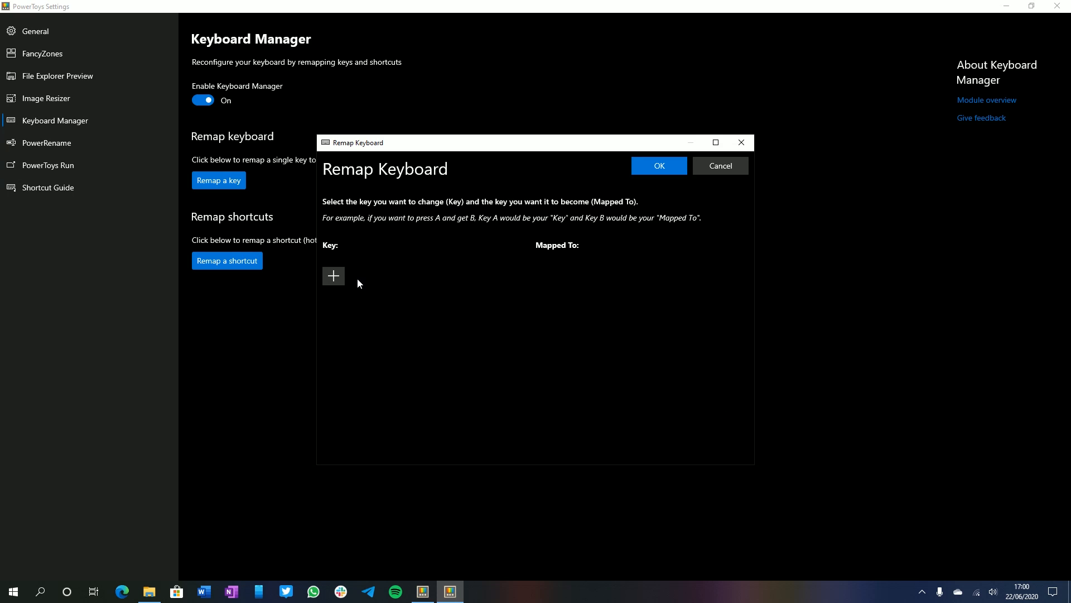
pyautogui.click(334, 275)
pyautogui.write('A')
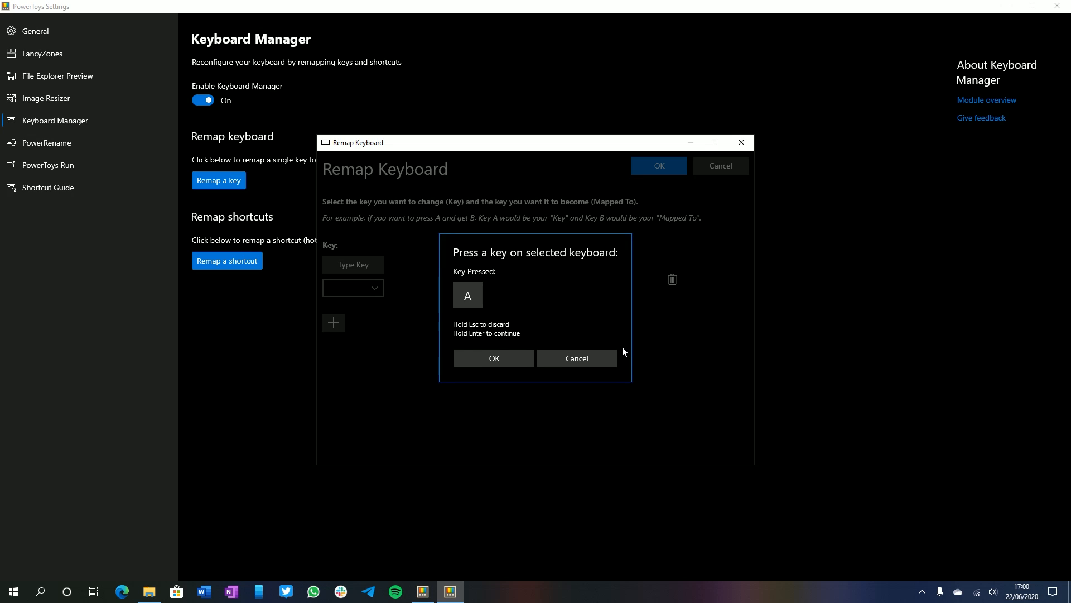
pyautogui.click(493, 358)
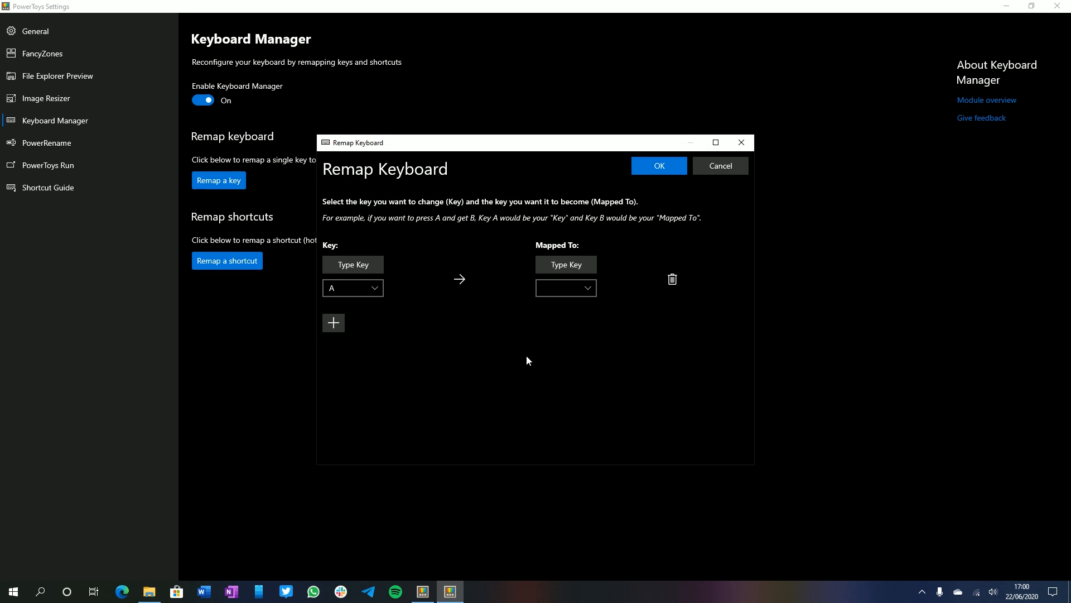
pyautogui.moveTo(566, 265)
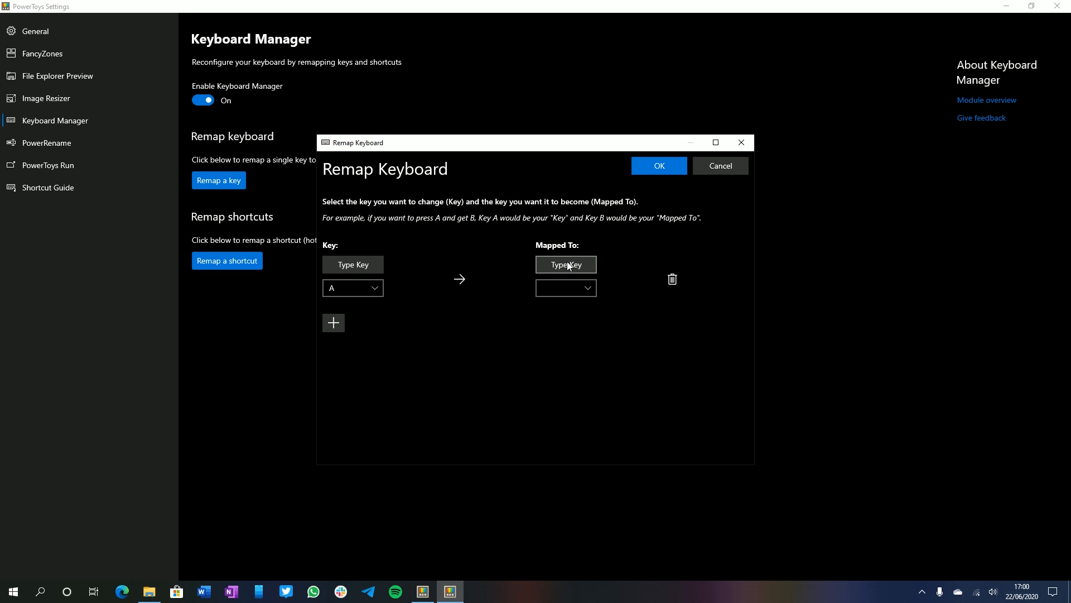
# - Set the mapped key to L and save, accepting that A is left unassigned
pyautogui.click(565, 264)
pyautogui.write('L')
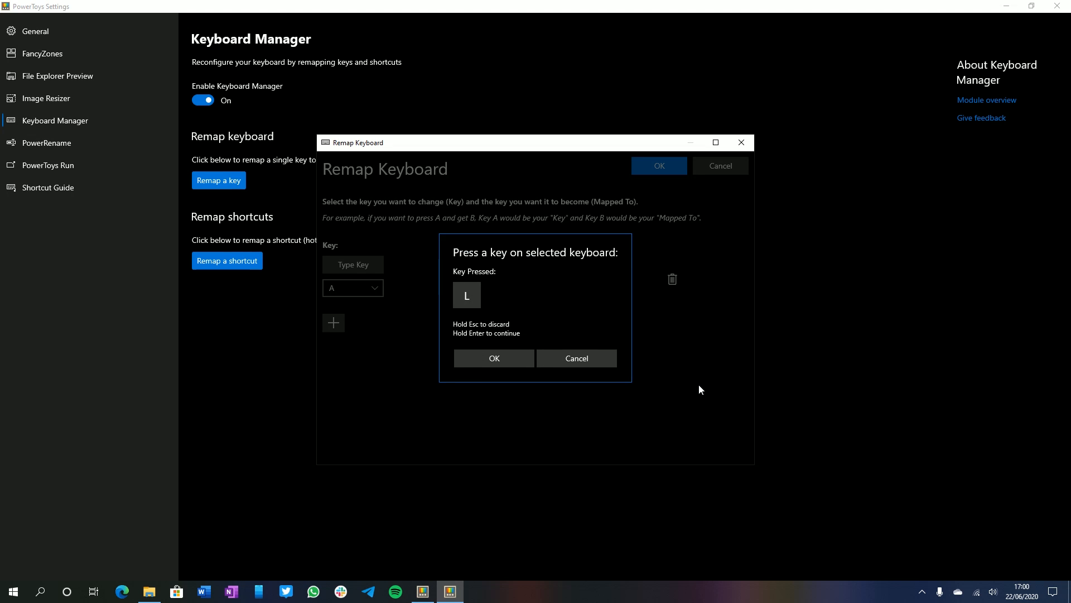
pyautogui.click(494, 358)
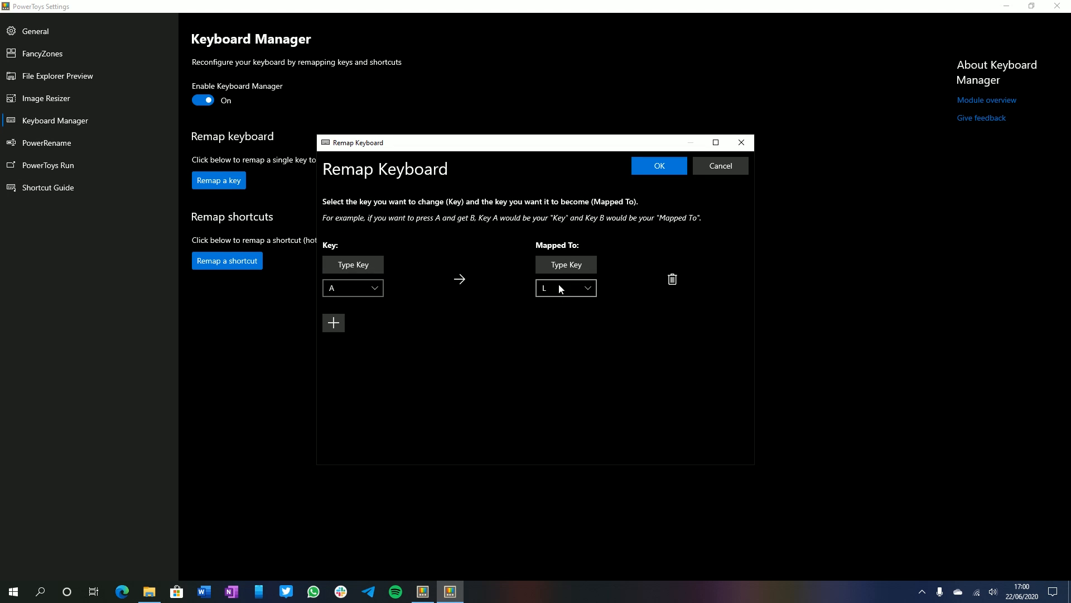
pyautogui.click(657, 165)
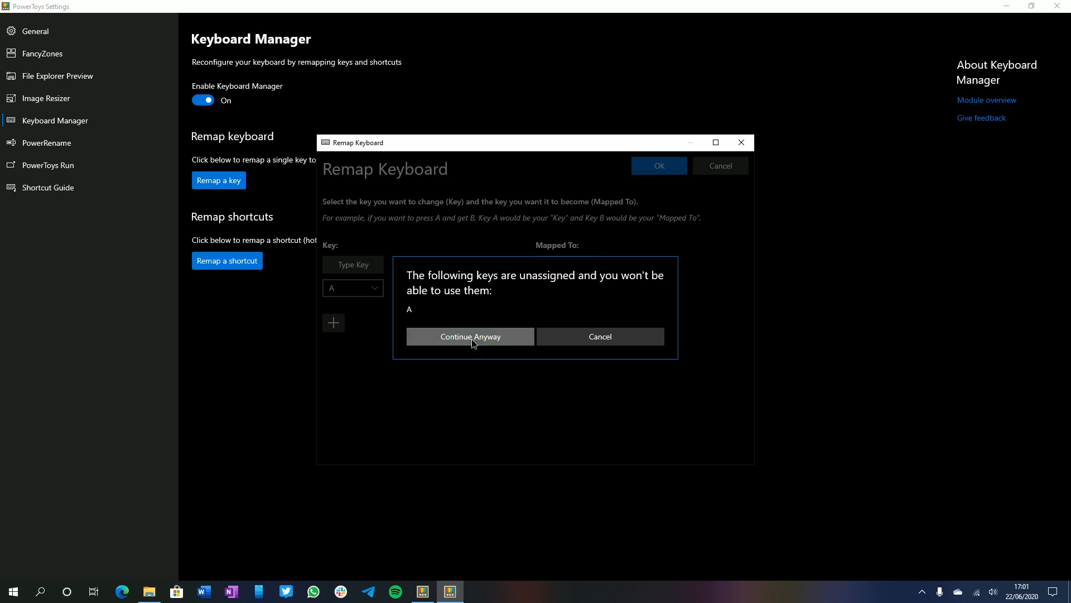
pyautogui.click(470, 336)
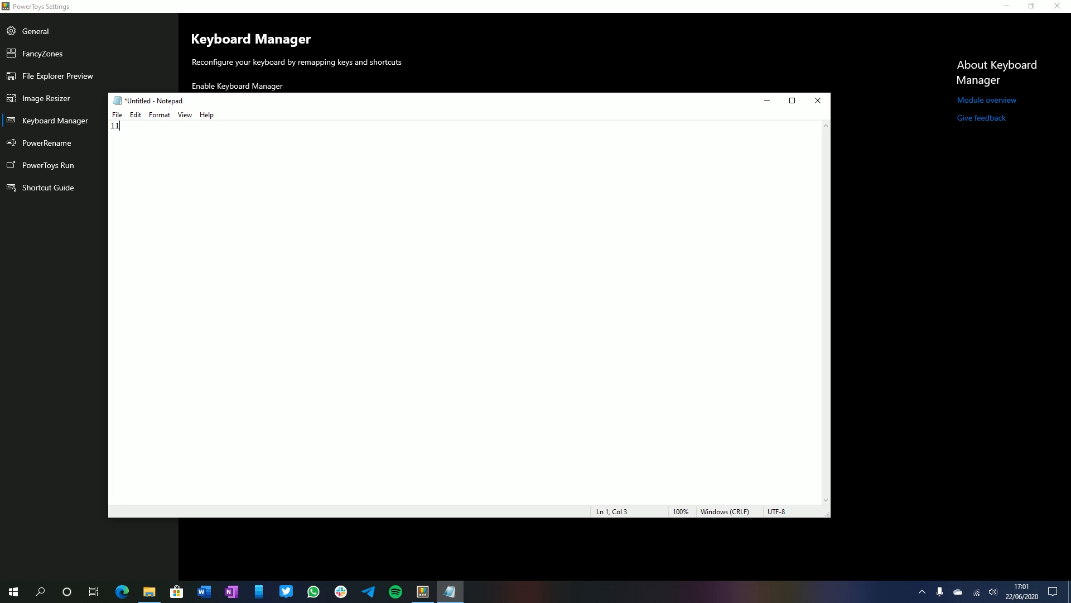
# - Type a line of 1s in Notepad to test the remap, then reopen the A → L mapping
pyautogui.write('11111')
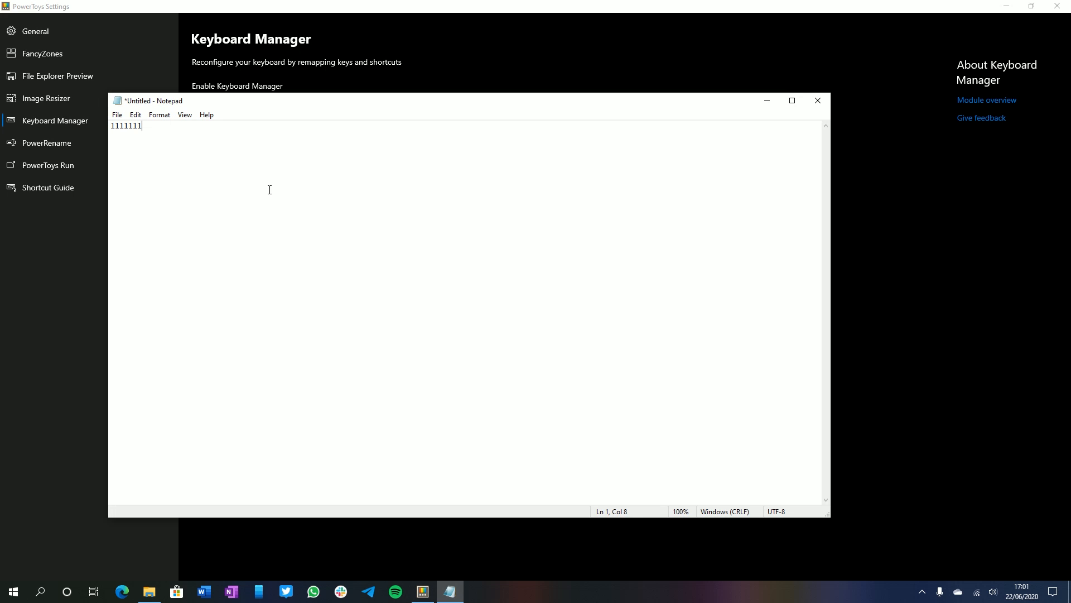
pyautogui.write('11111')
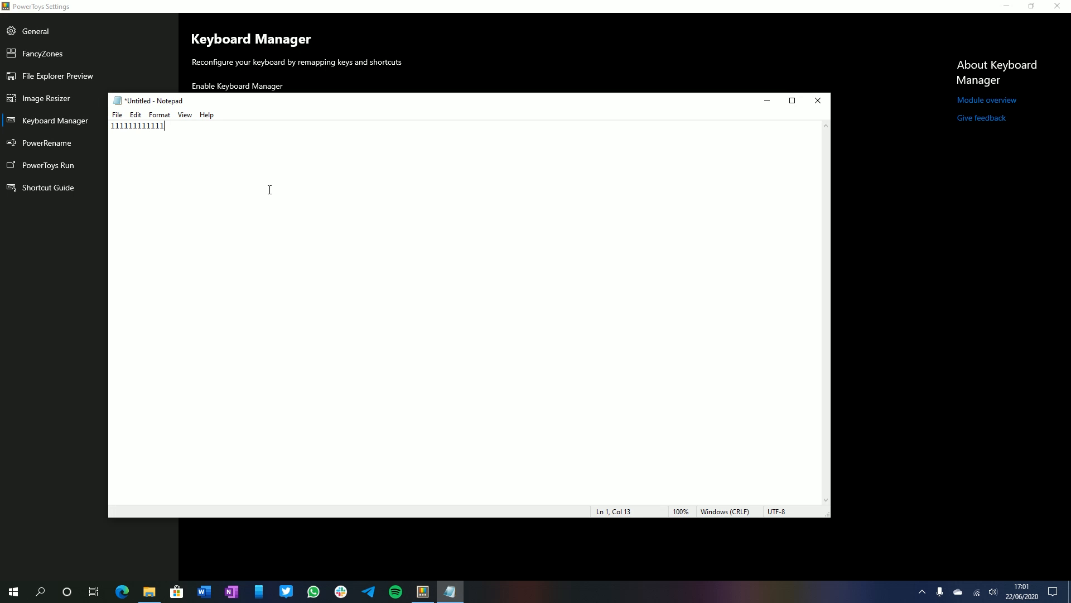
pyautogui.write('111111')
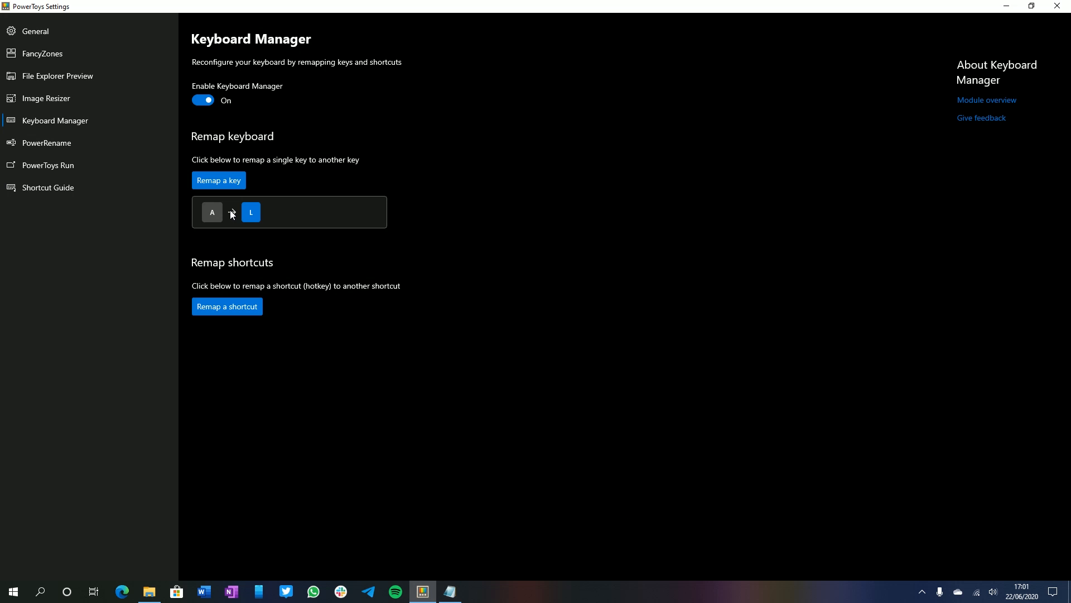
pyautogui.click(219, 181)
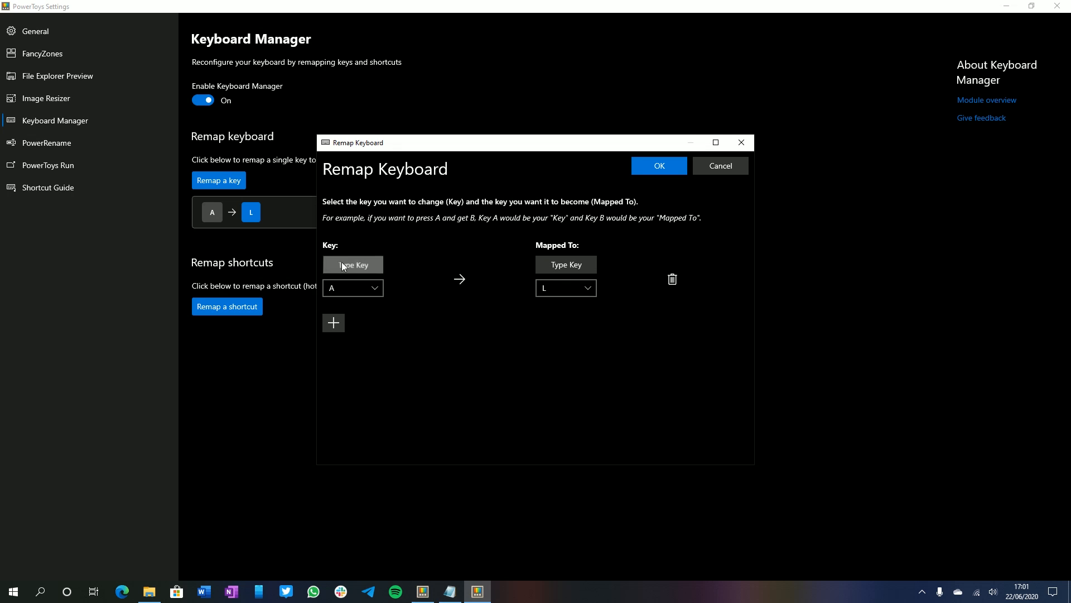
# - Change the remap to F24 → Win (Left) and save it, accepting F24 being unassigned
pyautogui.click(353, 264)
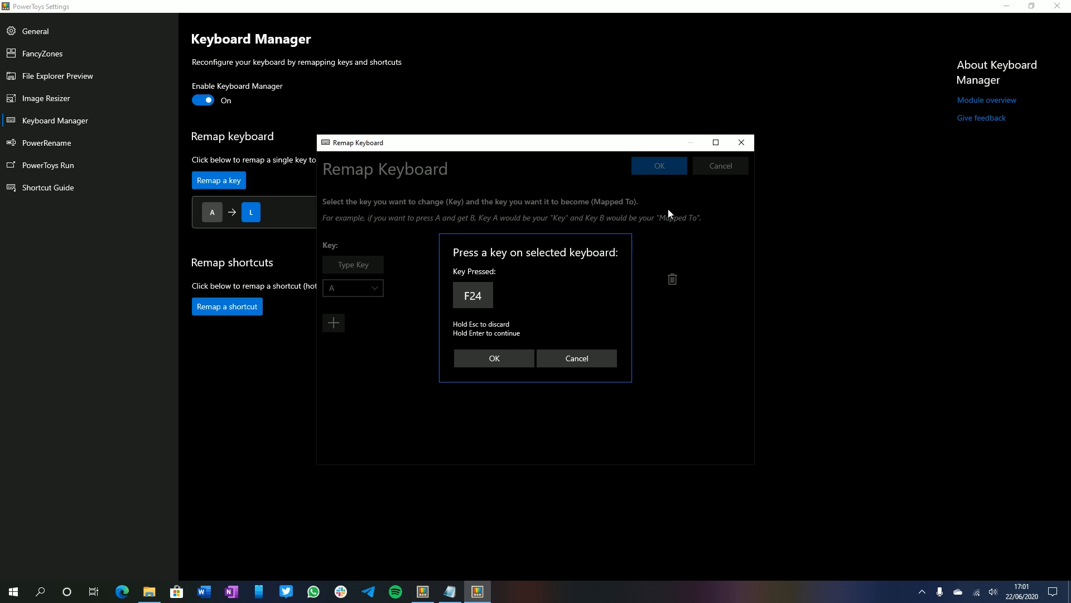
pyautogui.moveTo(489, 273)
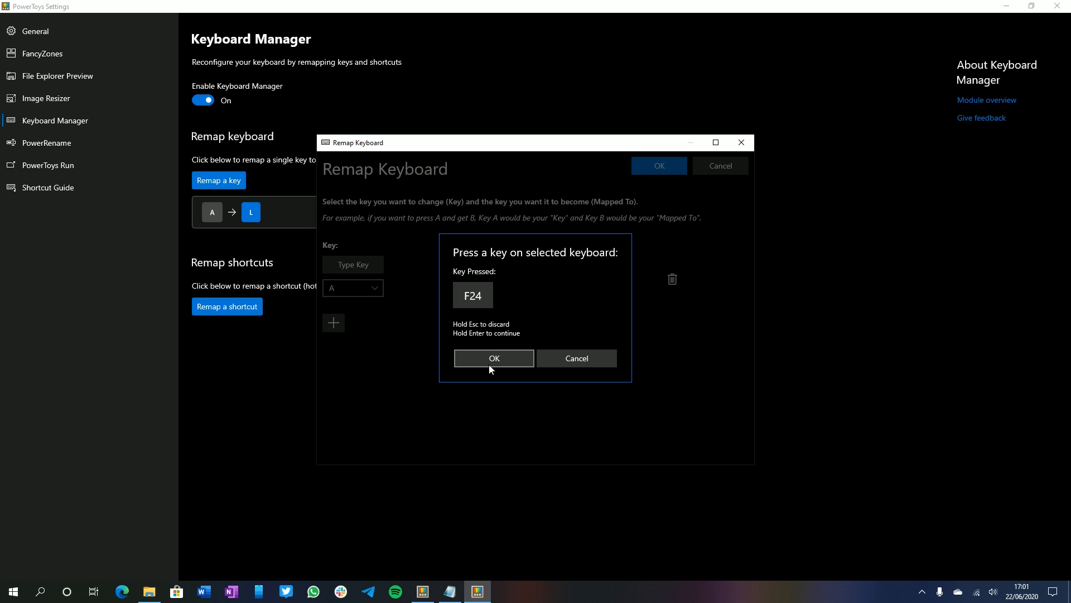
pyautogui.click(493, 357)
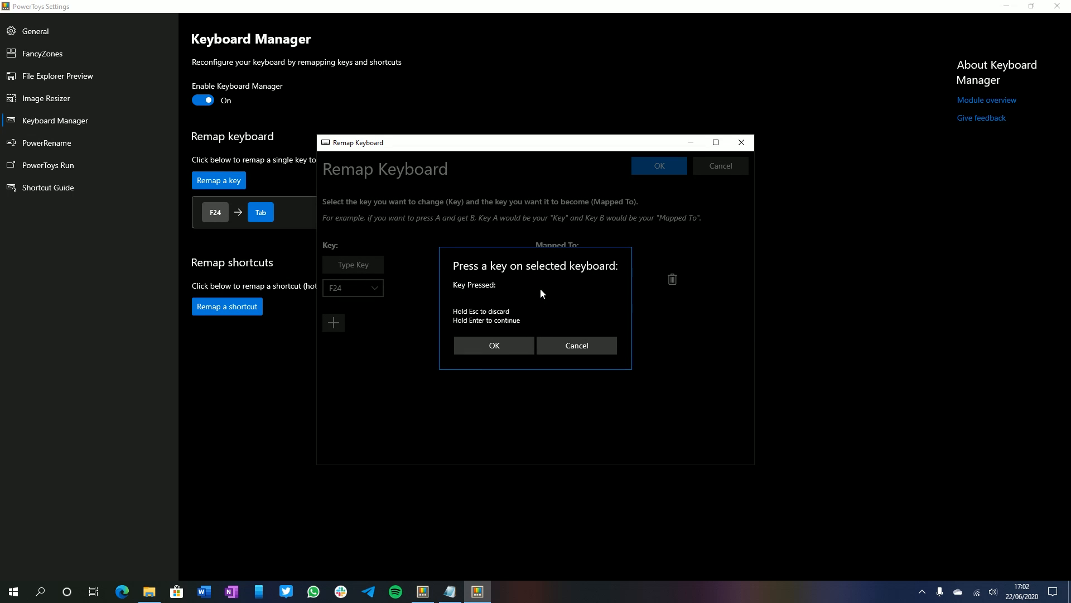
pyautogui.press('win')
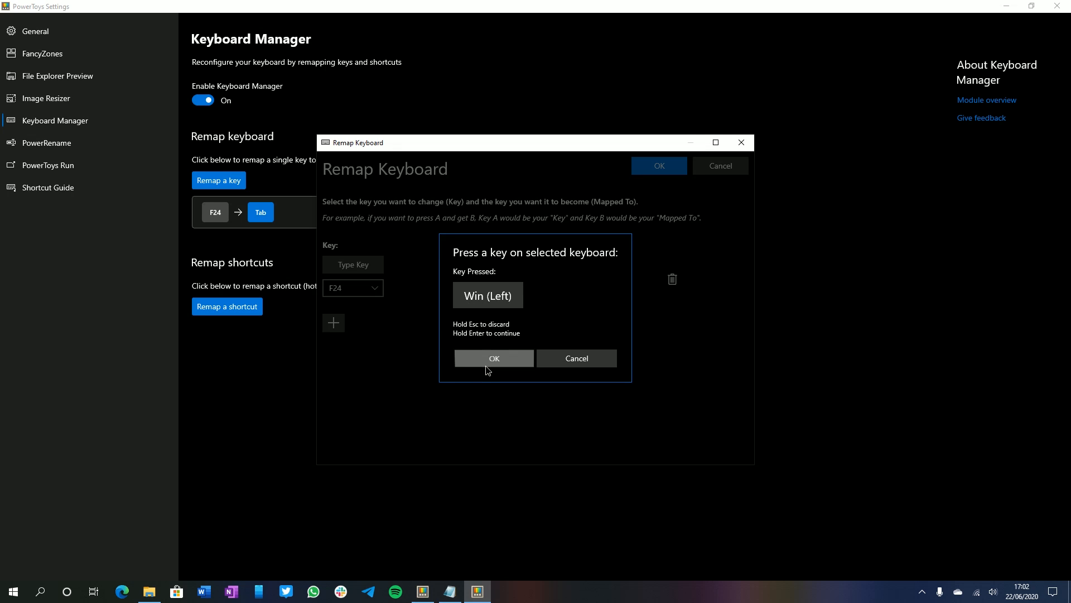
pyautogui.click(493, 359)
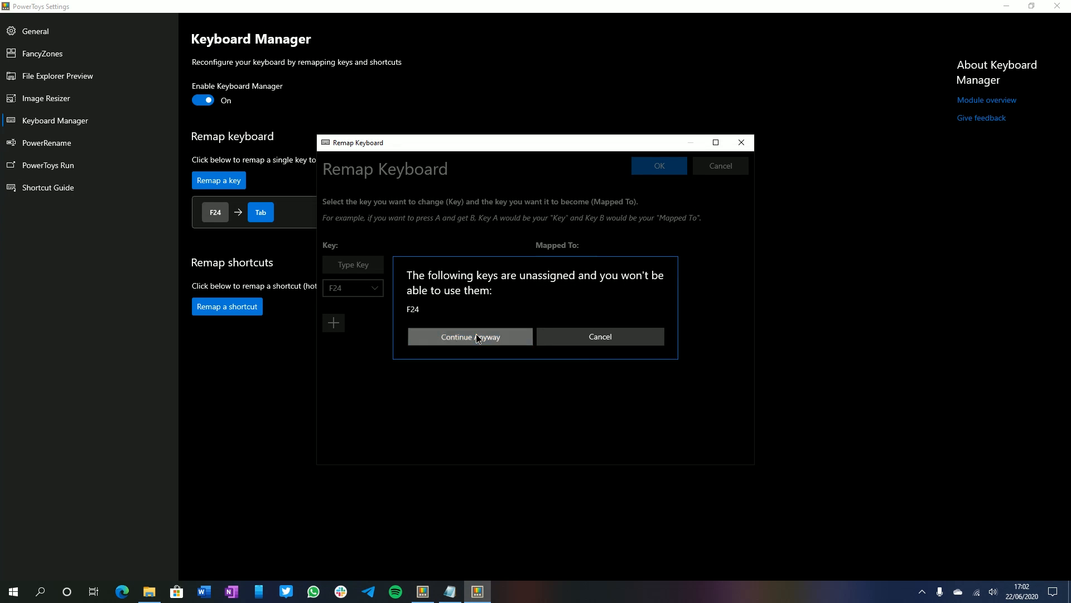
pyautogui.click(470, 336)
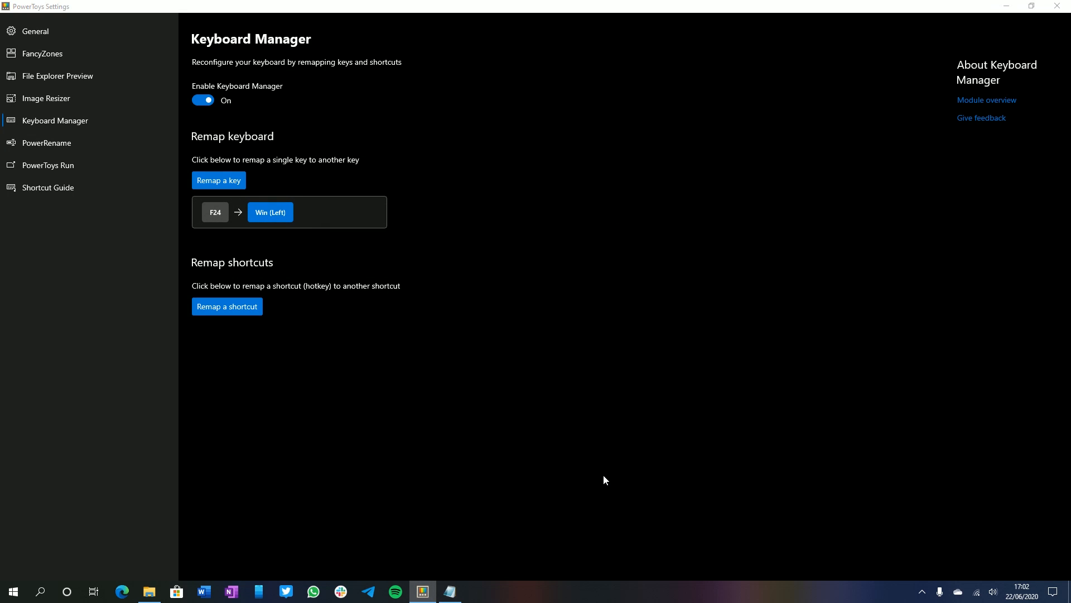
pyautogui.click(12, 591)
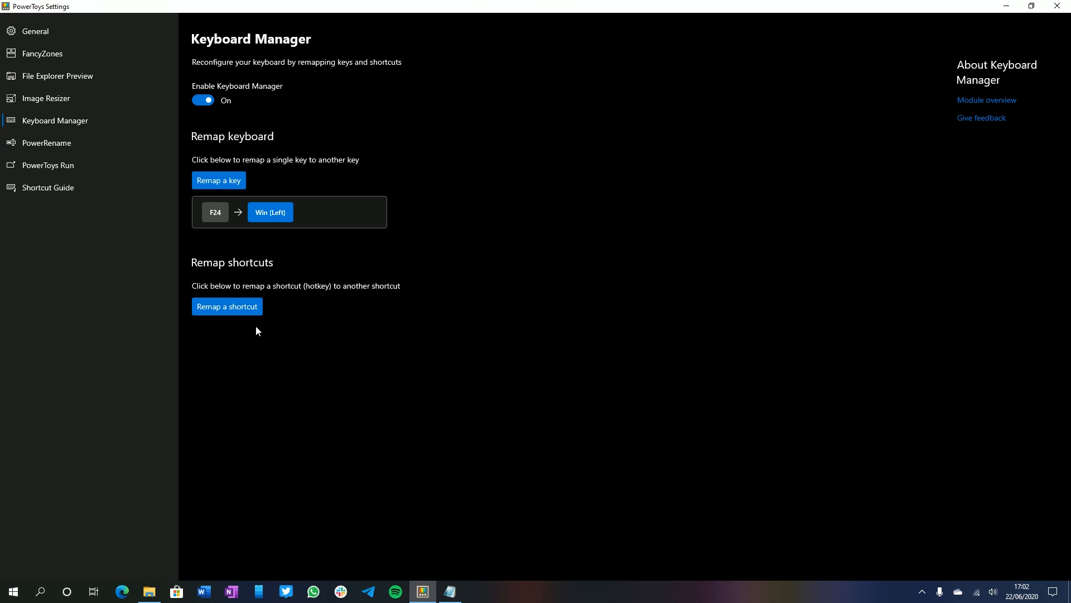
pyautogui.click(227, 305)
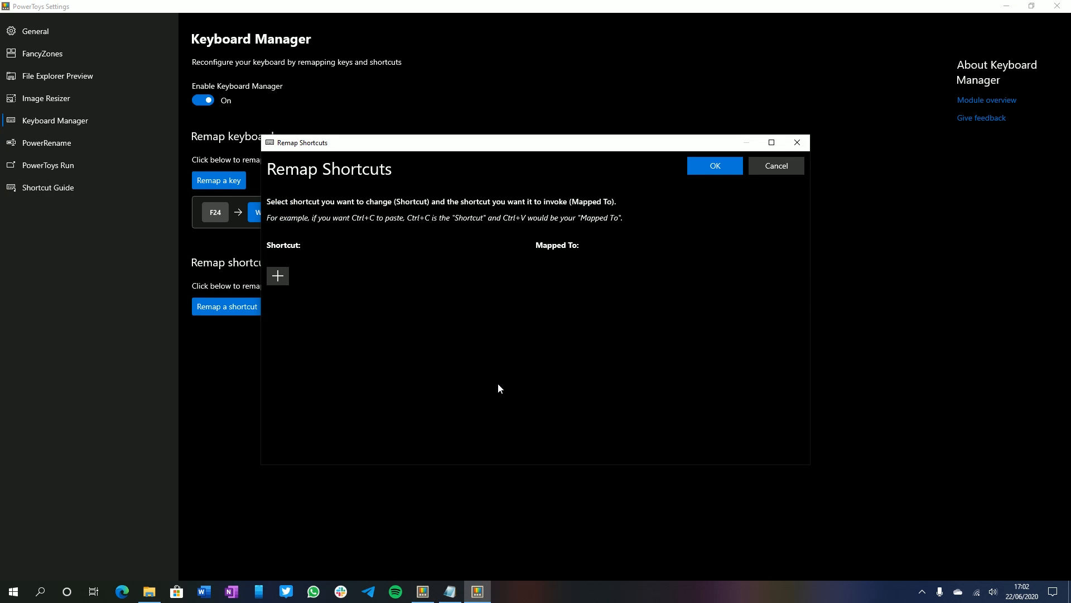
pyautogui.click(278, 276)
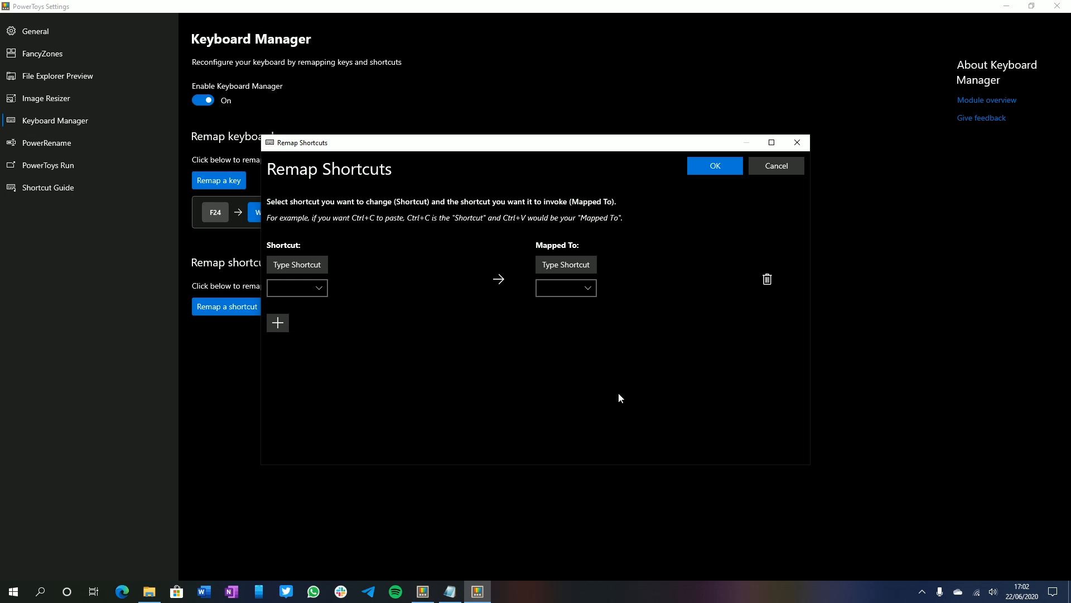
pyautogui.click(297, 265)
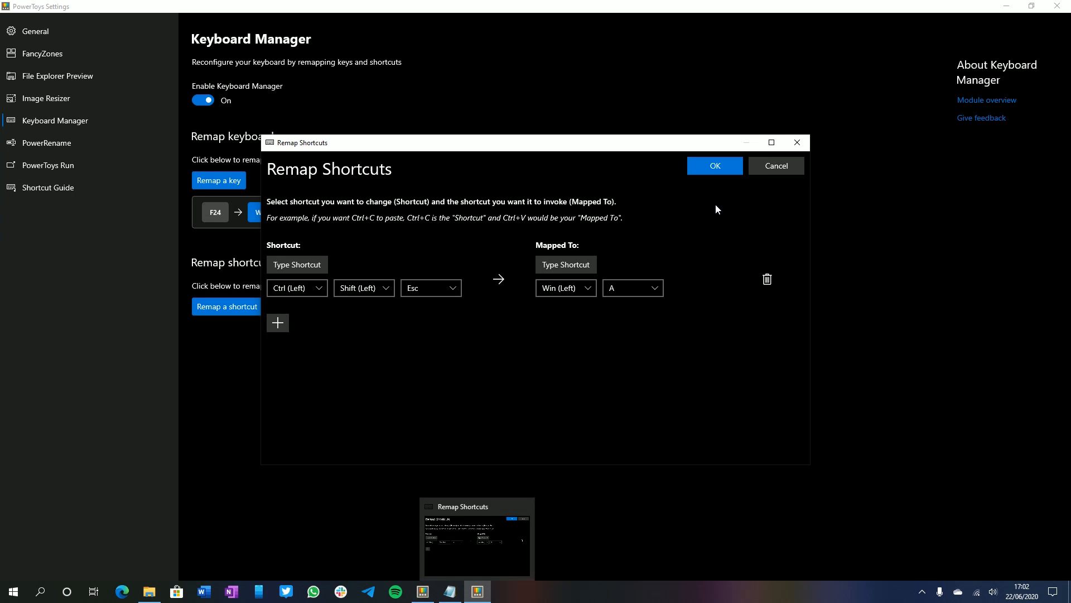
pyautogui.click(713, 165)
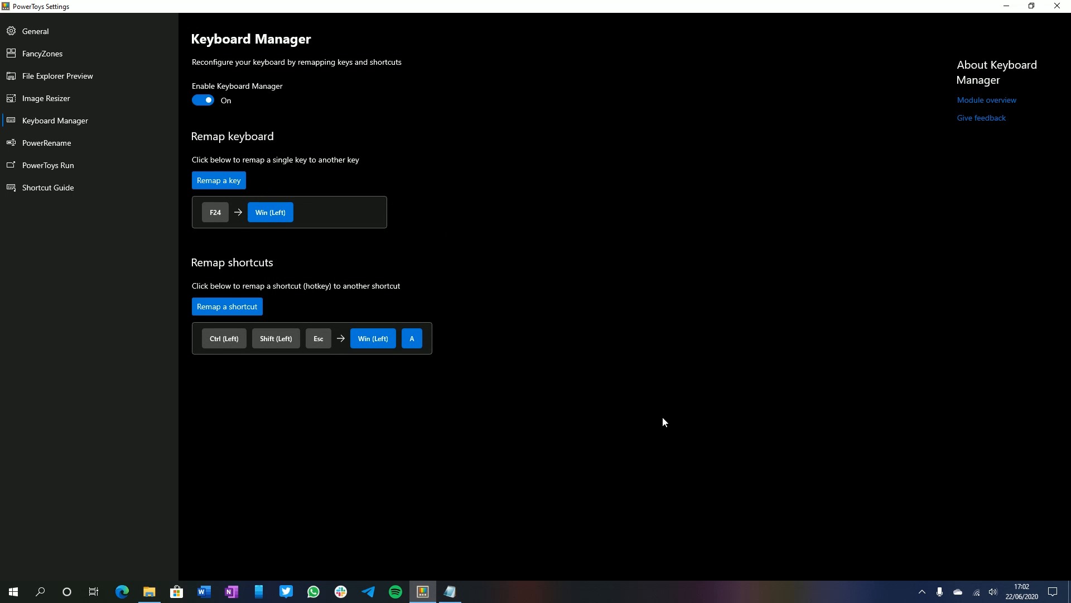
pyautogui.click(1060, 592)
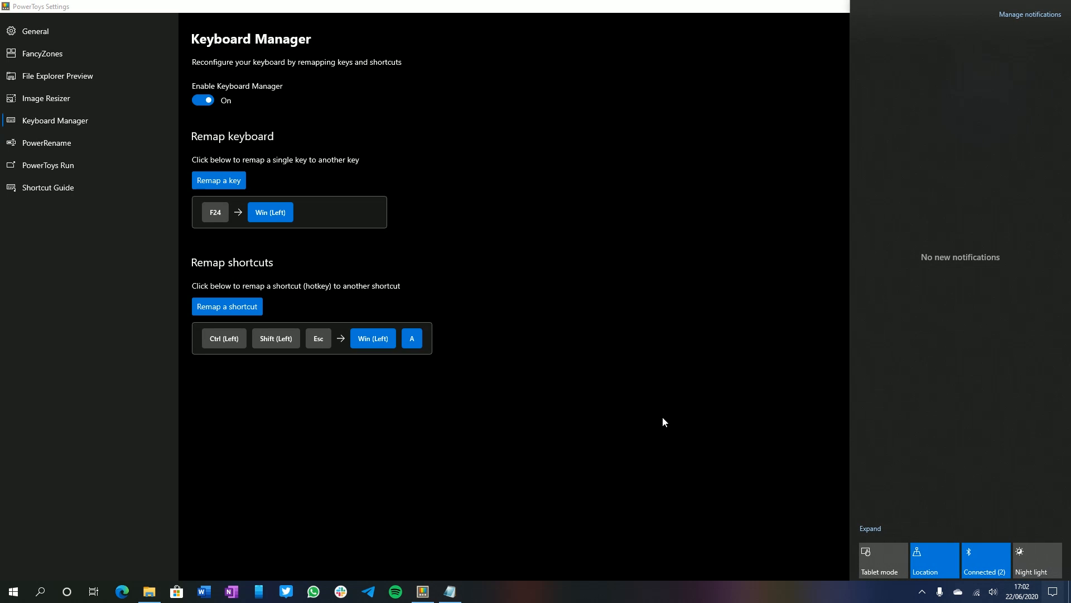
pyautogui.click(226, 305)
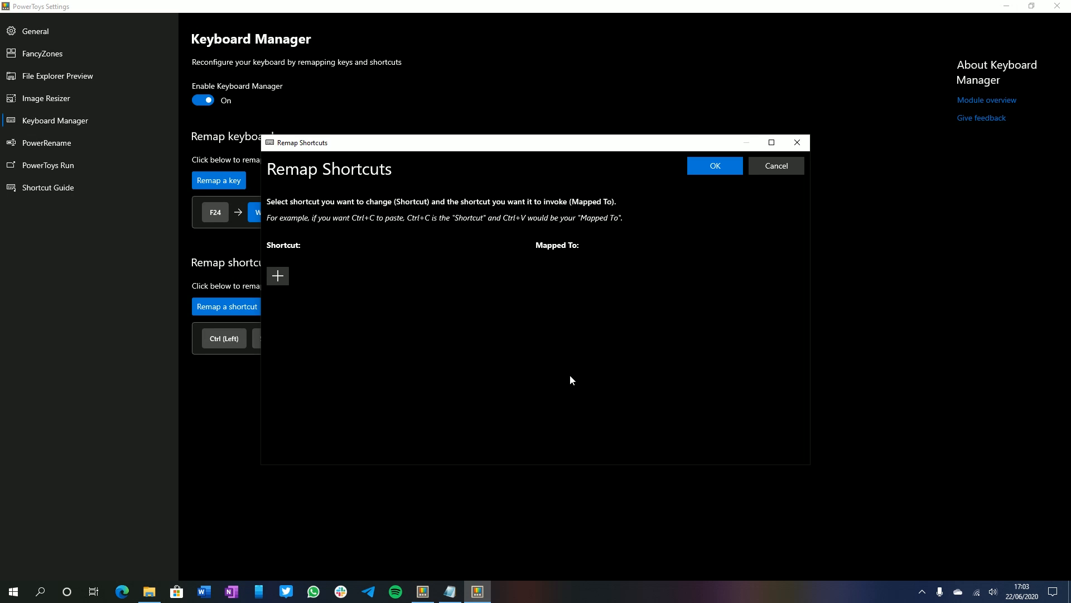
pyautogui.click(774, 165)
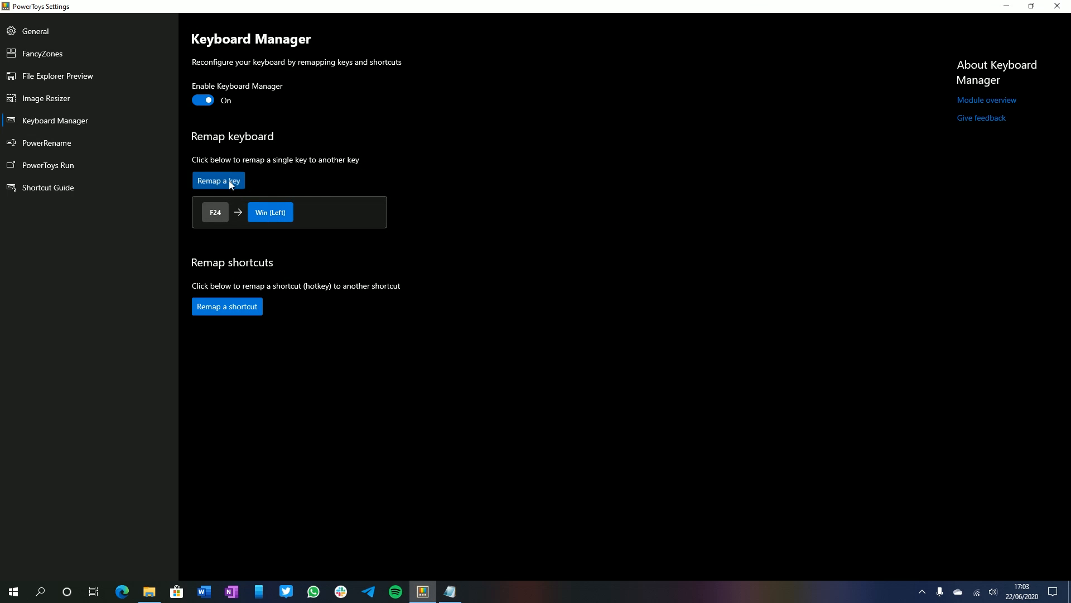
# - Show the PowerRename settings page with context menu integration enabled
pyautogui.click(47, 142)
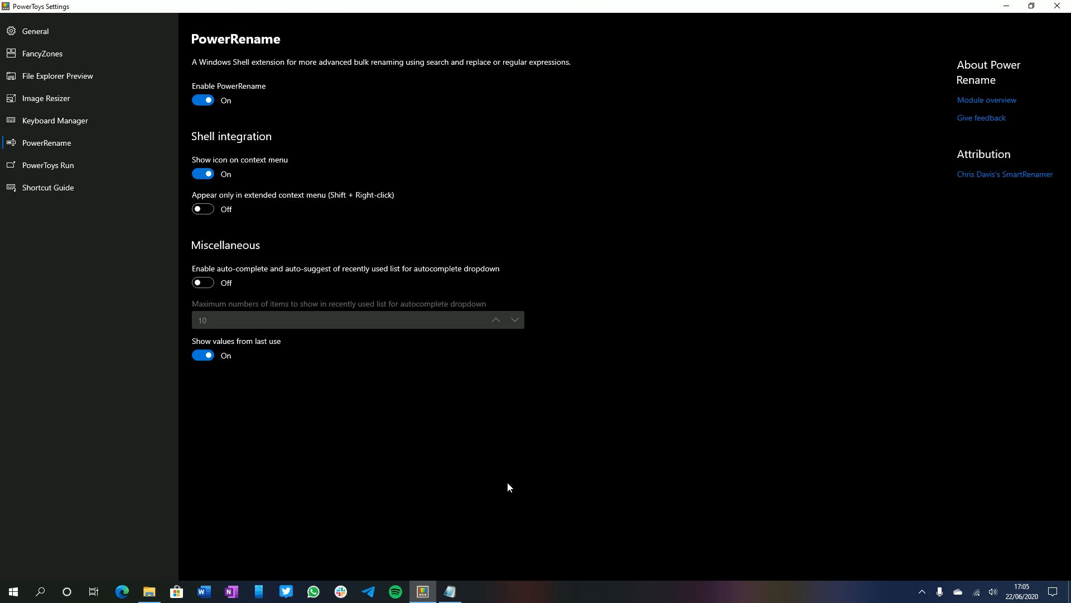
pyautogui.moveTo(122, 591)
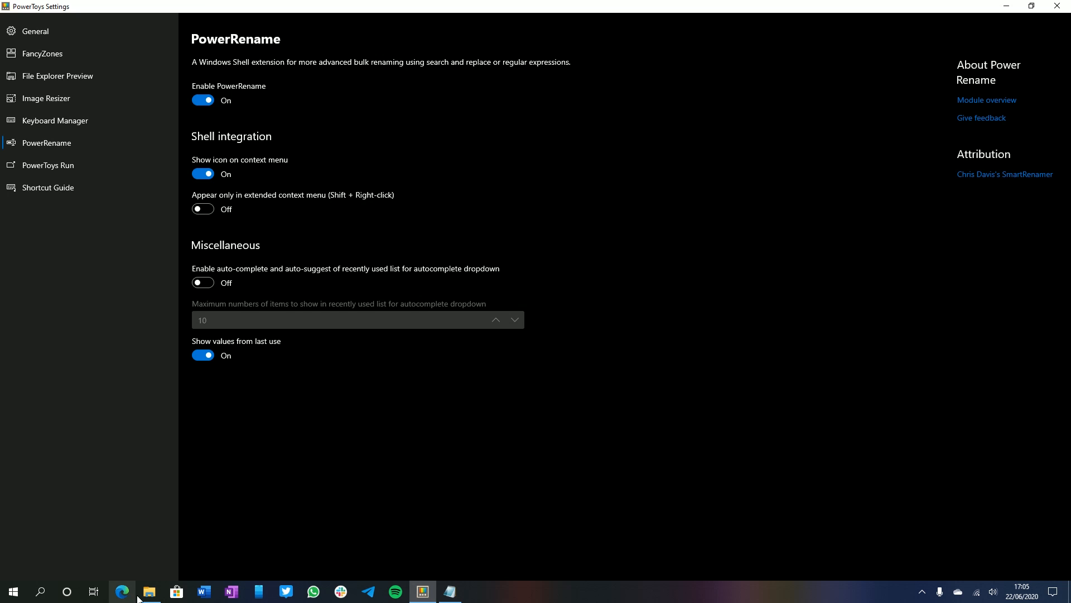
# - Select both Windows ISO files in Documents and launch PowerRename on them
pyautogui.click(148, 591)
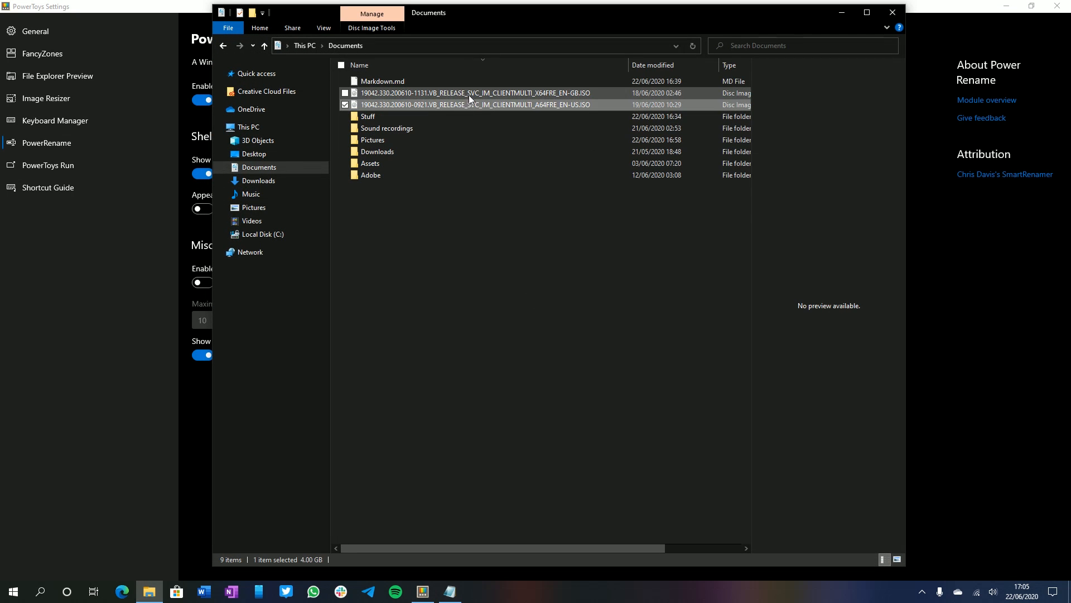
pyautogui.click(345, 92)
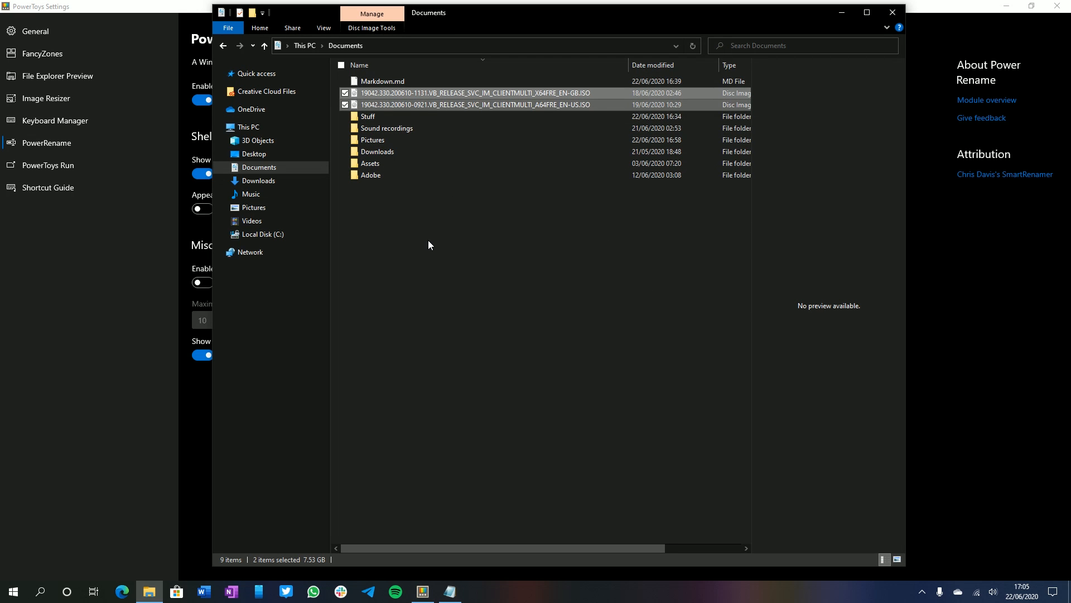
pyautogui.moveTo(479, 94)
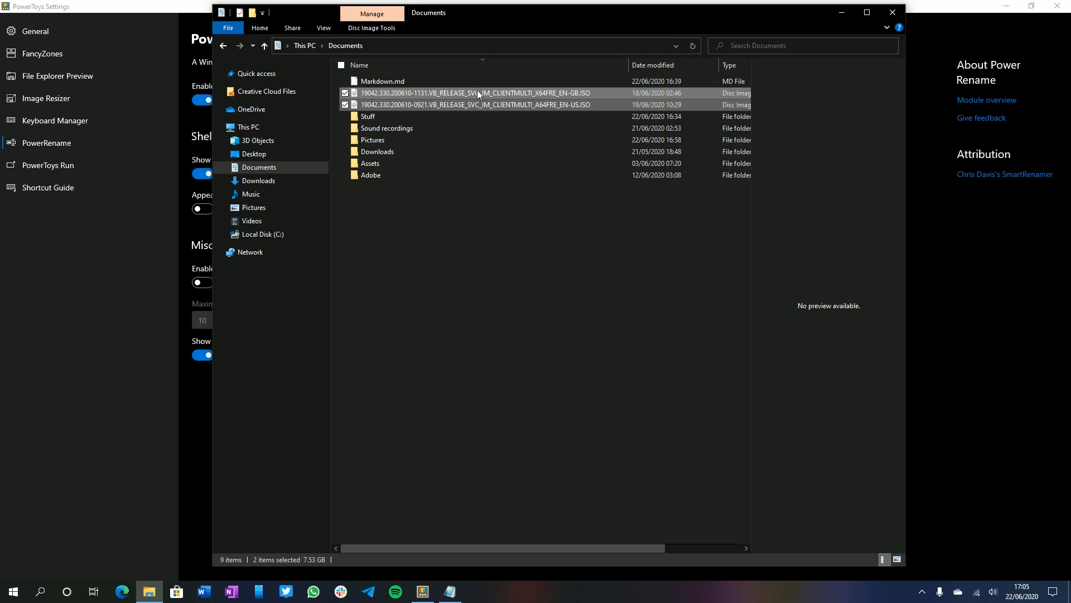
pyautogui.moveTo(515, 101)
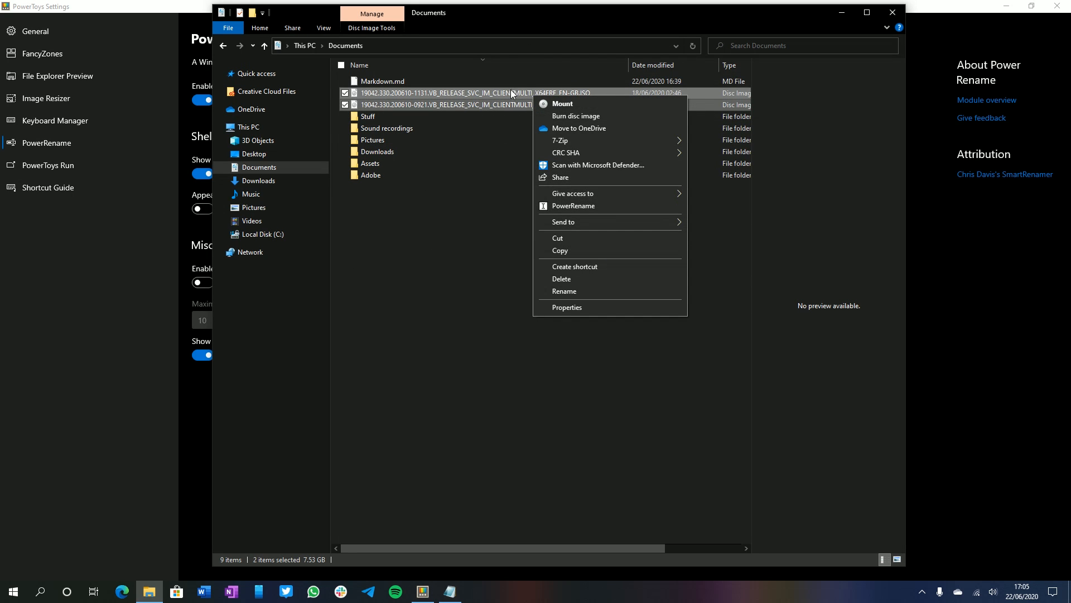
pyautogui.click(573, 205)
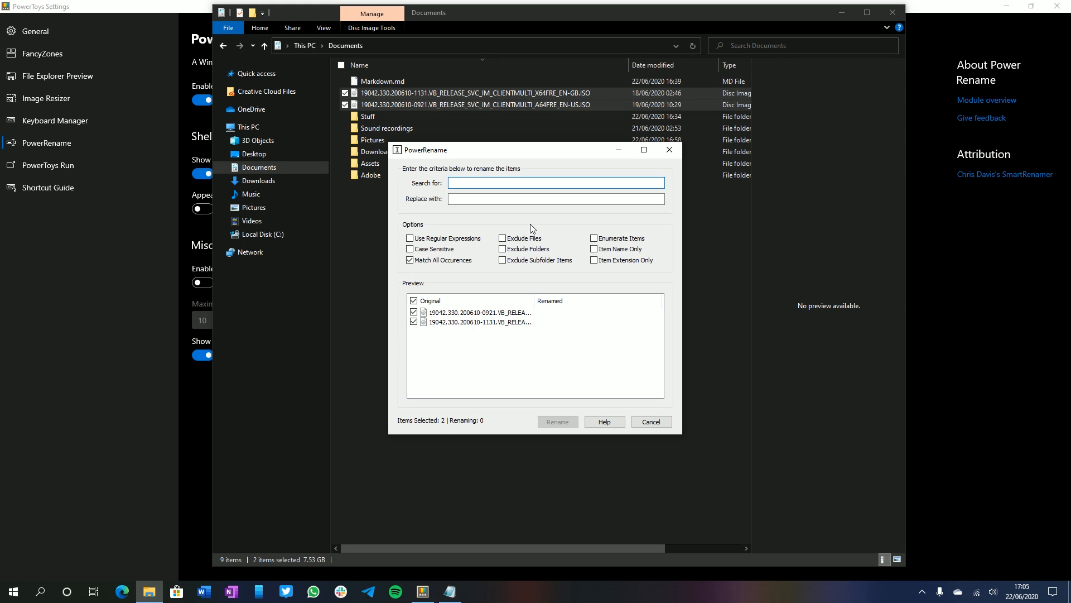
# - Replace CLIENTMULTI with Home_Pro in both ISO names and apply the rename
pyautogui.write('C')
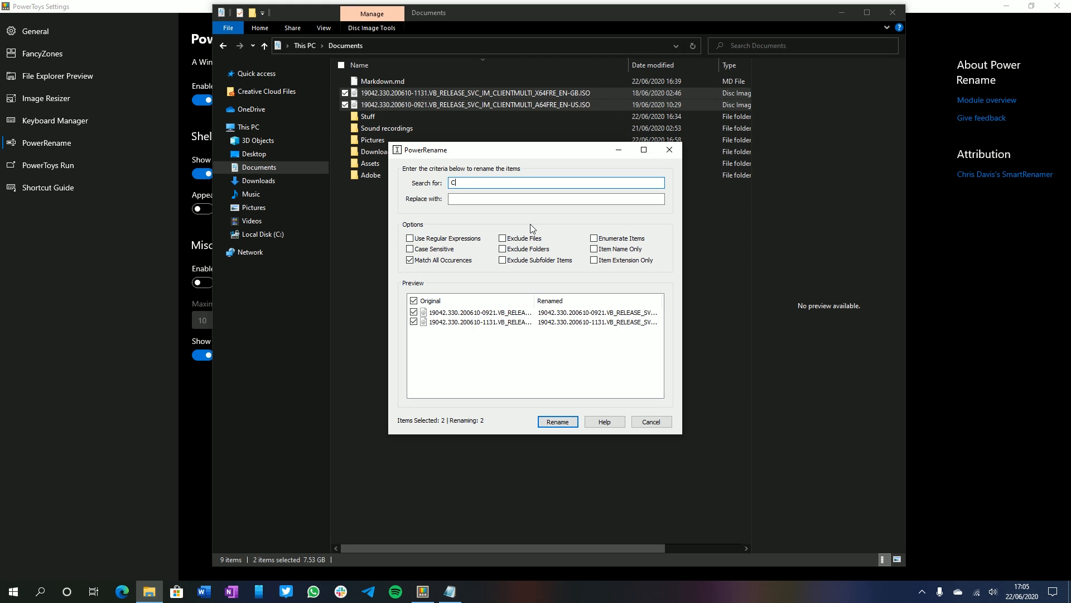
pyautogui.write('LIEM')
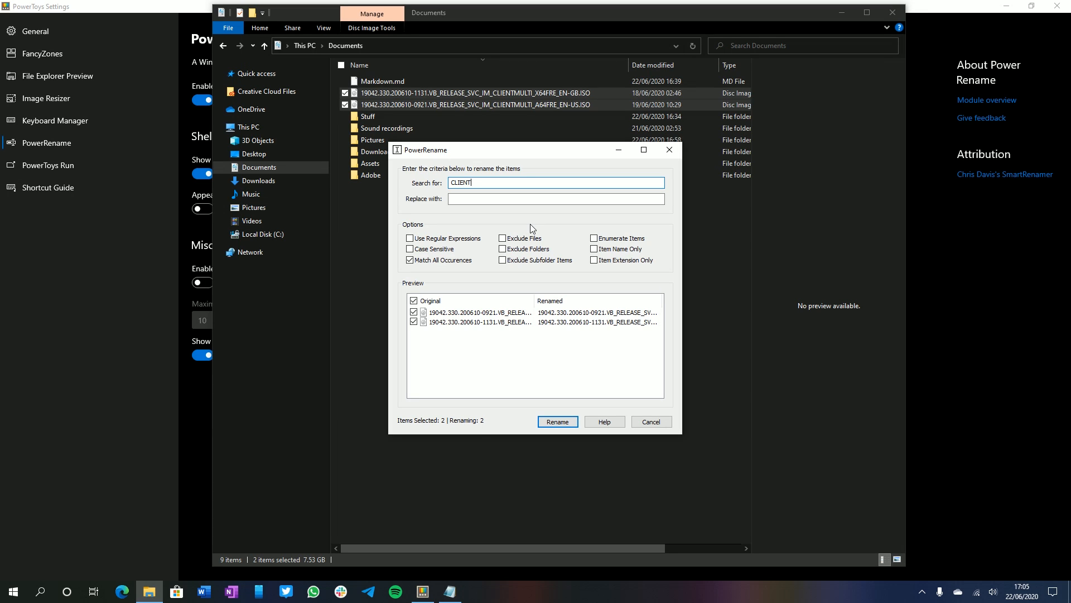
pyautogui.write('MULTI')
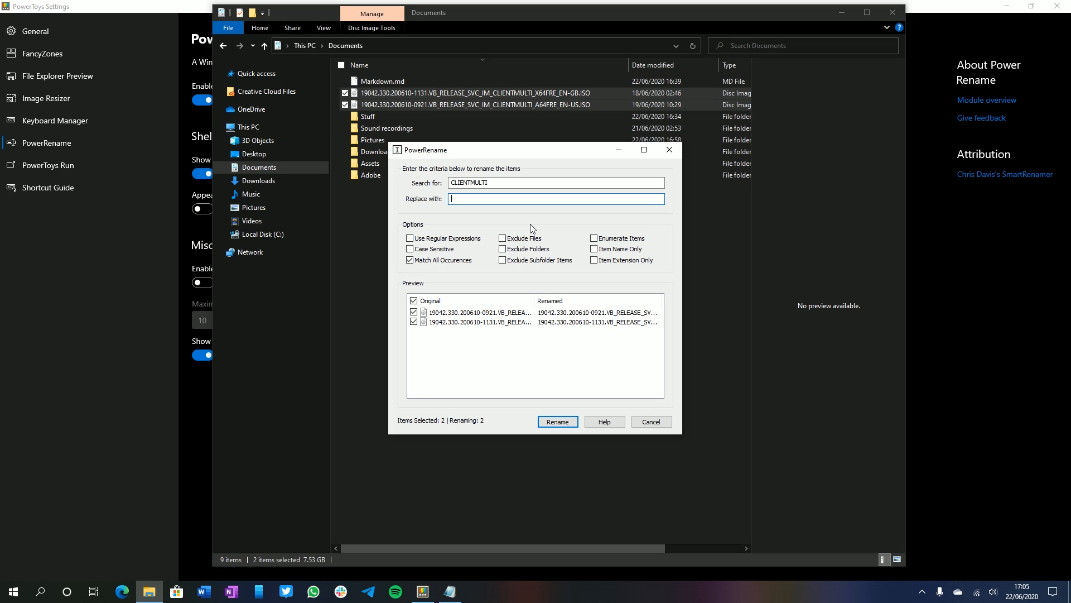
pyautogui.write('Home_Pro')
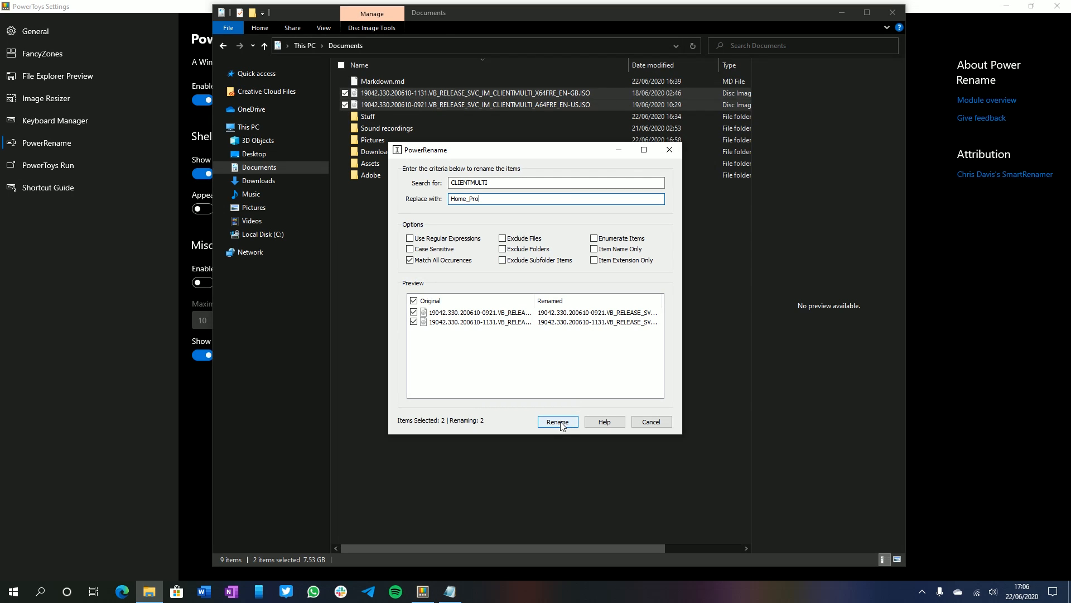
pyautogui.click(558, 422)
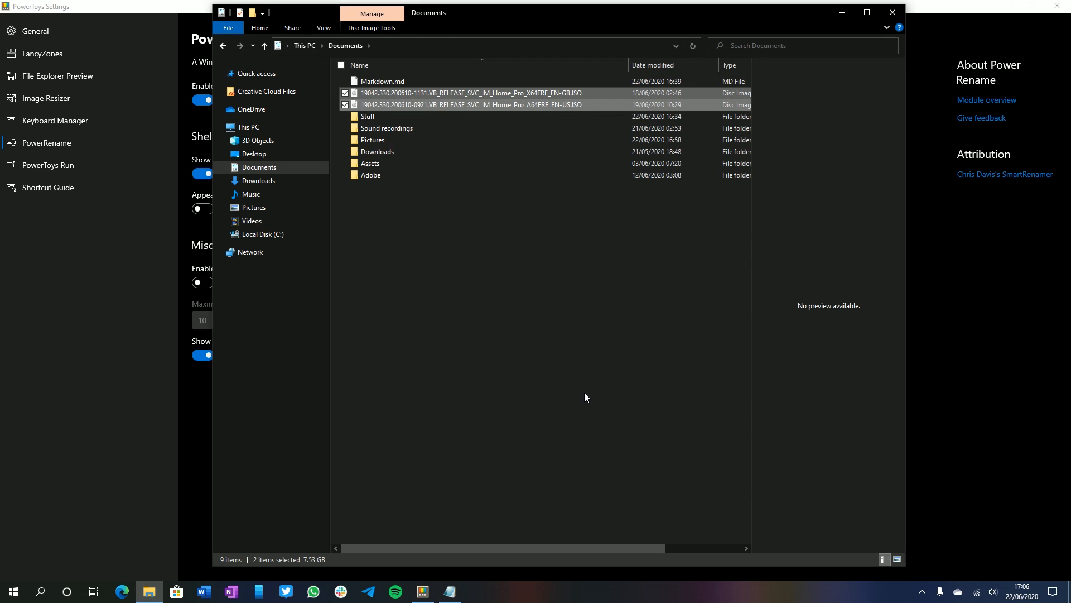
pyautogui.click(525, 404)
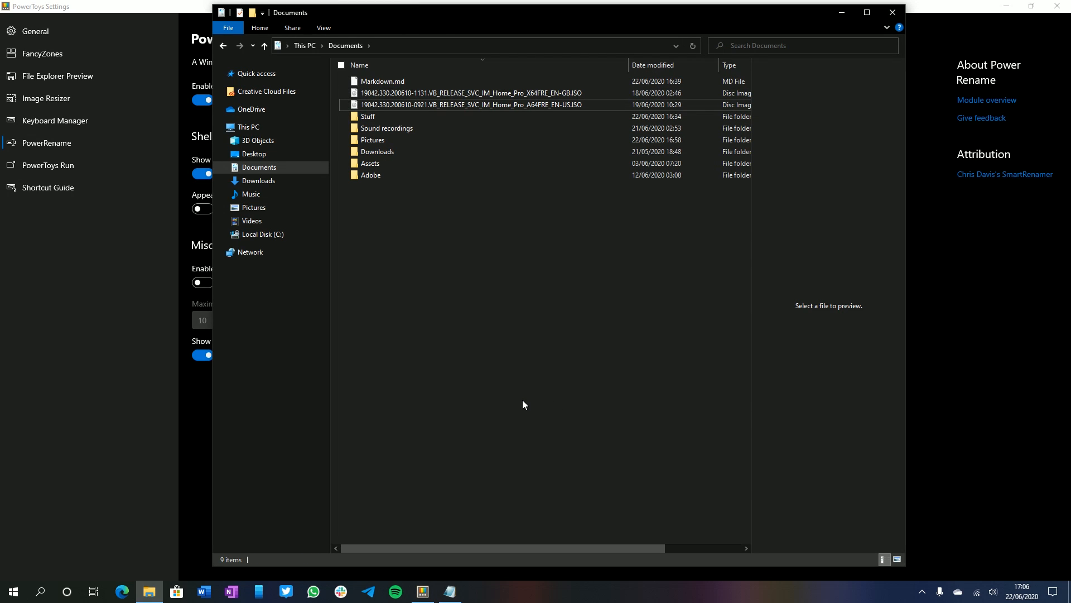
pyautogui.moveTo(602, 393)
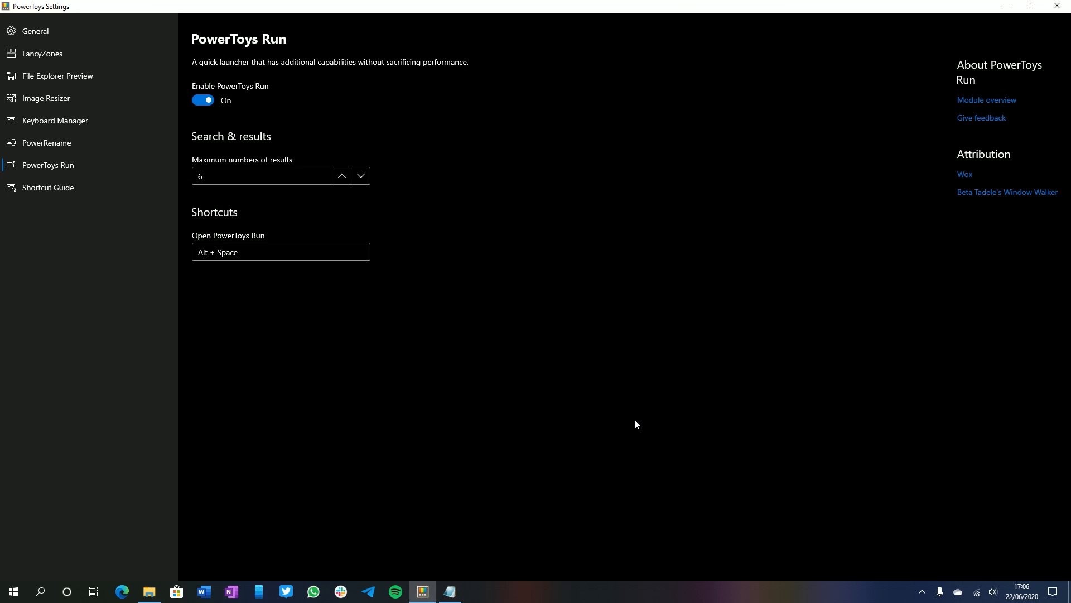
pyautogui.moveTo(582, 394)
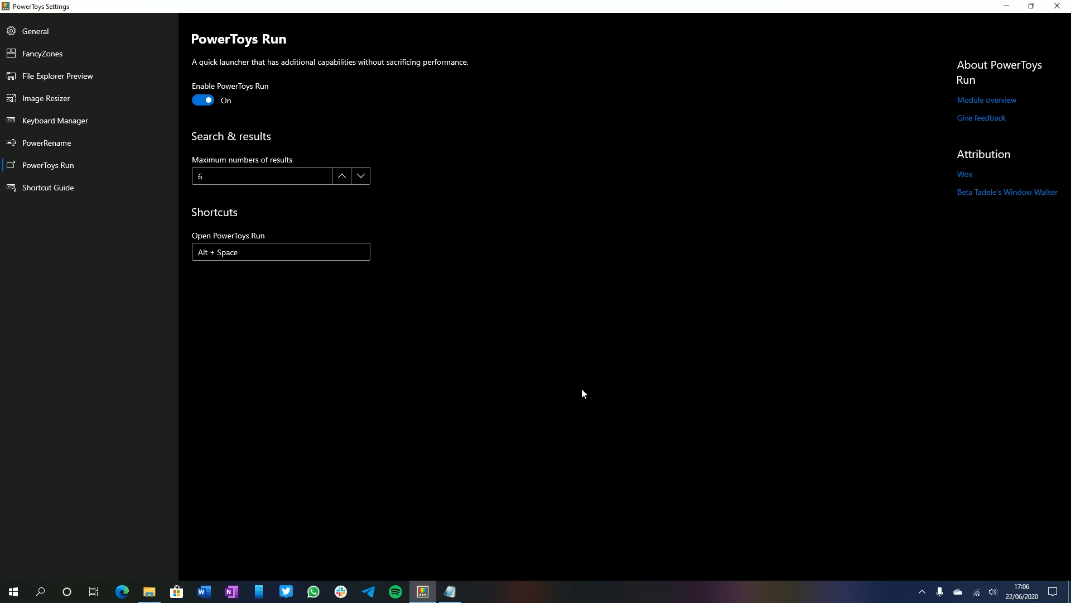
pyautogui.moveTo(232, 531)
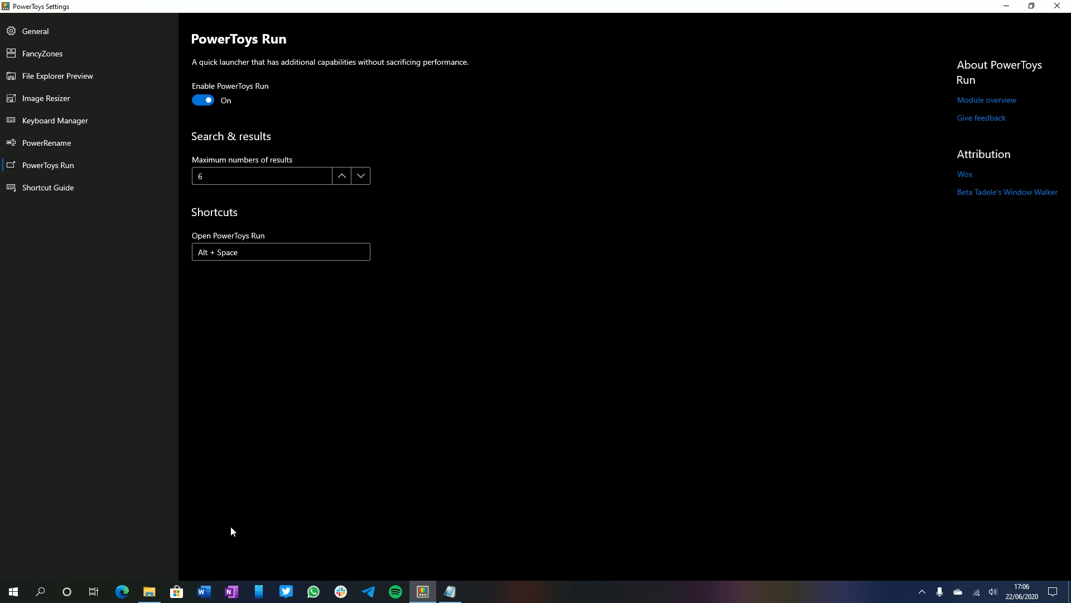
pyautogui.moveTo(503, 297)
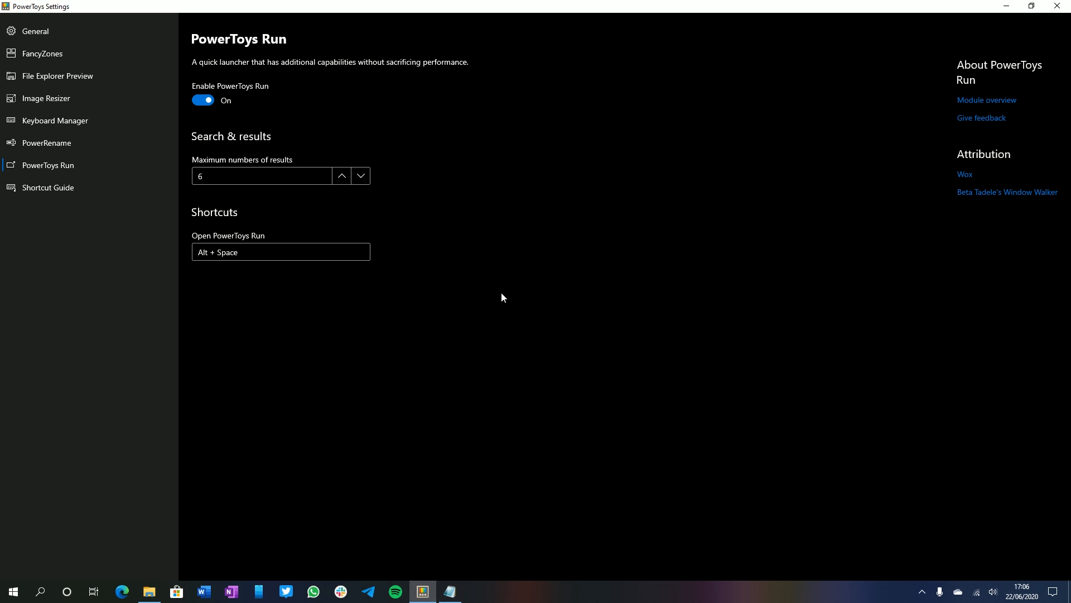
pyautogui.moveTo(1058, 7)
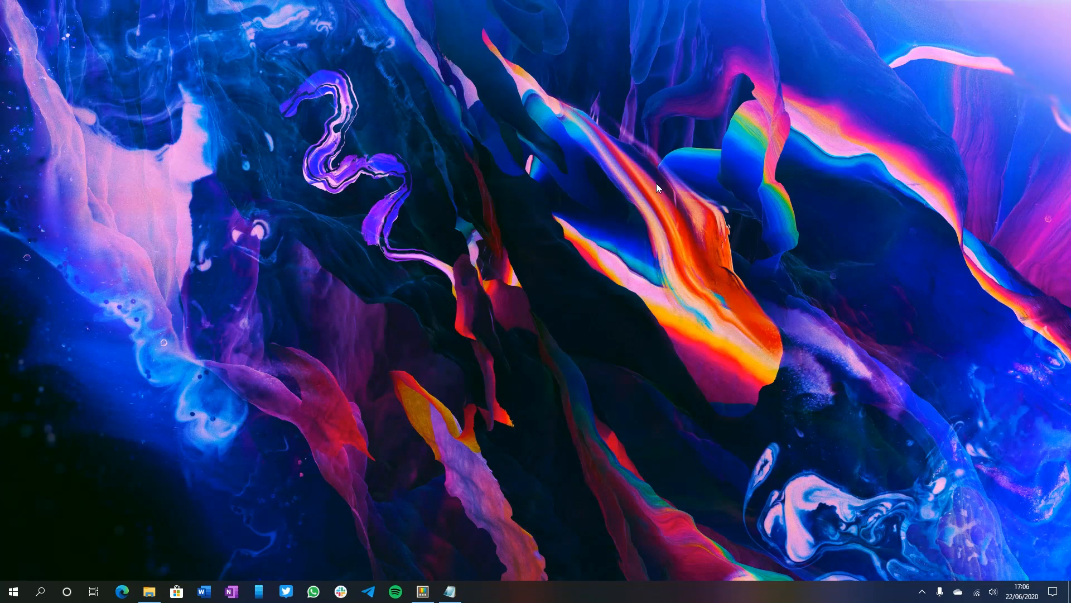
# - Search 'adobe' in PowerToys Run to list the Adobe apps, then try 'note'
pyautogui.click(43, 591)
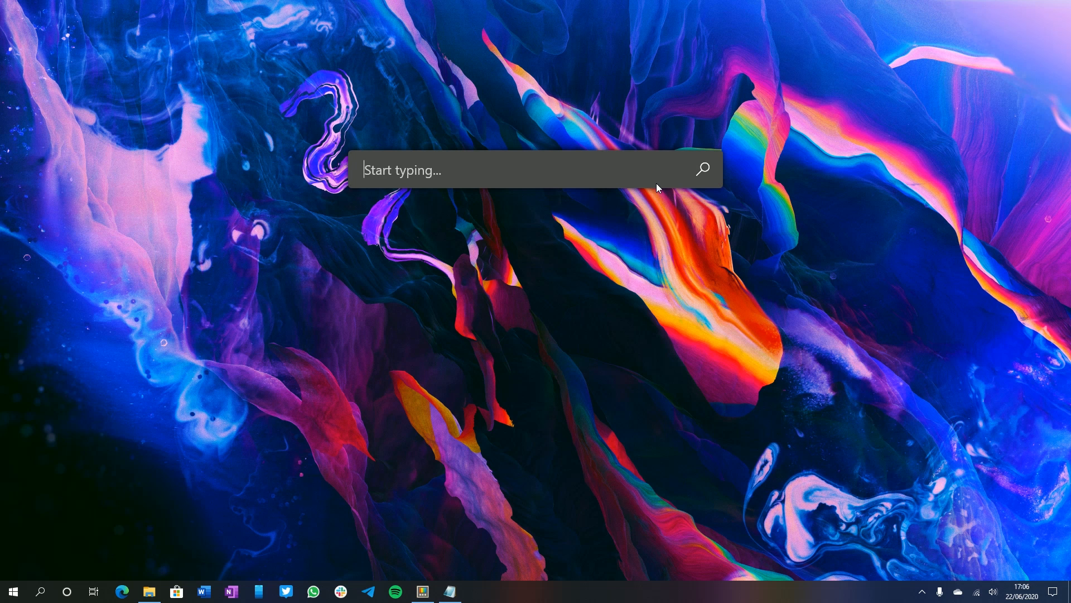
pyautogui.write('adobe')
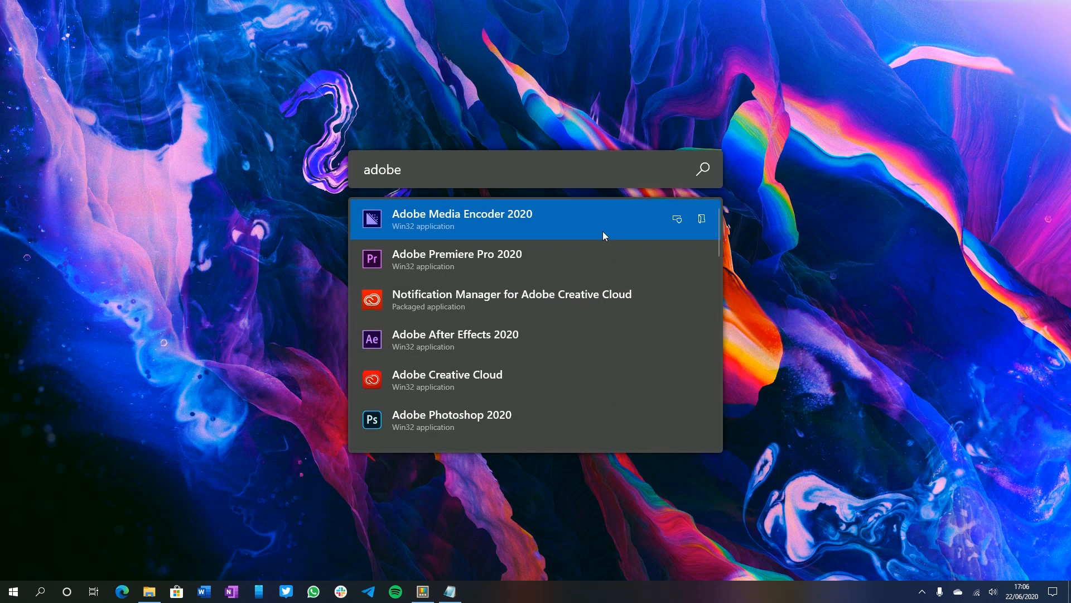
pyautogui.moveTo(616, 376)
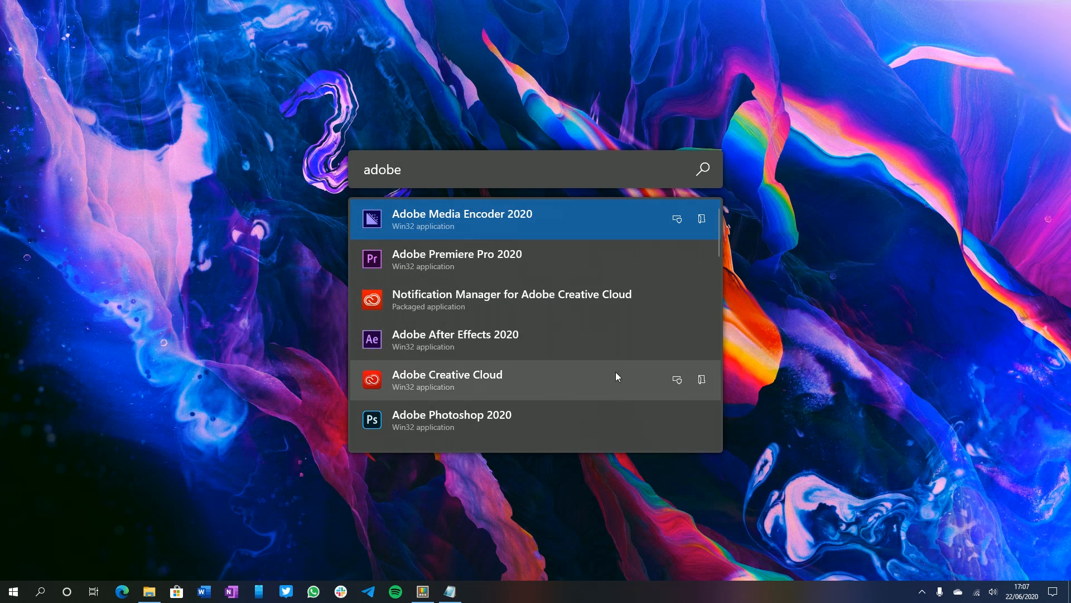
pyautogui.moveTo(628, 266)
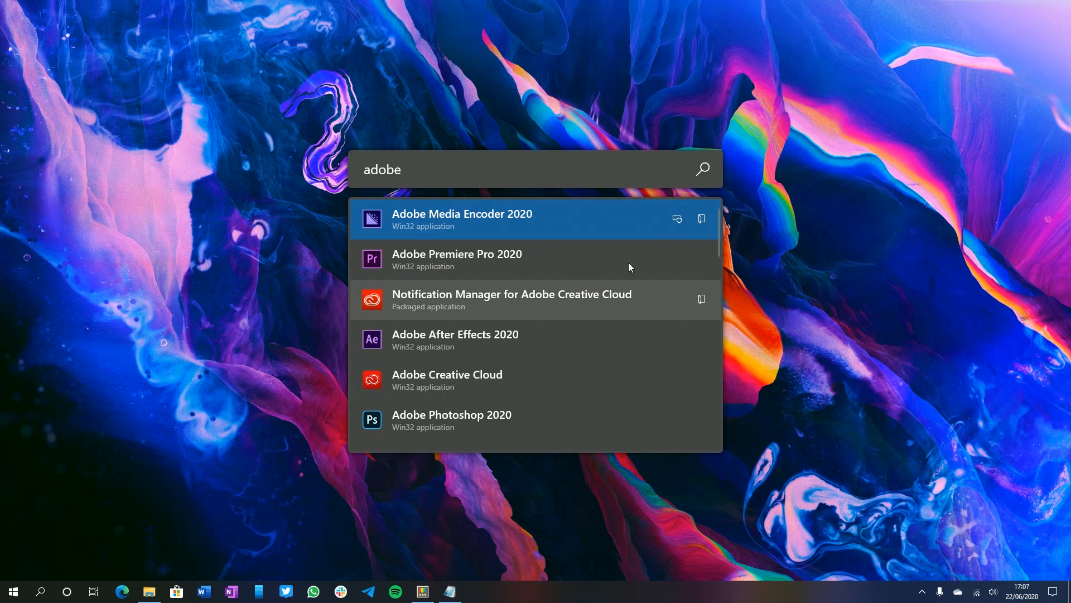
pyautogui.moveTo(677, 219)
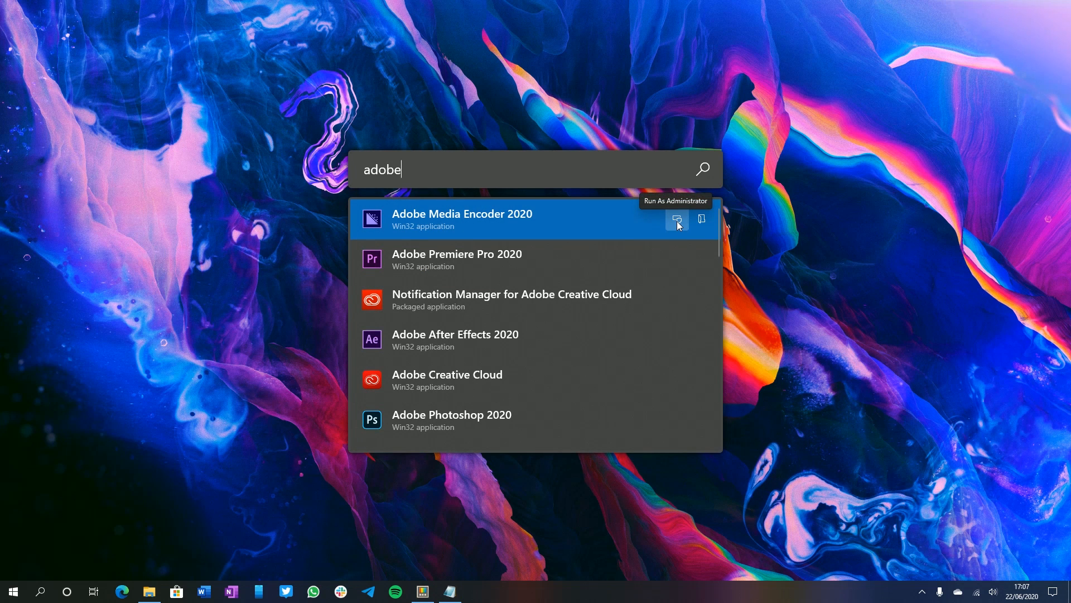
pyautogui.moveTo(701, 219)
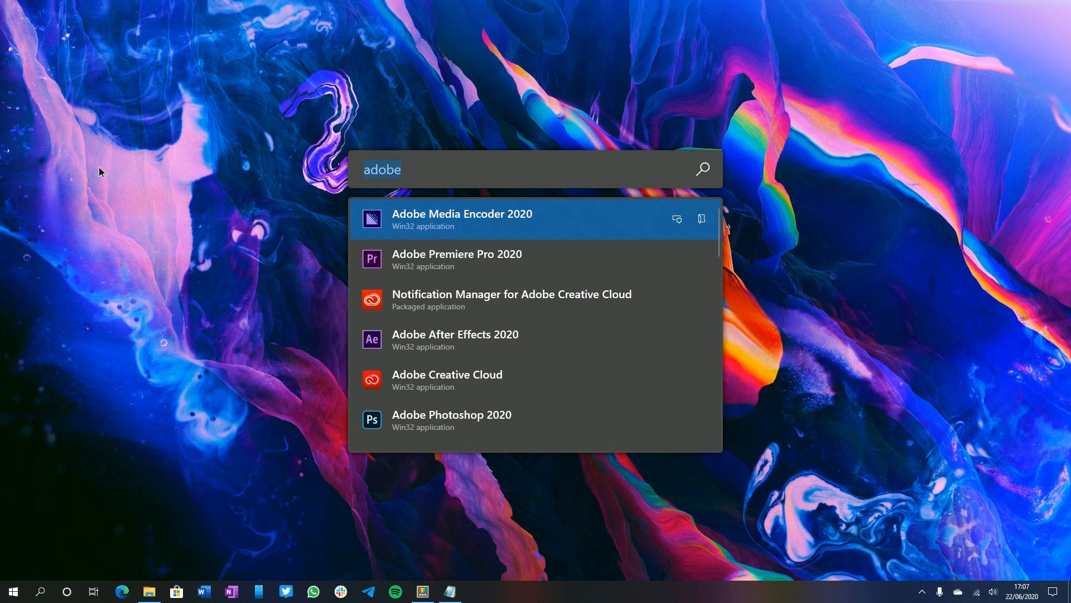
pyautogui.write('note')
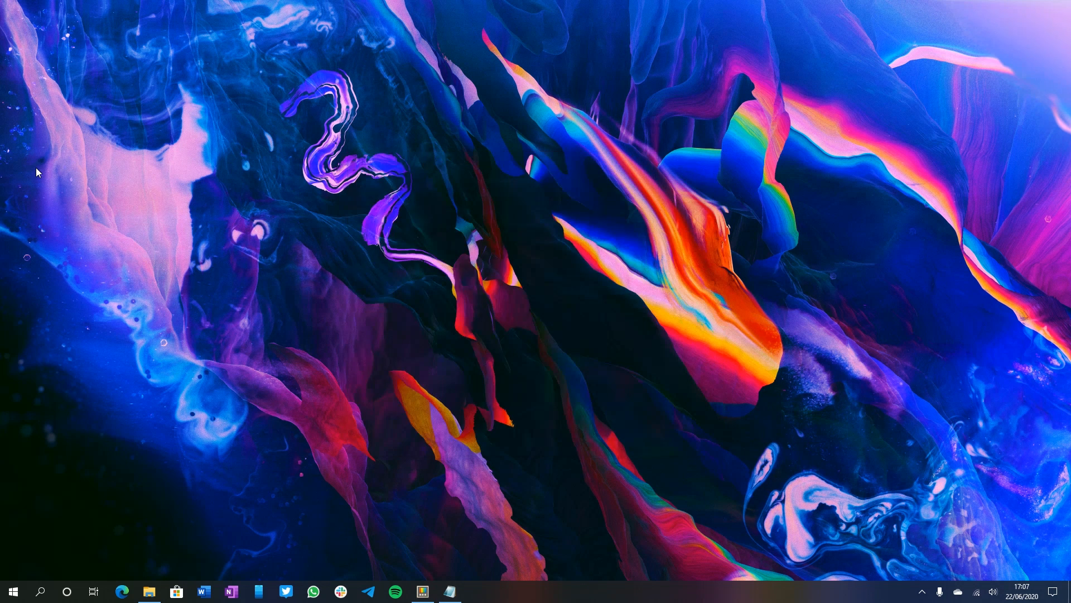
pyautogui.moveTo(653, 120)
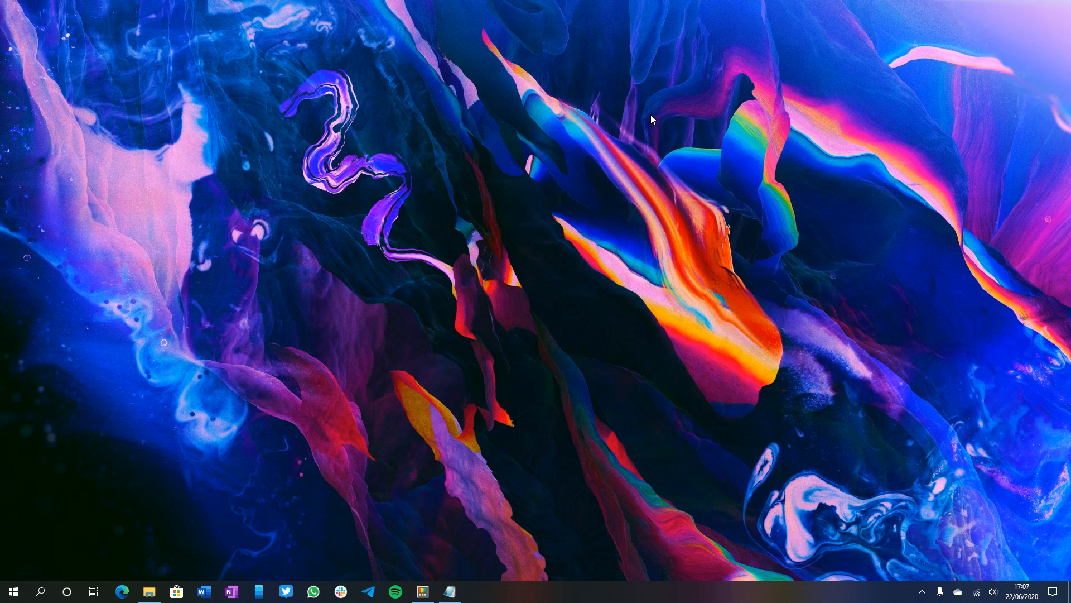
pyautogui.moveTo(500, 502)
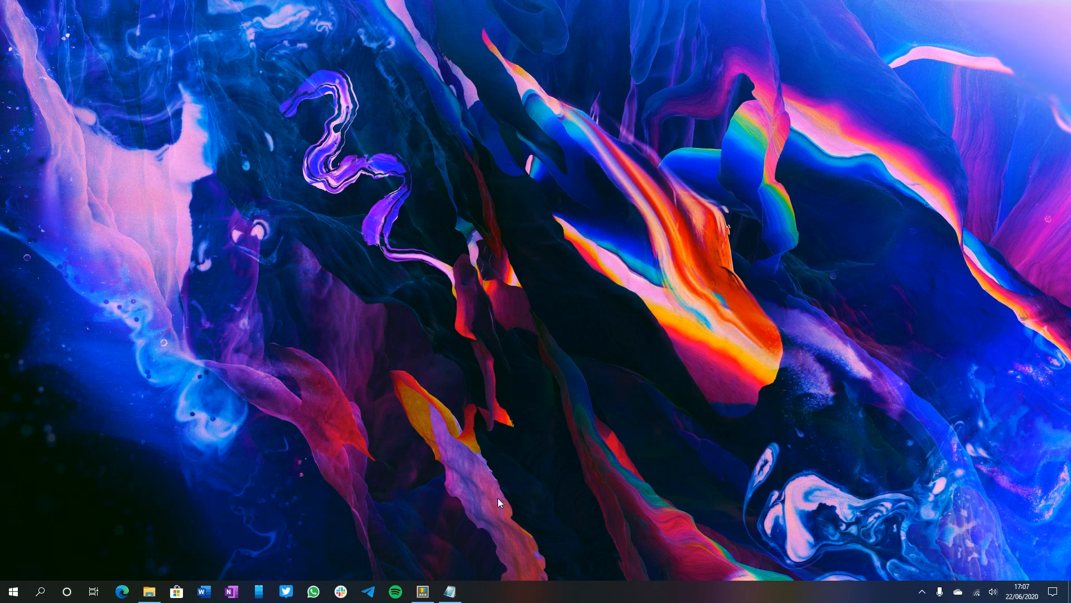
# - Restore PowerToys Settings and switch to the Shortcut Guide page (enabled, 900 ms press)
pyautogui.click(422, 591)
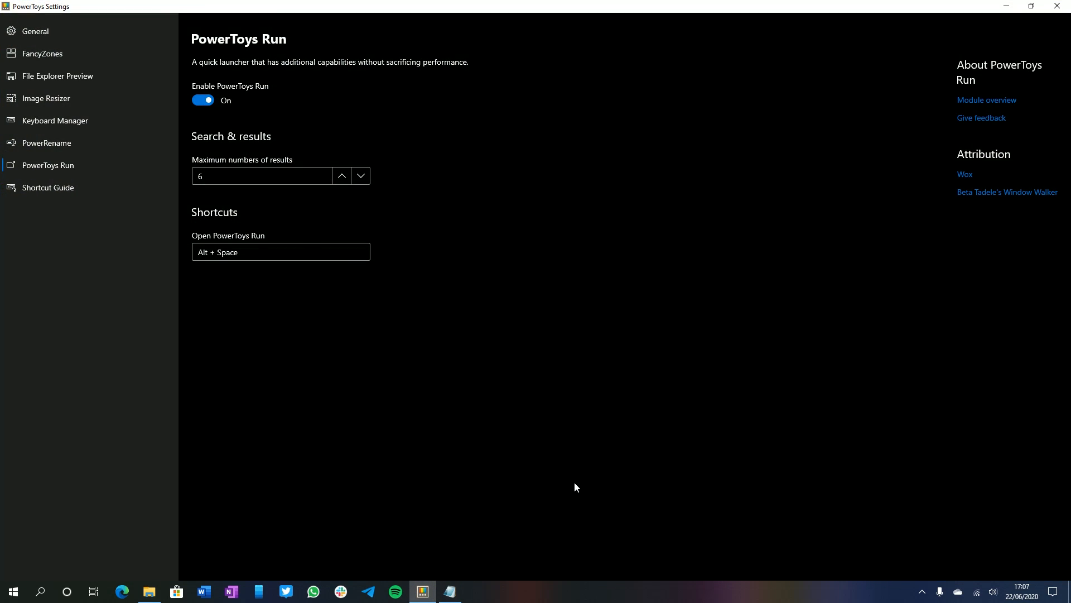
pyautogui.click(48, 187)
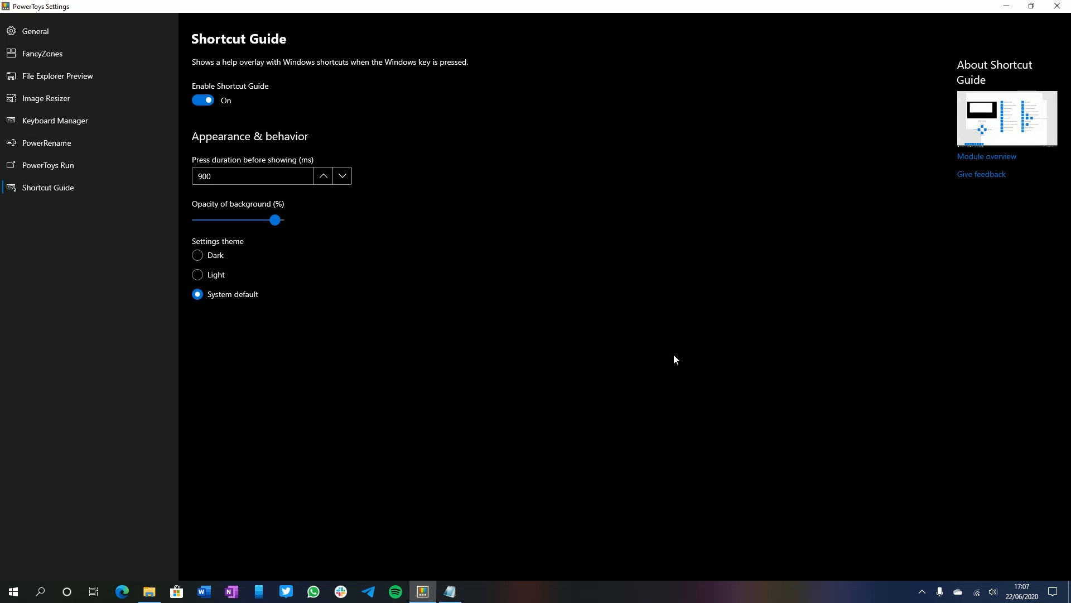
pyautogui.moveTo(652, 356)
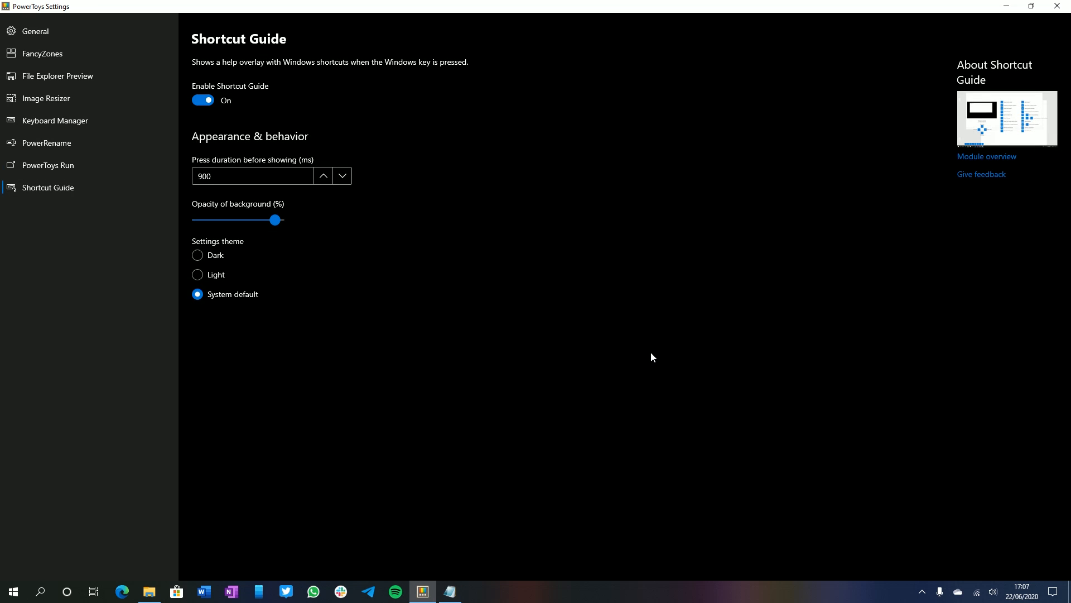
pyautogui.moveTo(411, 395)
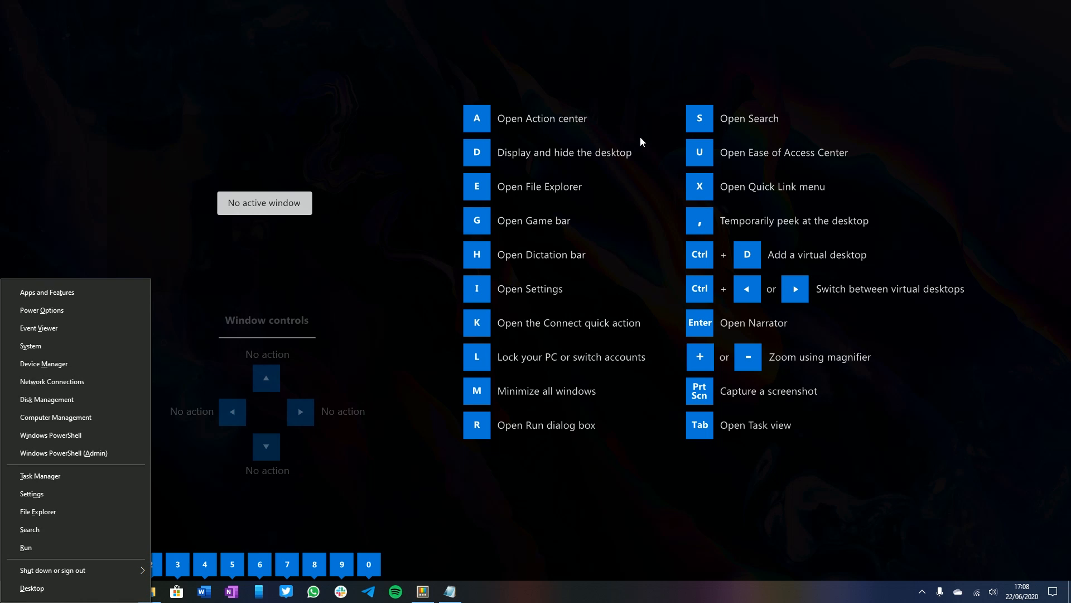
# - Focus Windows Settings and hold the Windows key to show the Shortcut Guide overlay
pyautogui.click(641, 141)
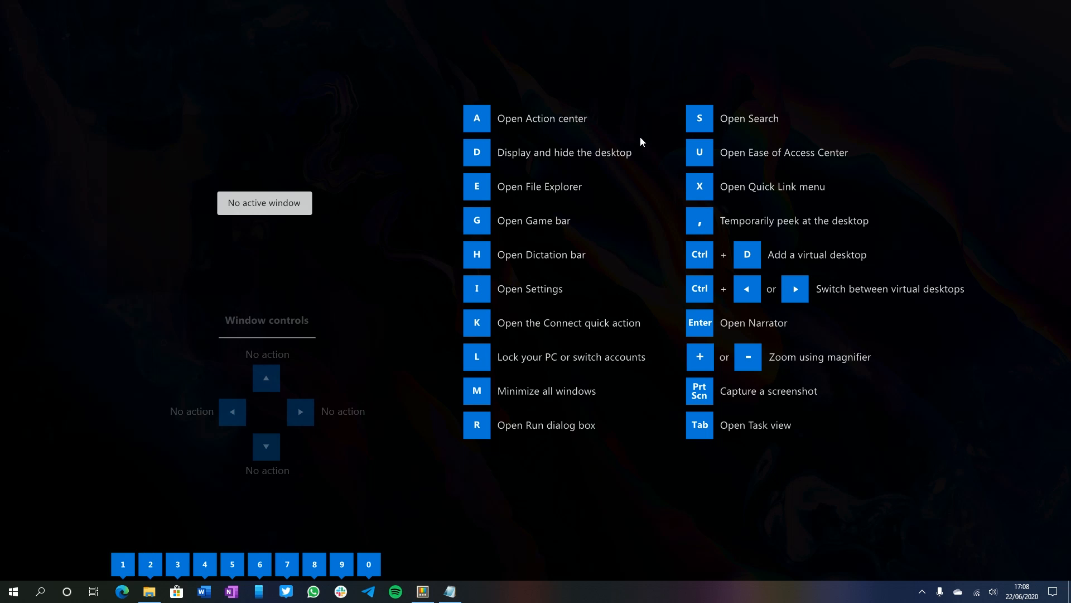
pyautogui.click(40, 592)
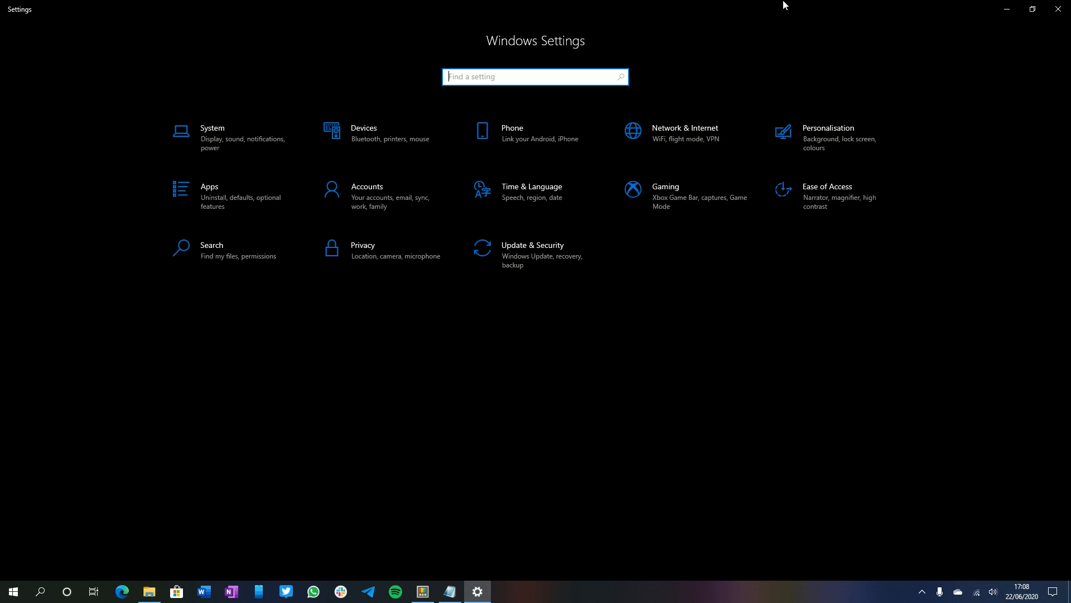
pyautogui.click(1033, 9)
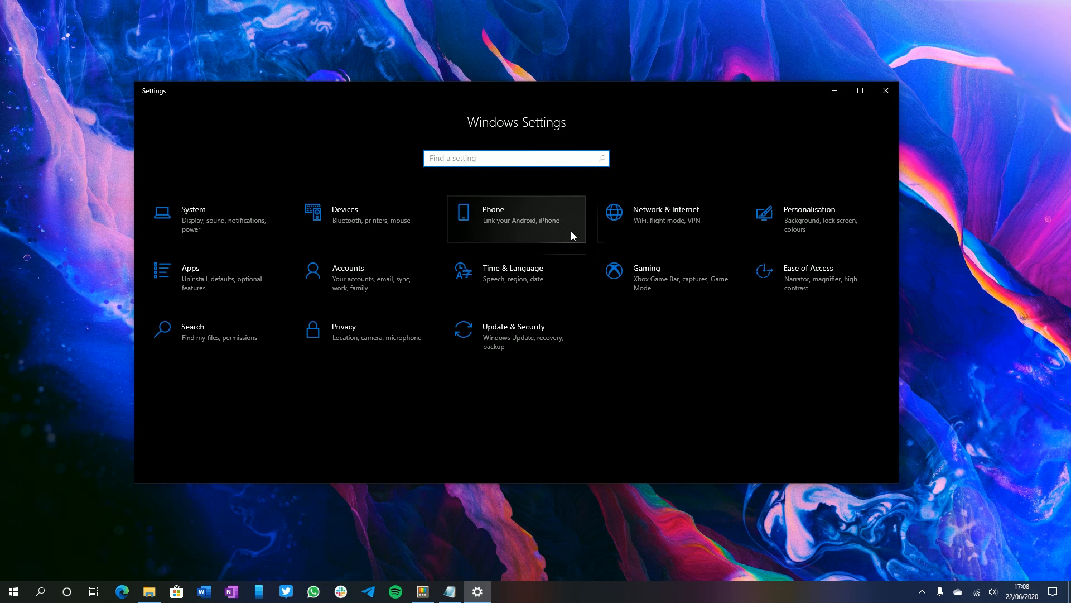
pyautogui.press('Win')
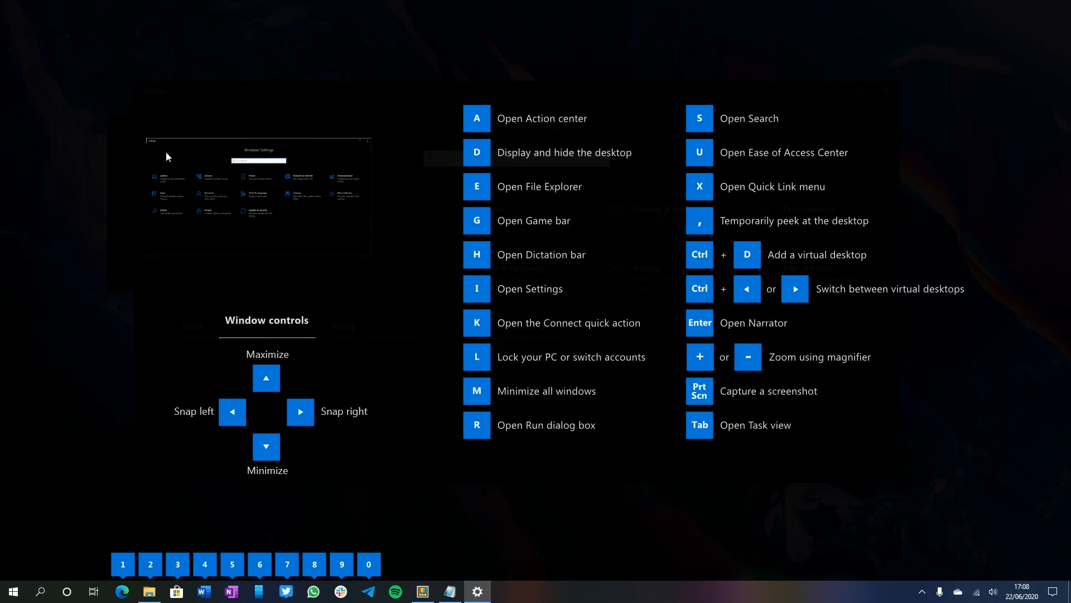
pyautogui.moveTo(573, 341)
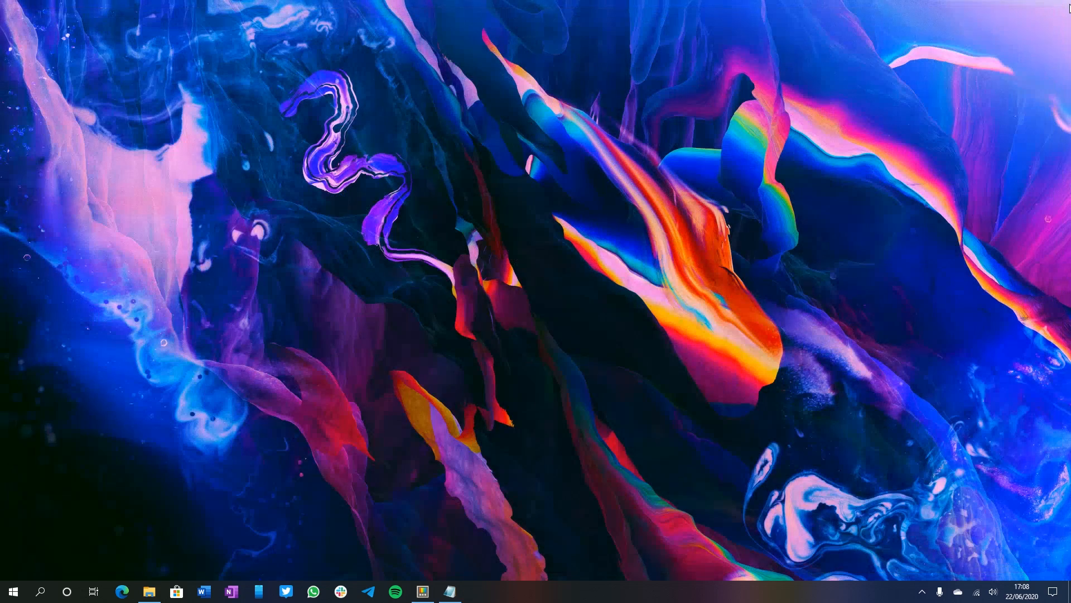
pyautogui.click(421, 591)
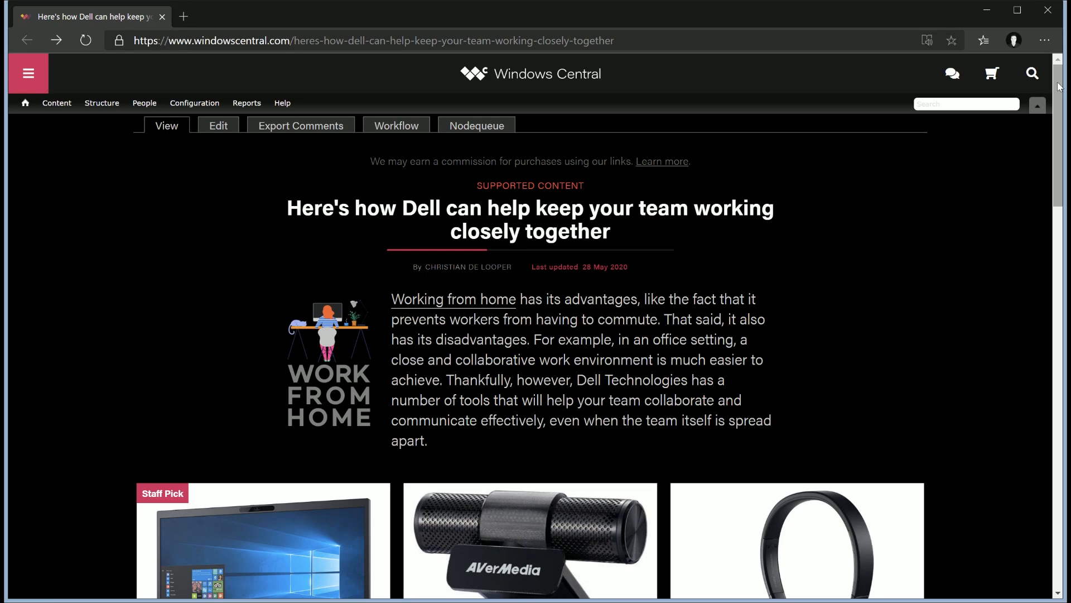
# - Scroll through the article and bring up the Dell 24 Video Conferencing Monitor tab
pyautogui.scroll(-3)
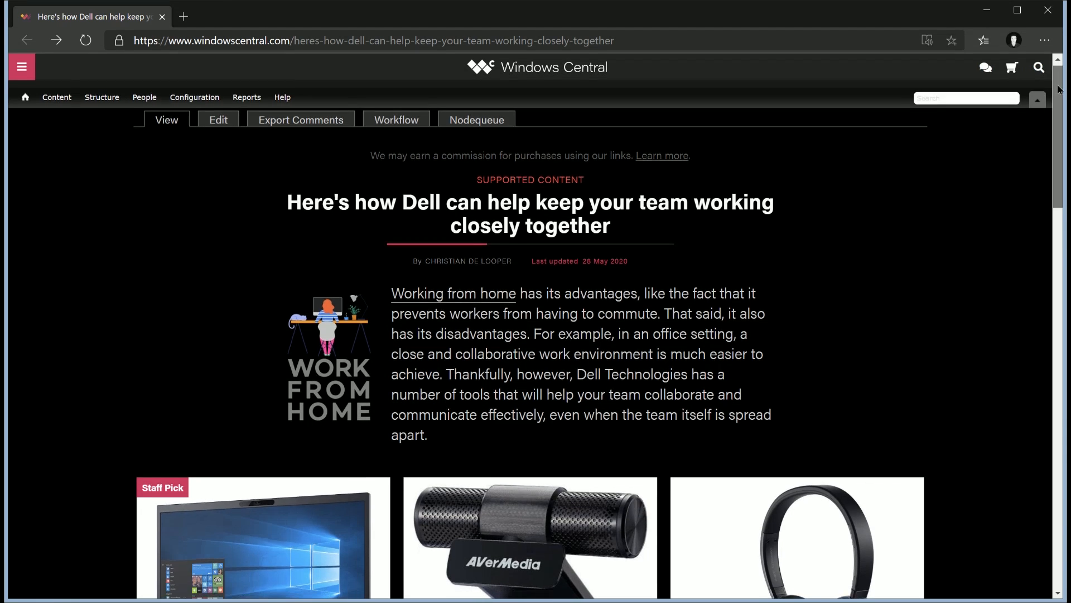
pyautogui.scroll(-3)
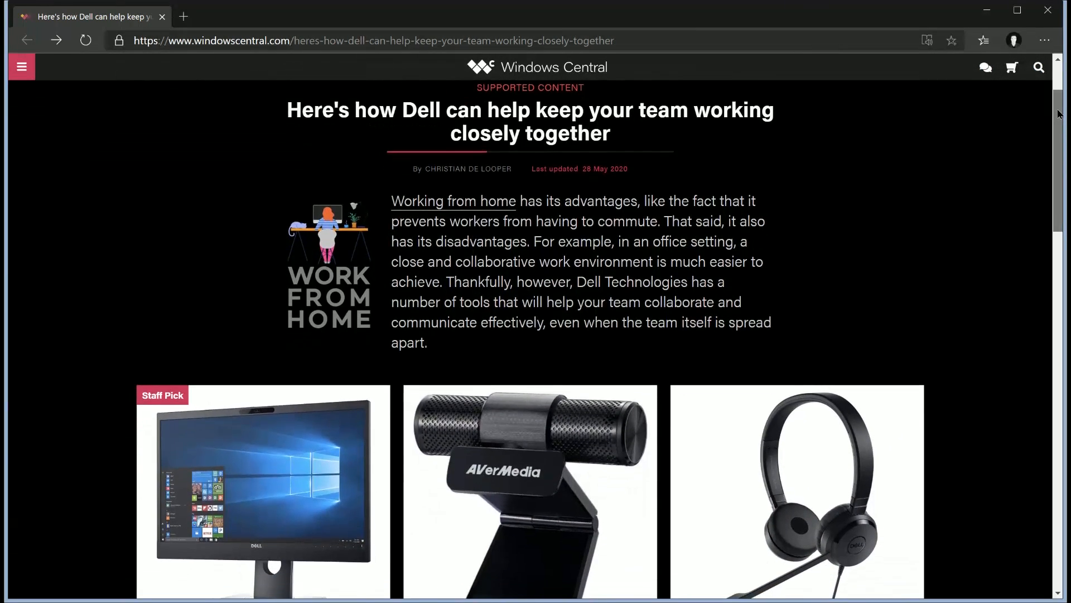
pyautogui.scroll(-3)
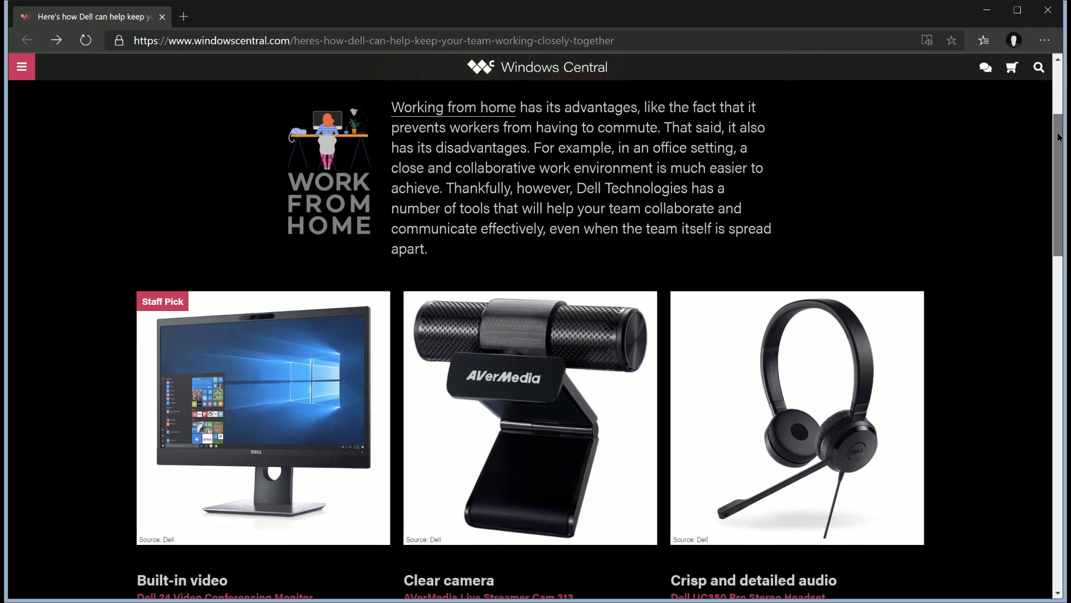
pyautogui.scroll(-3)
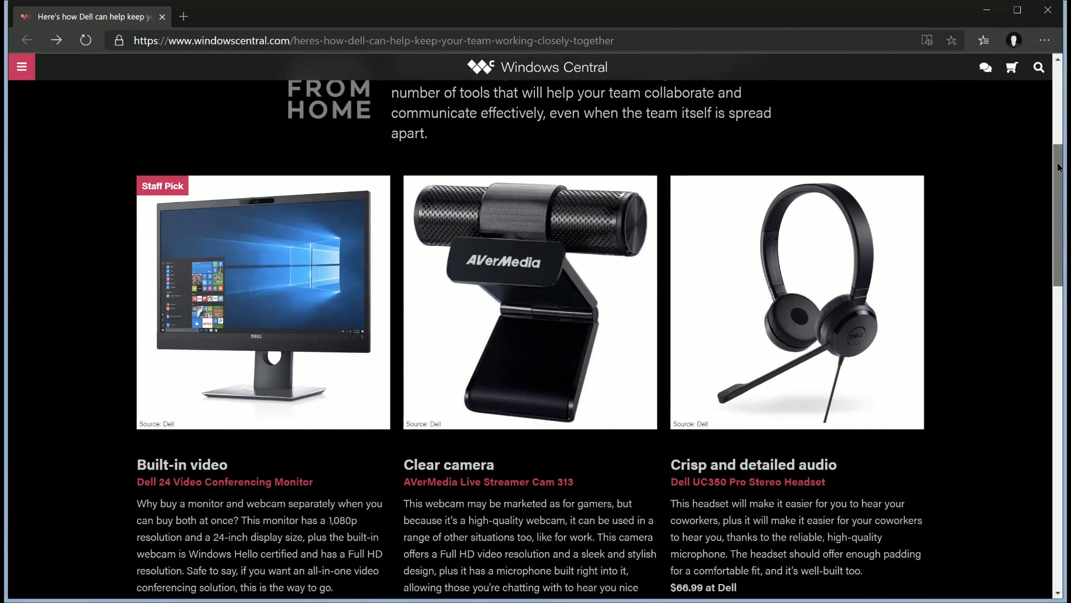
pyautogui.scroll(-3)
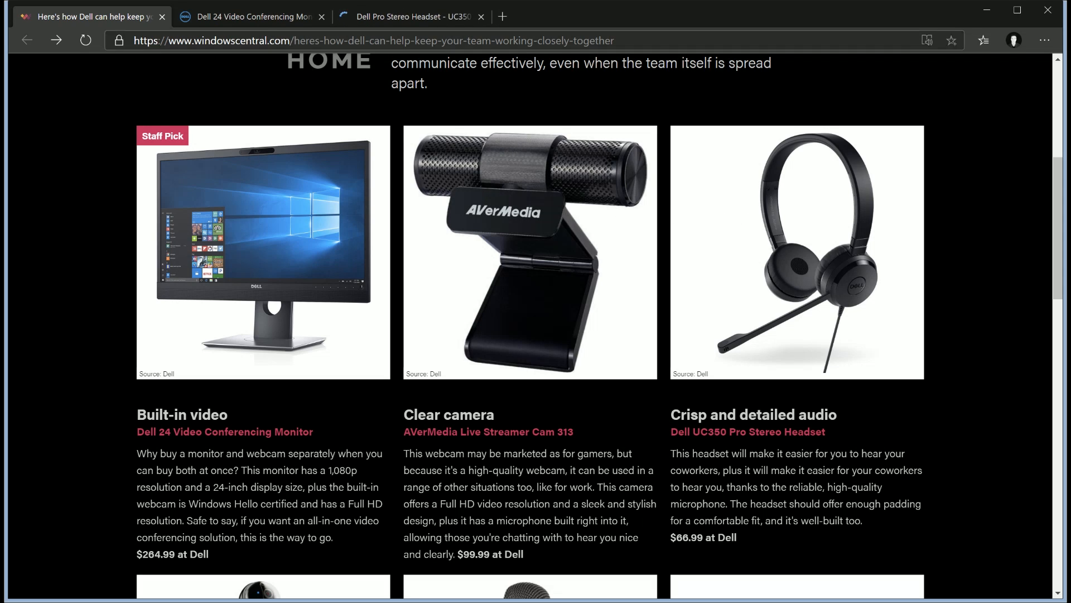
pyautogui.click(249, 15)
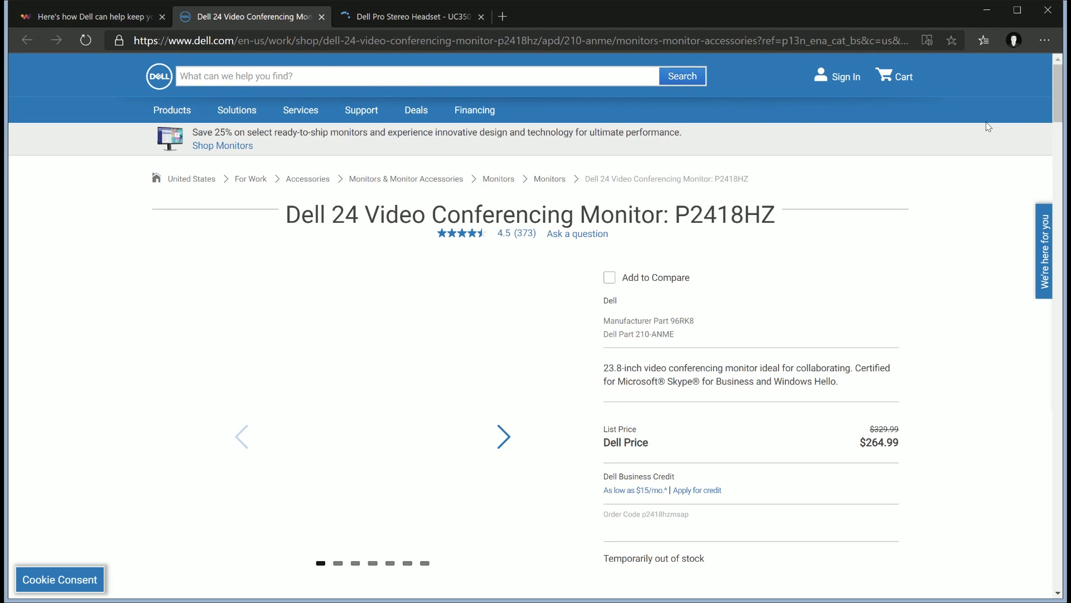
# - Review the Dell monitor's product details, then switch to the Dell Pro Stereo Headset tab
pyautogui.scroll(-3)
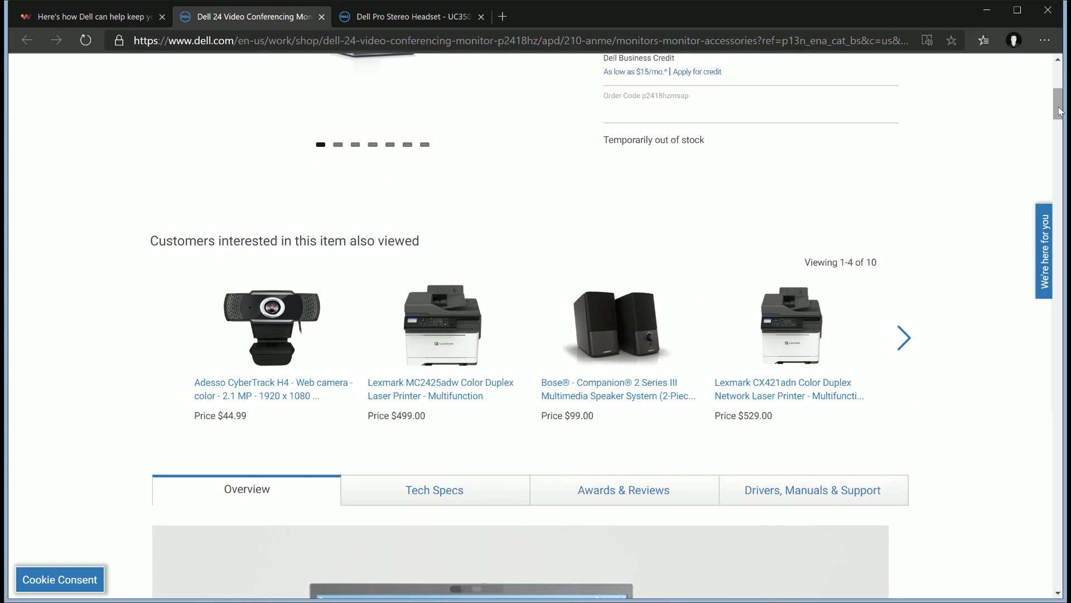
pyautogui.scroll(3)
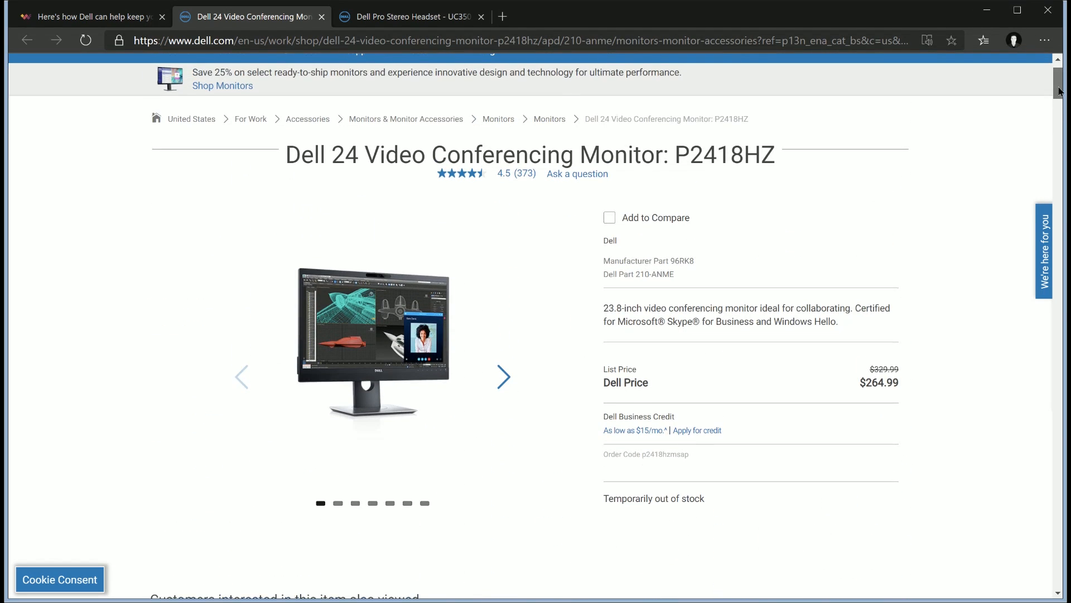
pyautogui.scroll(-3)
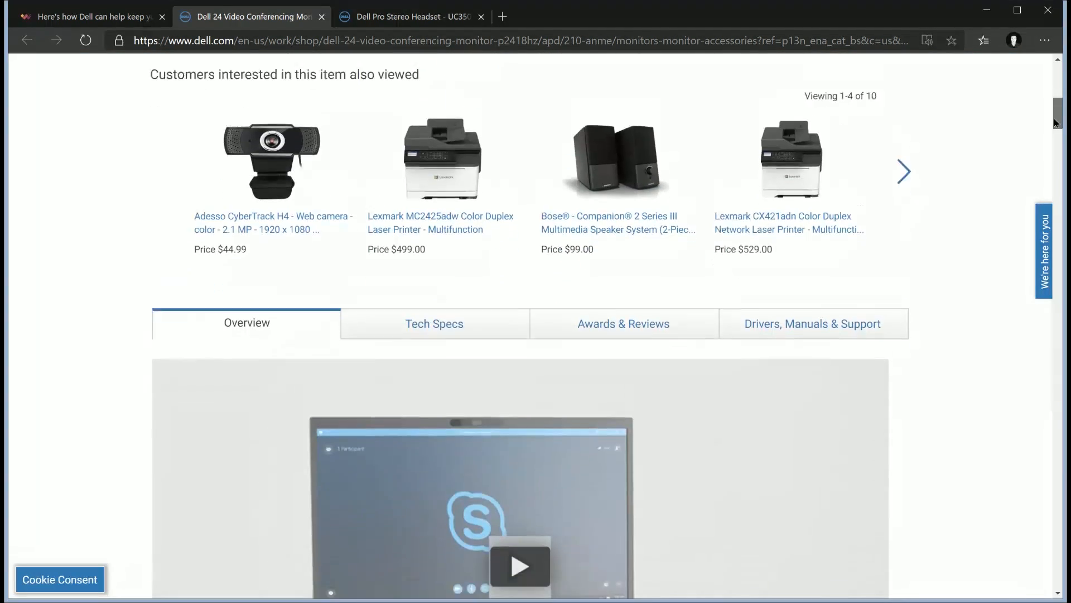
pyautogui.scroll(-3)
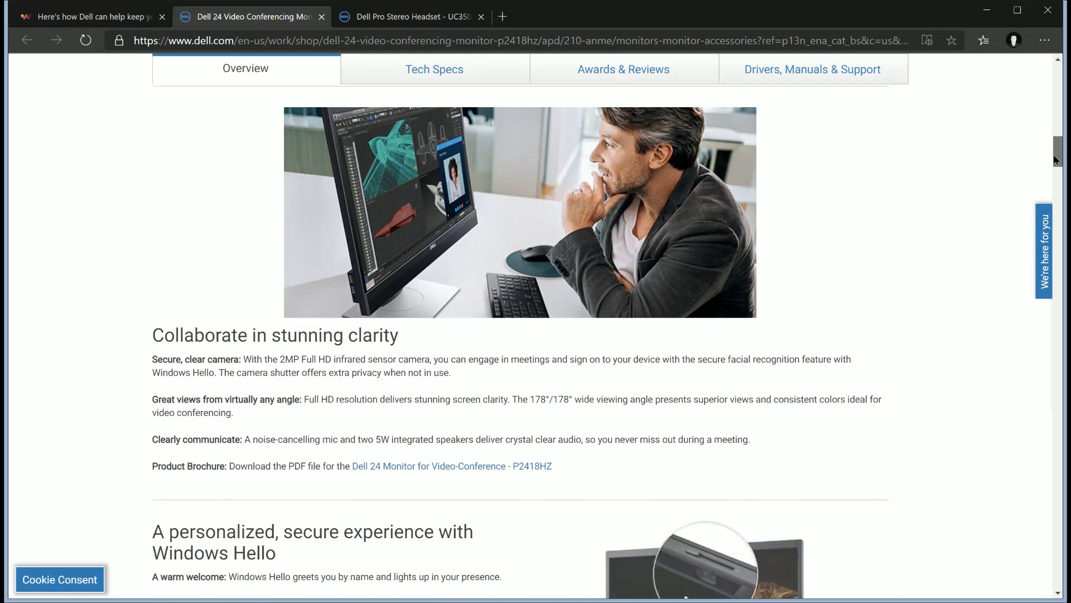
pyautogui.scroll(-3)
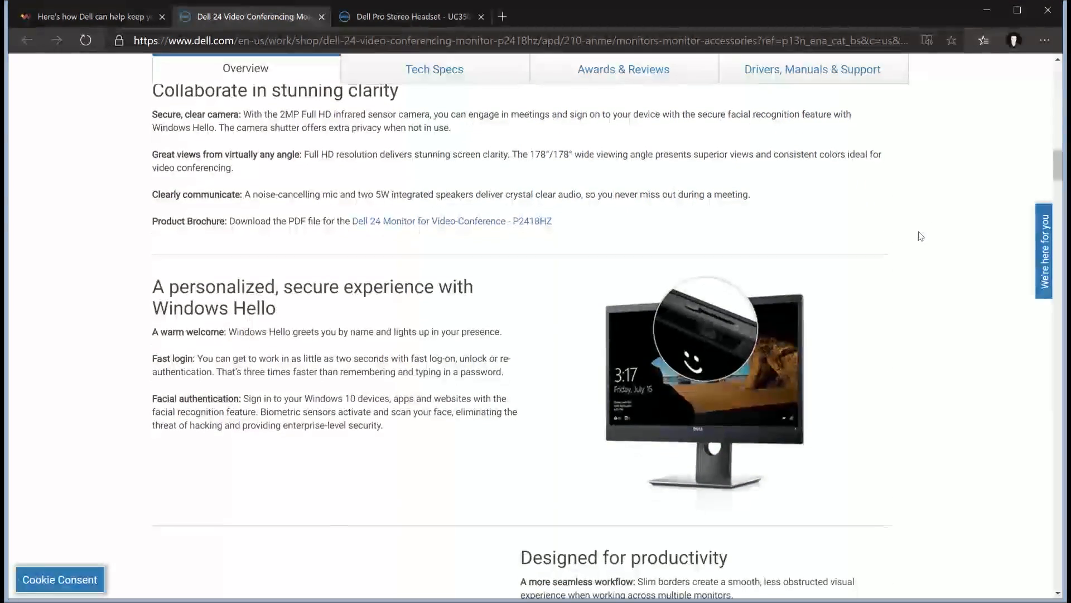
pyautogui.scroll(-3)
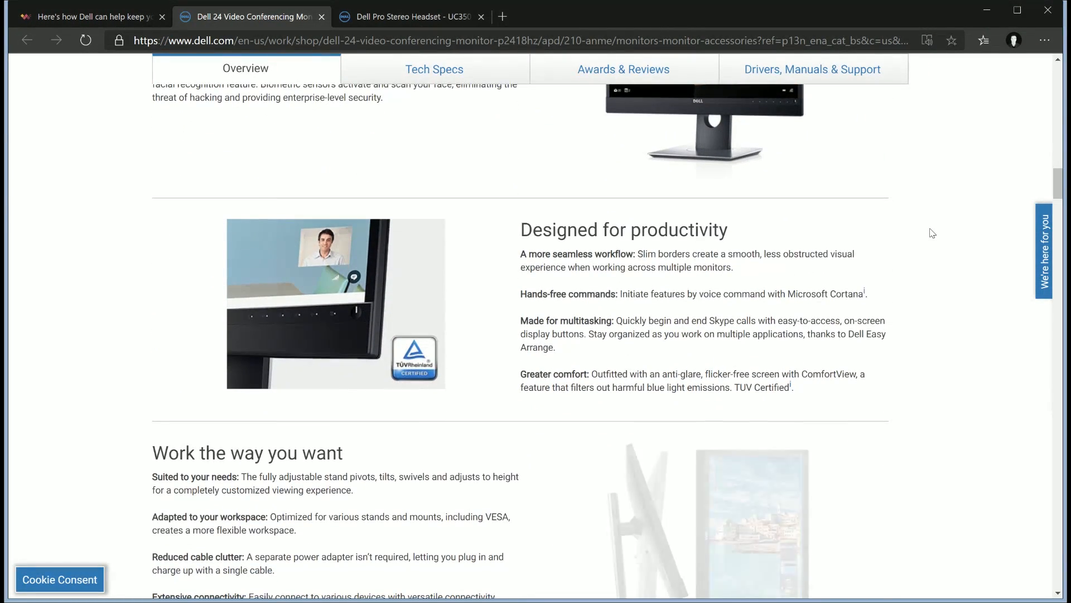
pyautogui.scroll(-3)
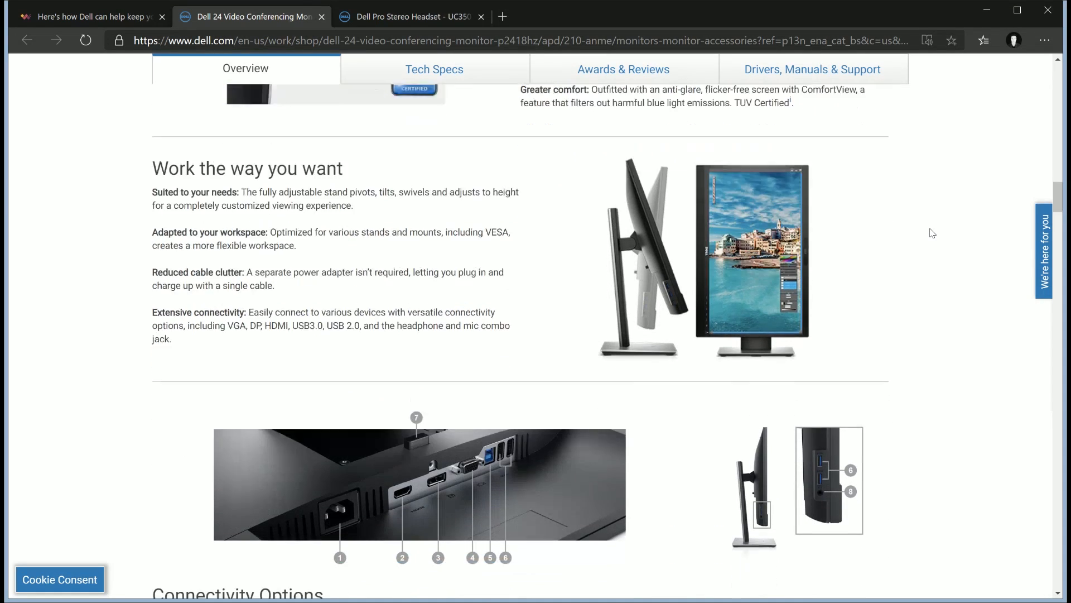
pyautogui.scroll(-3)
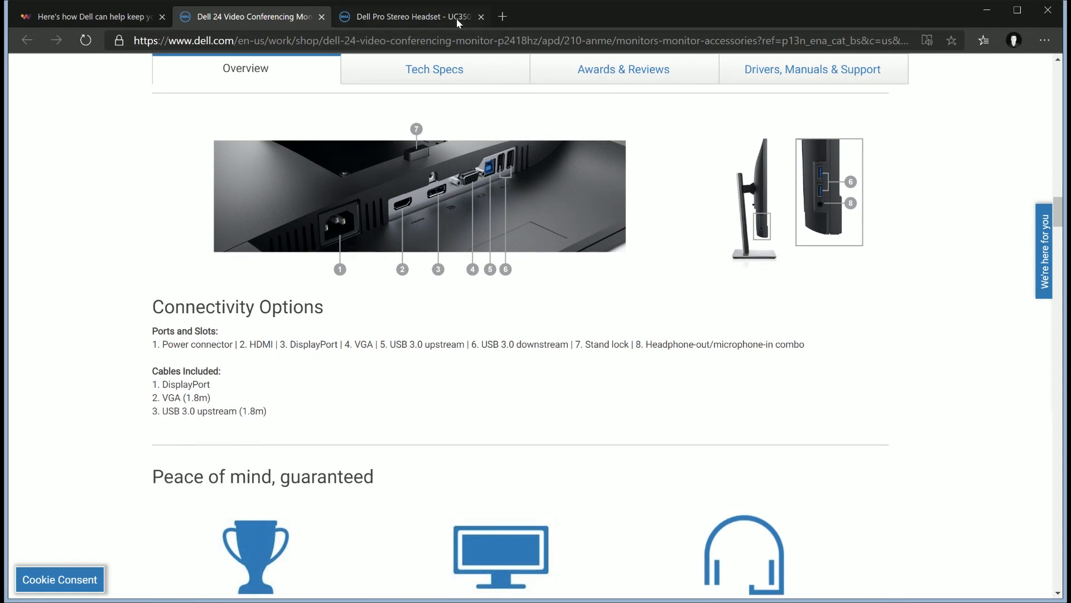
pyautogui.click(406, 16)
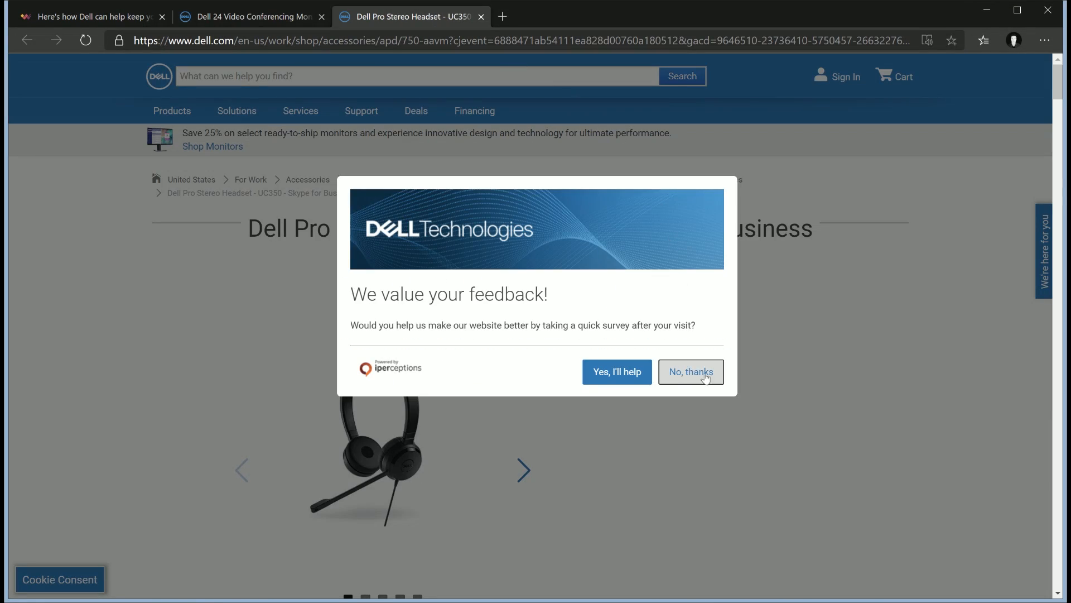
# - Decline the 'No, thanks' survey and scroll to the headset's warranty and connectivity details
pyautogui.click(689, 372)
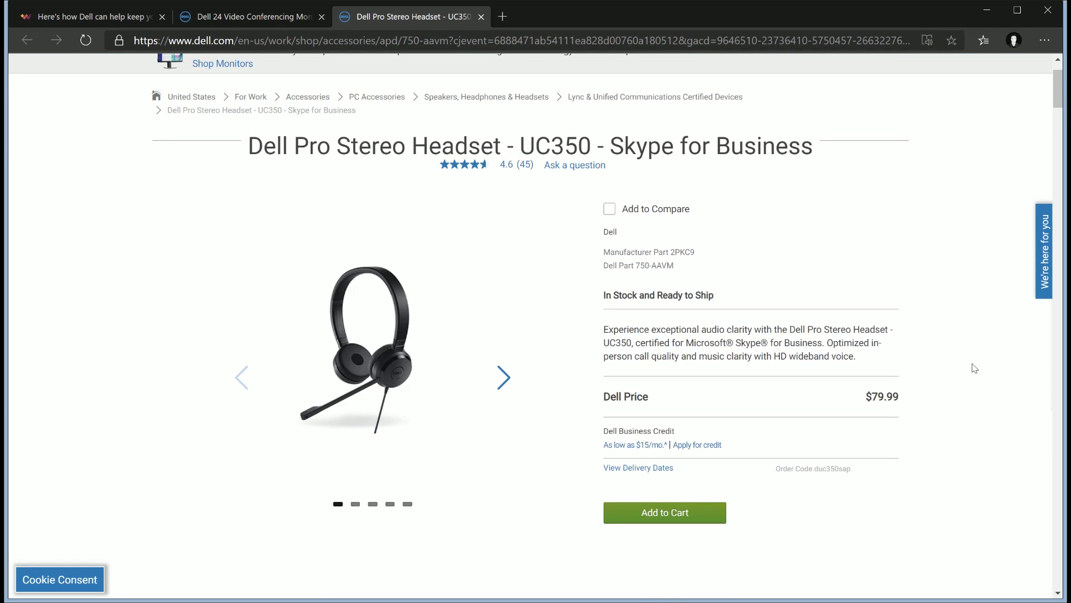
pyautogui.scroll(-3)
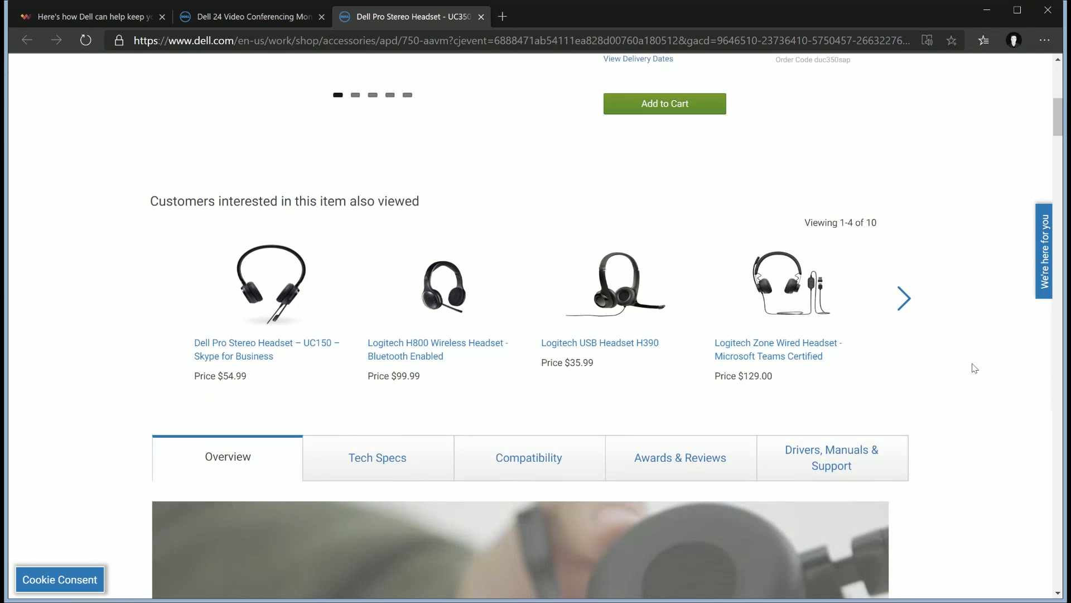
pyautogui.scroll(-3)
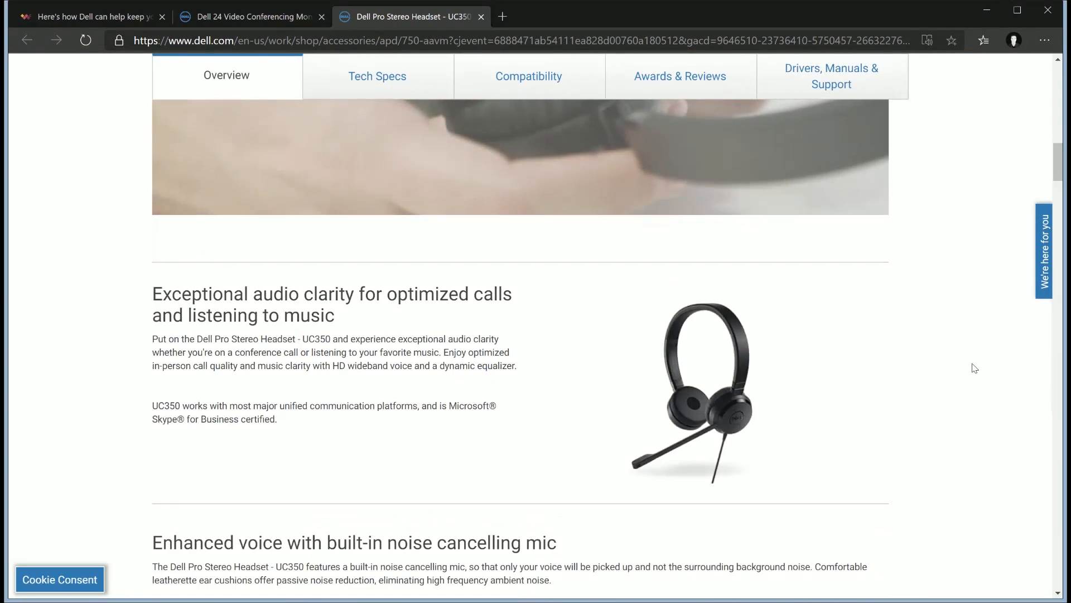
pyautogui.scroll(-3)
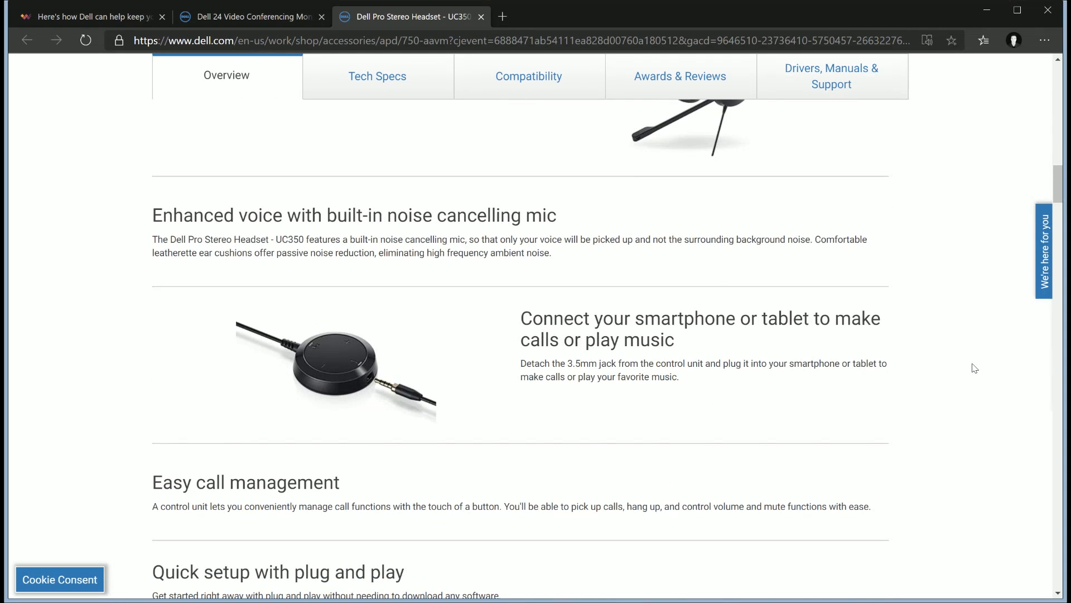
pyautogui.scroll(-3)
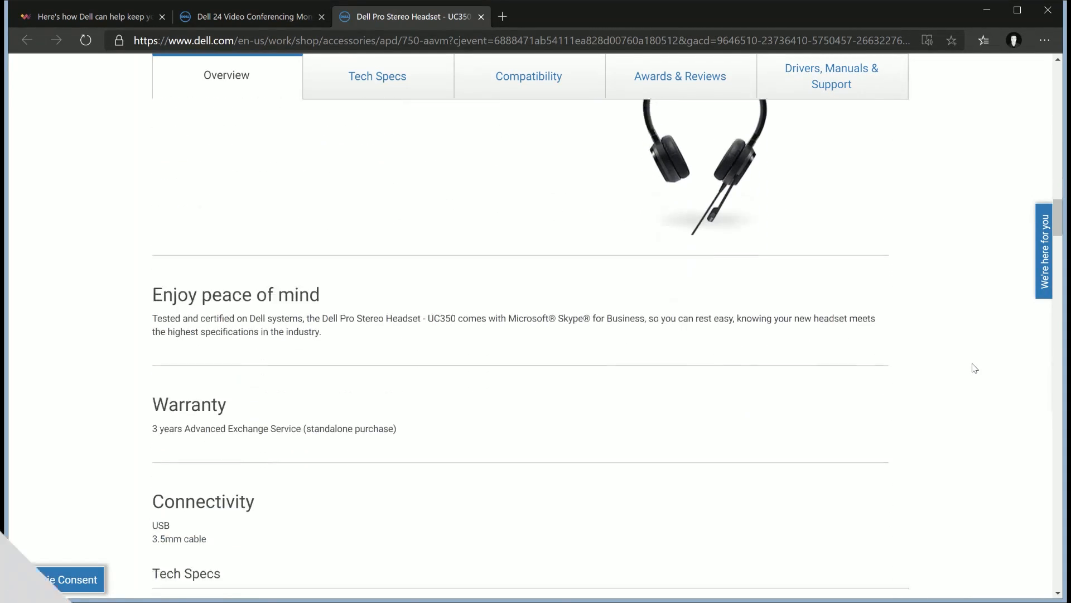